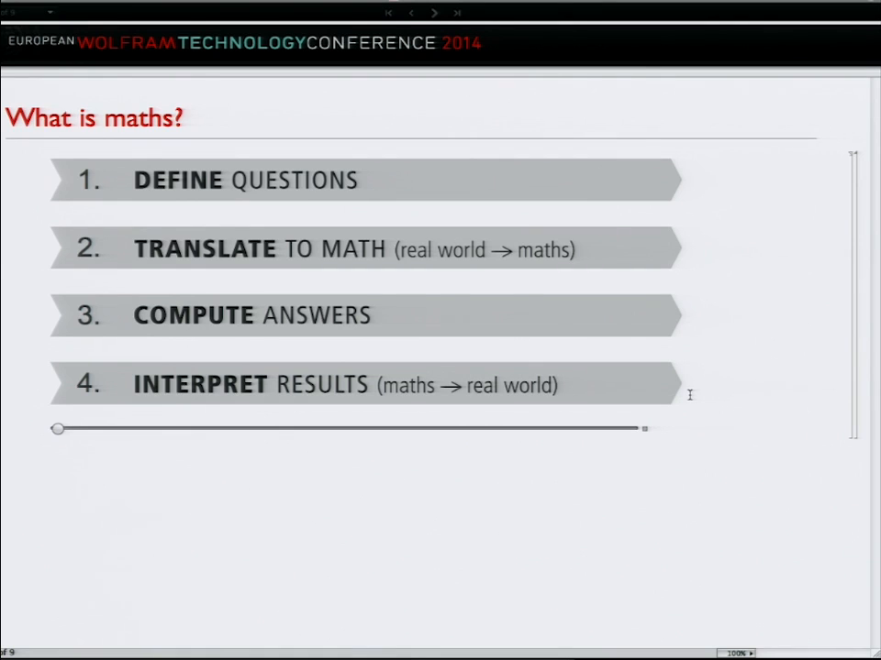
mouse_move(695, 395)
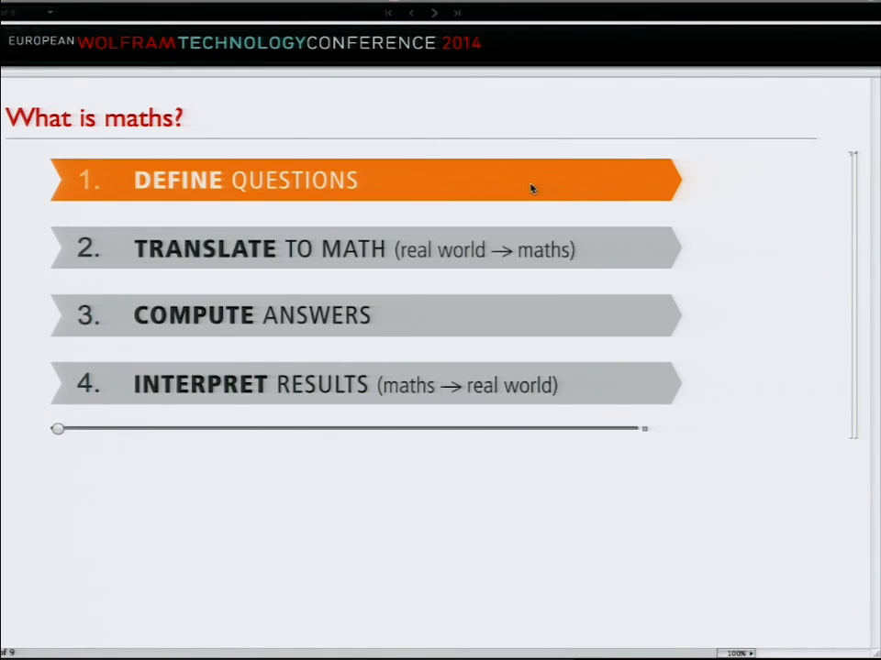
mouse_move(541, 204)
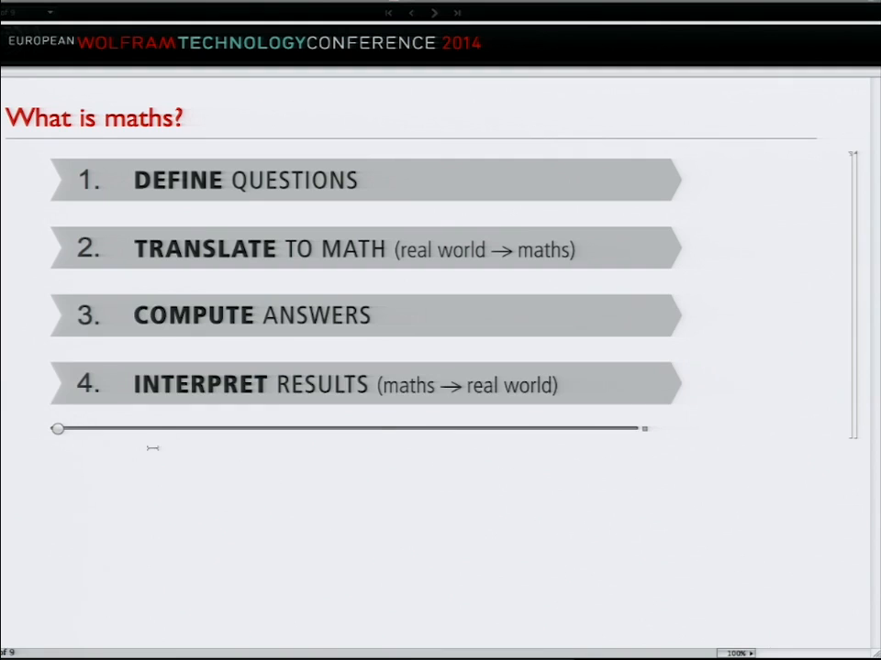
mouse_move(57, 431)
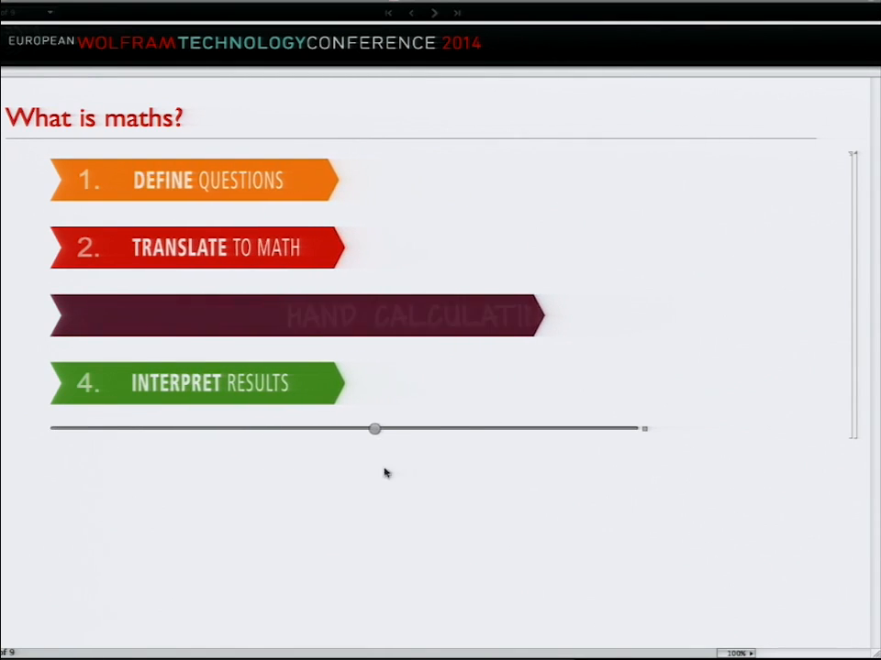
Slide the What is maths? animation to its end so step 3 becomes HAND CALCULATING
drag(374, 428, 605, 428)
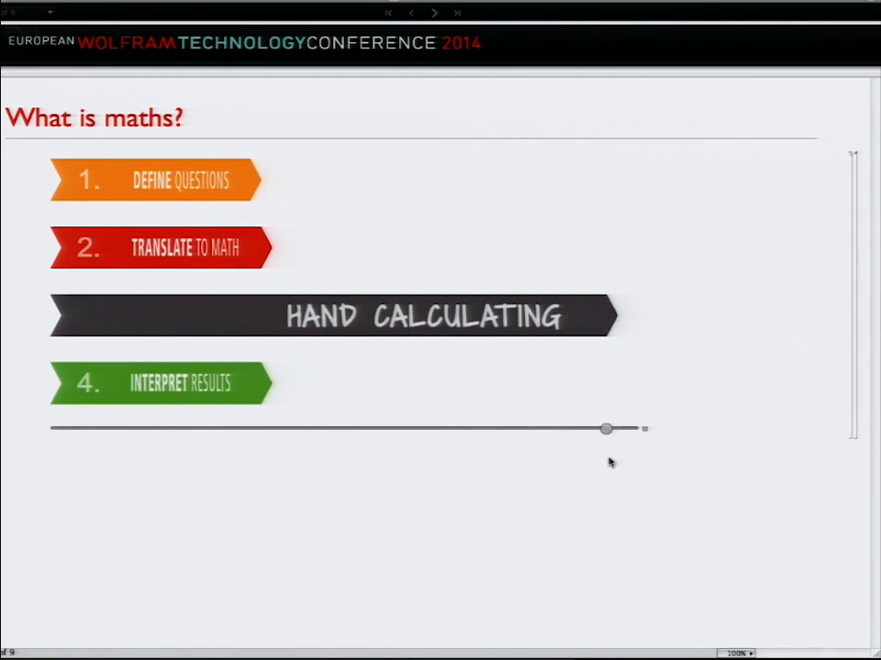
drag(605, 428, 612, 429)
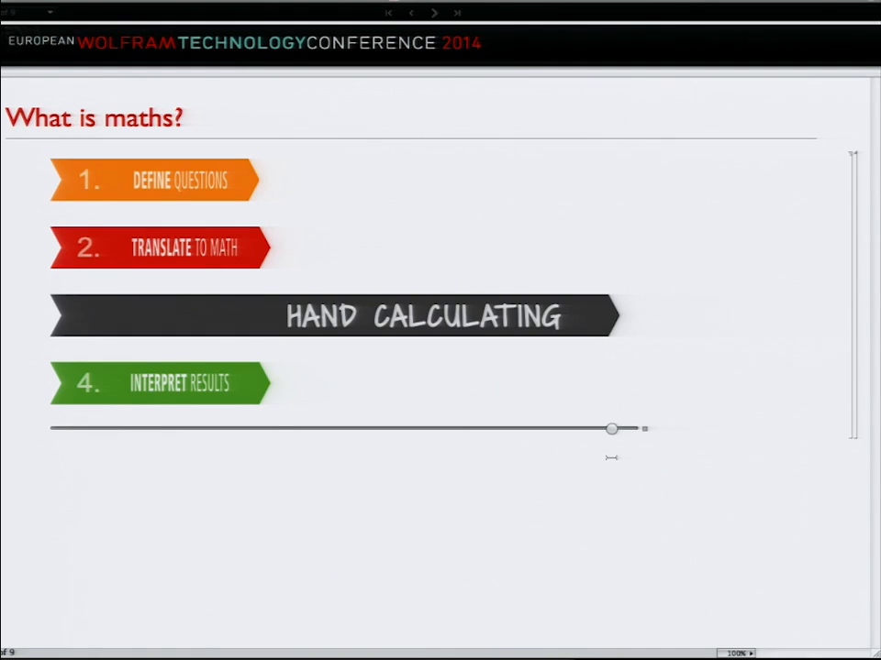
mouse_move(580, 440)
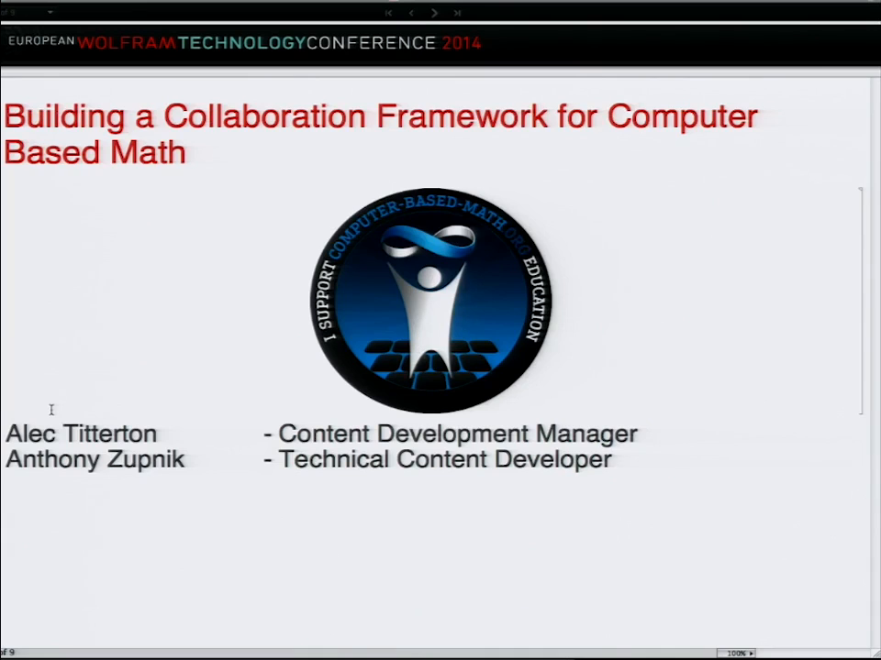
Advance the spiral animation through DEFINE, TRANSLATE and COMPUTE until the figure stands on top
click(433, 12)
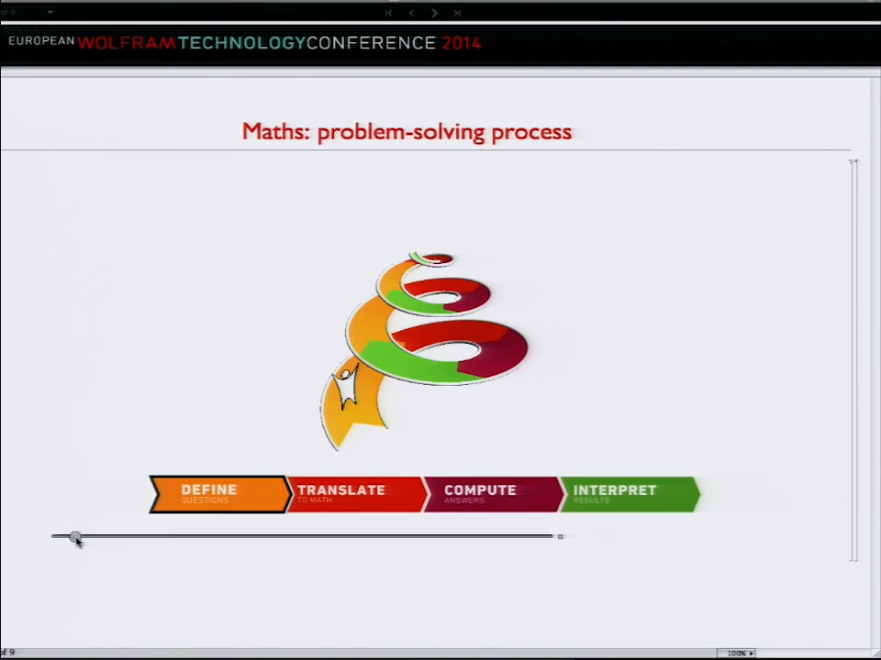
drag(73, 536, 201, 532)
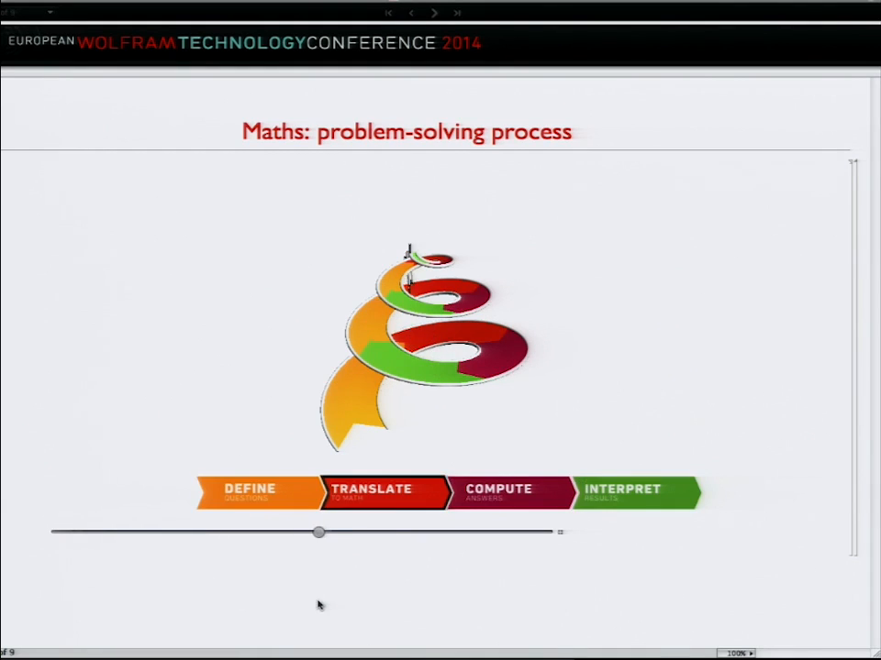
drag(319, 532, 402, 532)
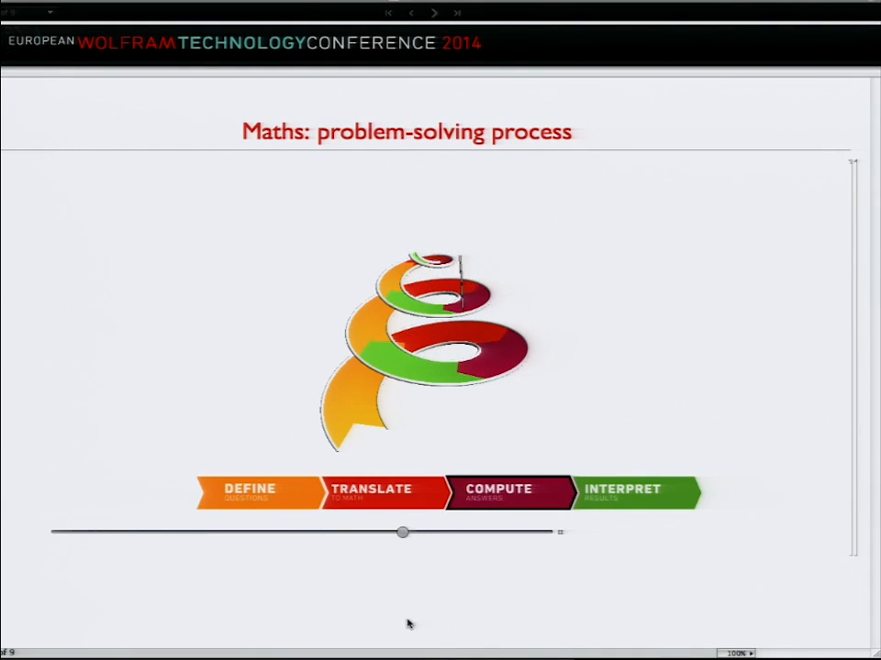
drag(402, 532, 527, 532)
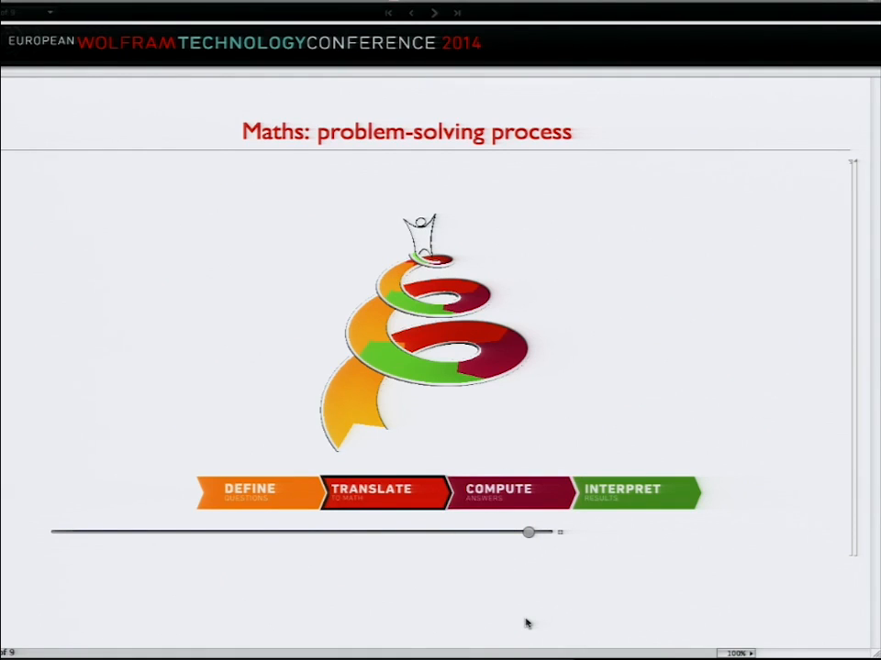
mouse_move(527, 622)
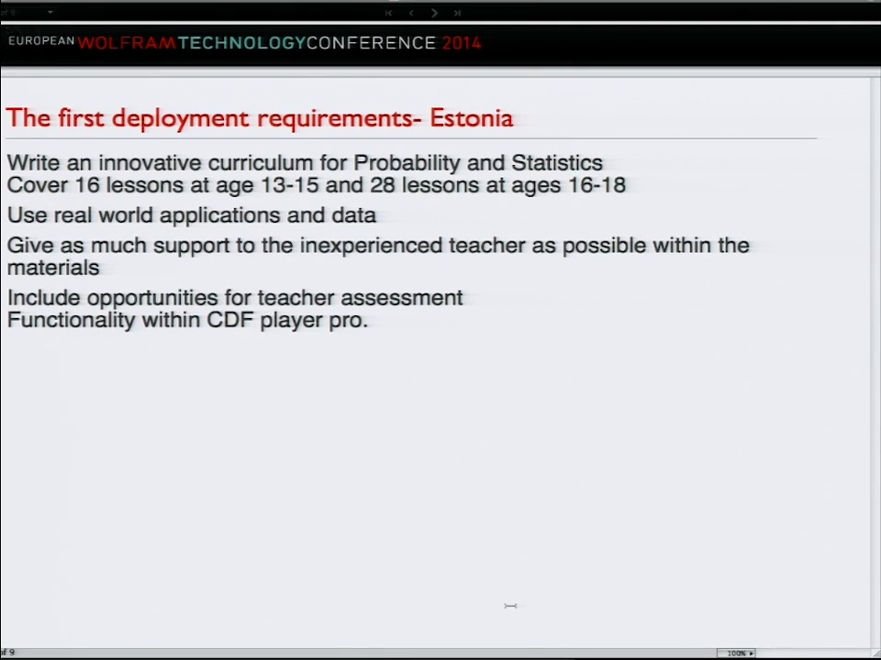
Move past the Estonia requirements slide to the 'What have we created?' notebook
click(434, 12)
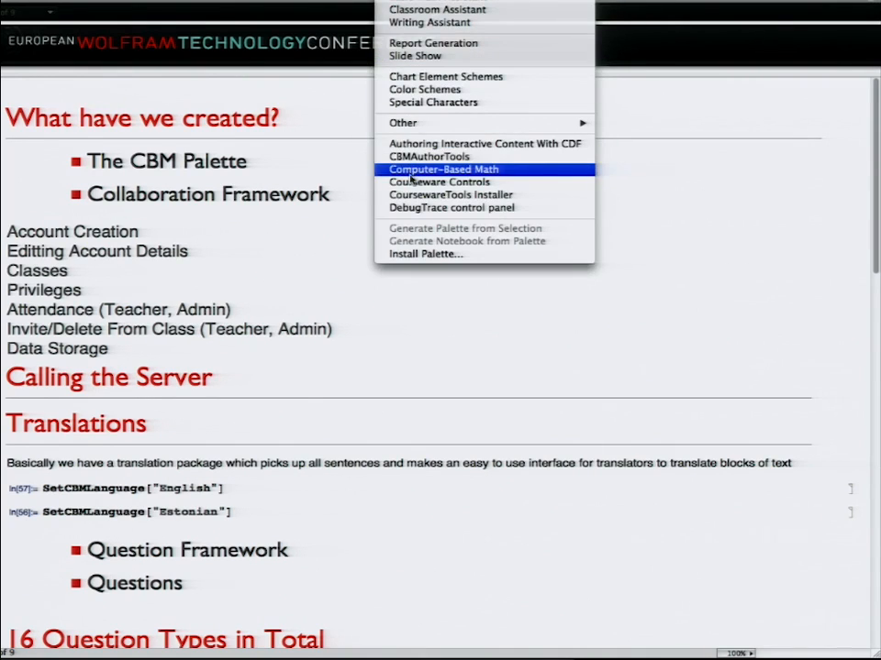
Open the Computer-Based Math palette from the Palettes menu
click(443, 170)
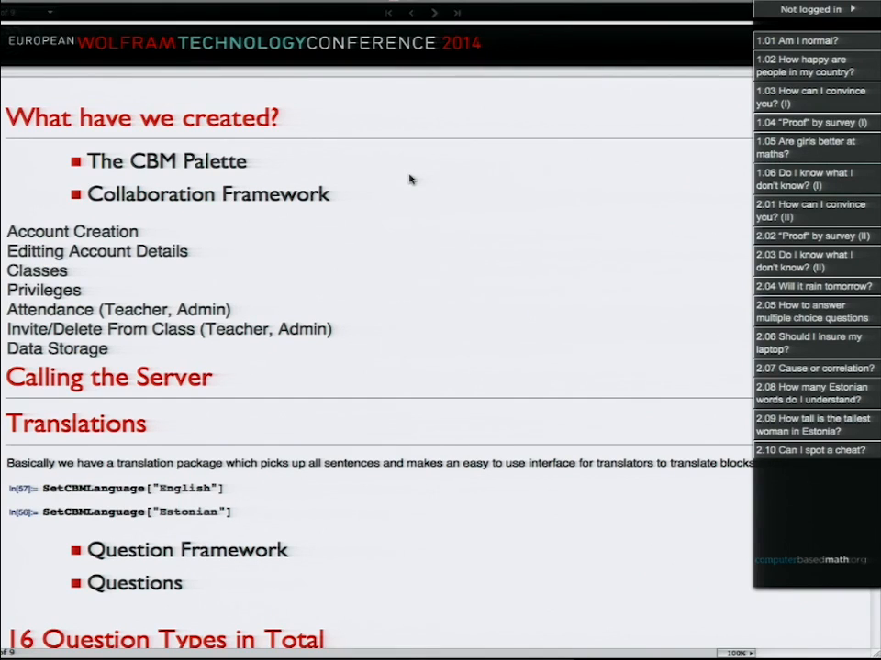
mouse_move(546, 153)
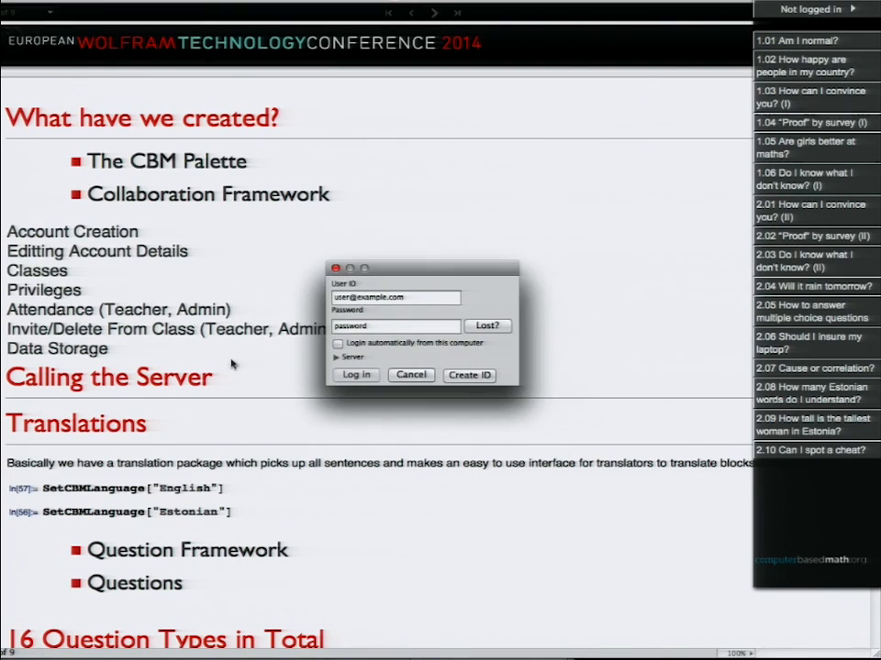
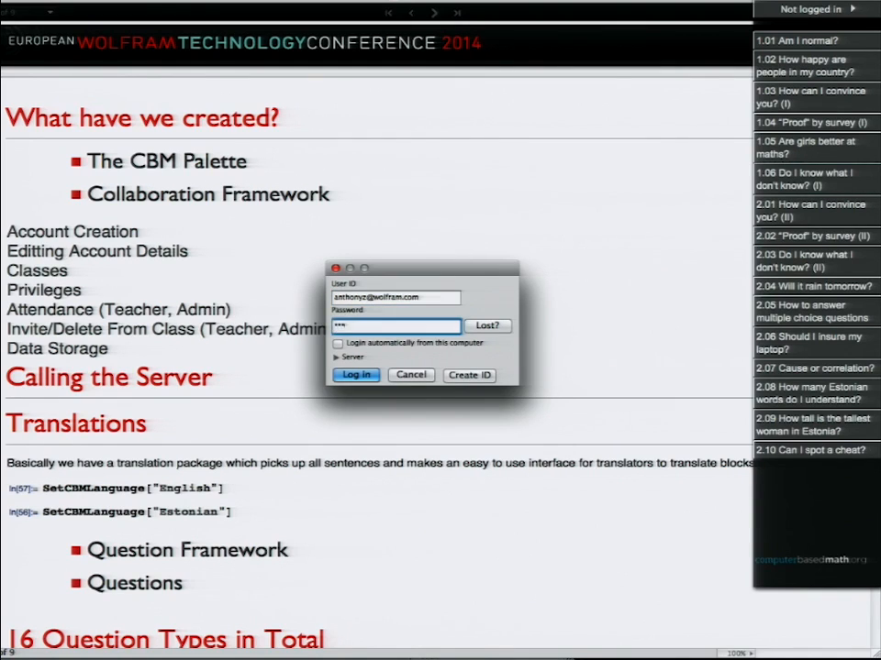
click(355, 374)
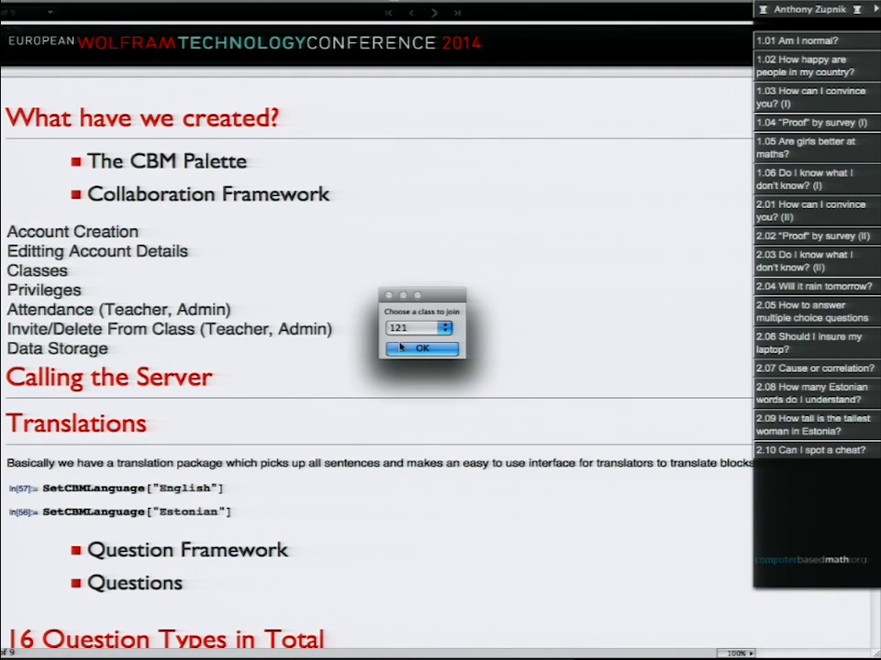
click(421, 348)
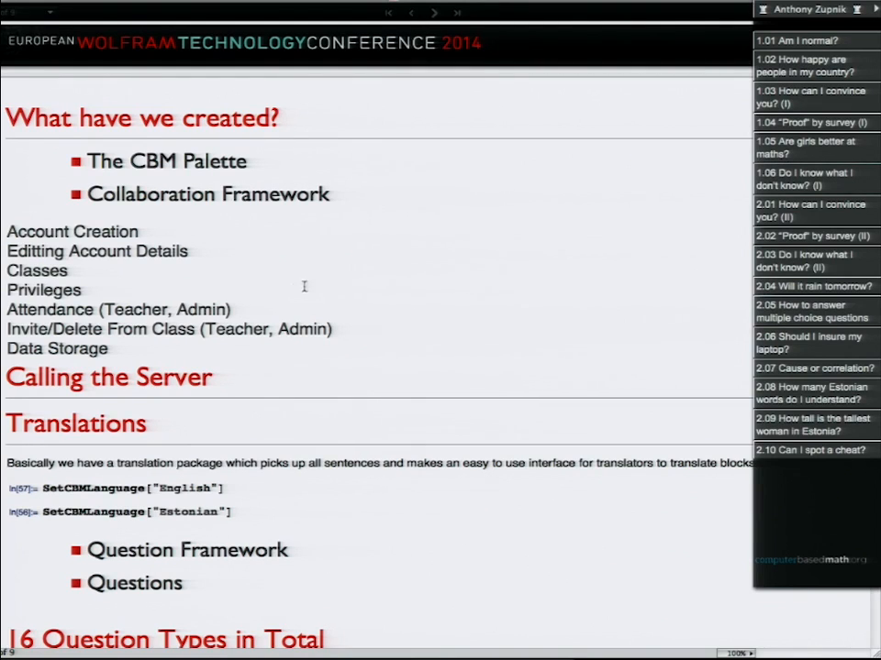
mouse_move(413, 253)
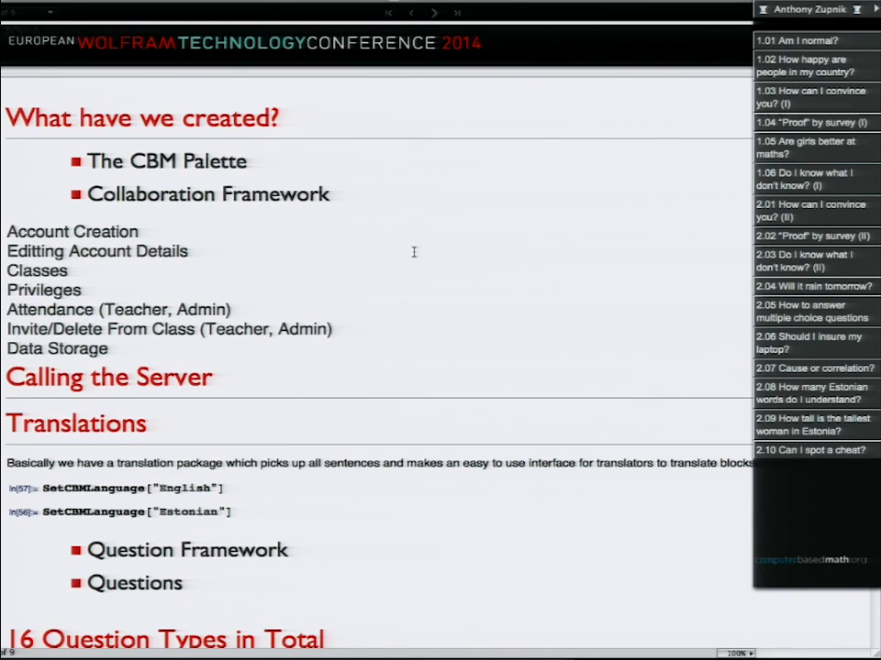
Expand the account options, showing Edit account, Logout, Check Attendance and Create Class
click(815, 9)
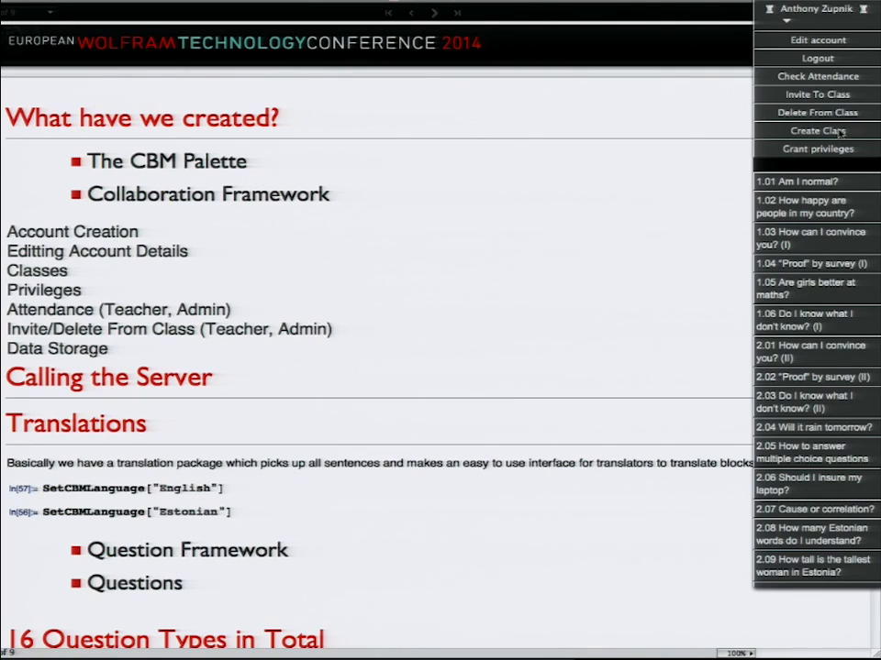
mouse_move(805, 94)
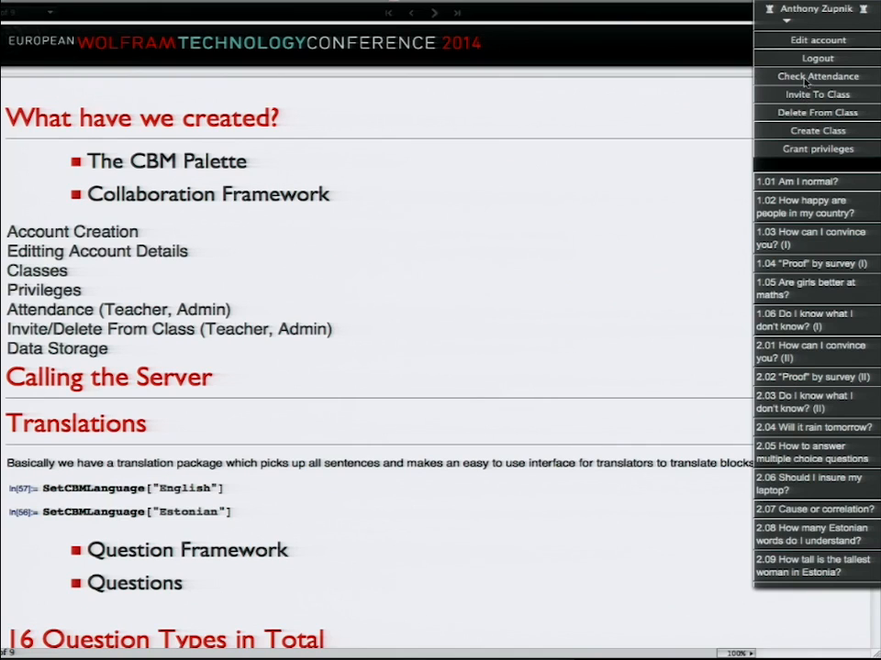
click(816, 76)
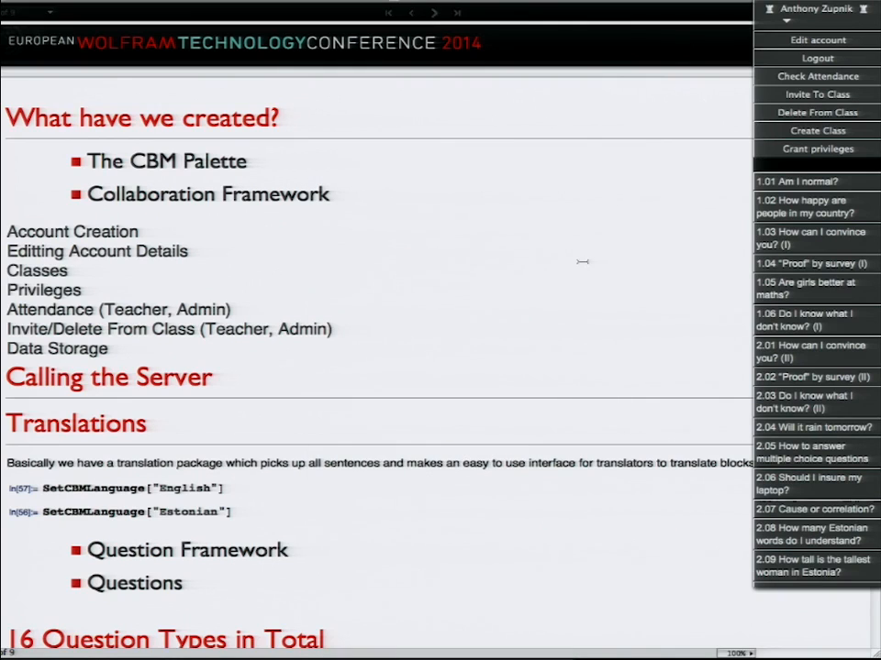
mouse_move(731, 146)
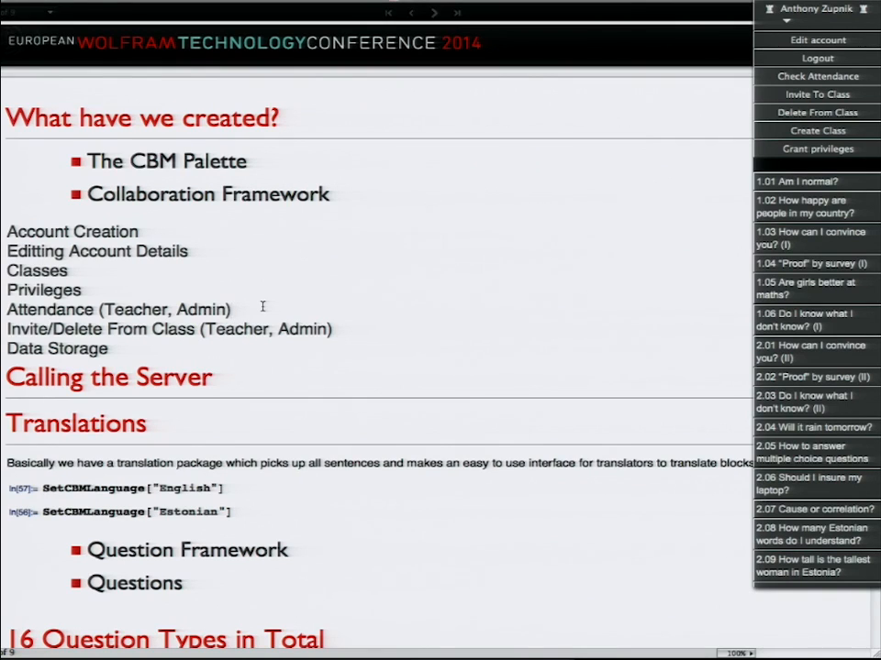
click(232, 309)
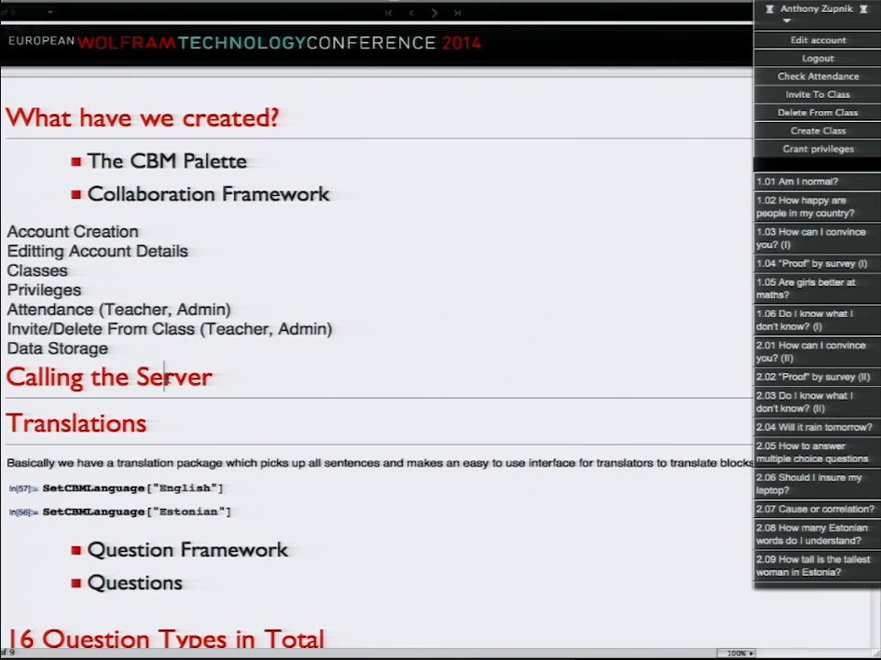
Run the CallCBMServer Replace call sending 'Hello World' to EWTCtest
scroll(down, 3)
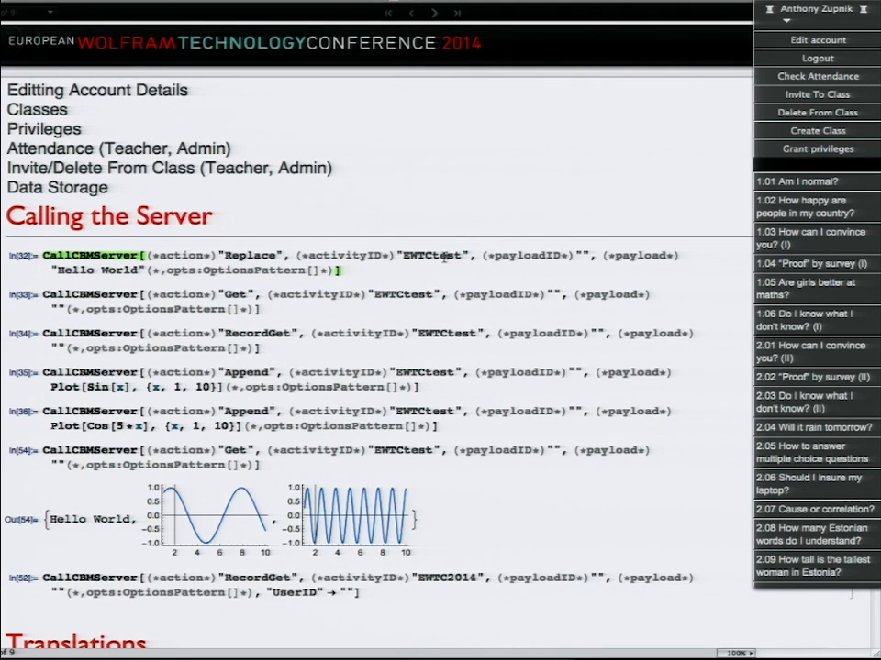
double_click(431, 255)
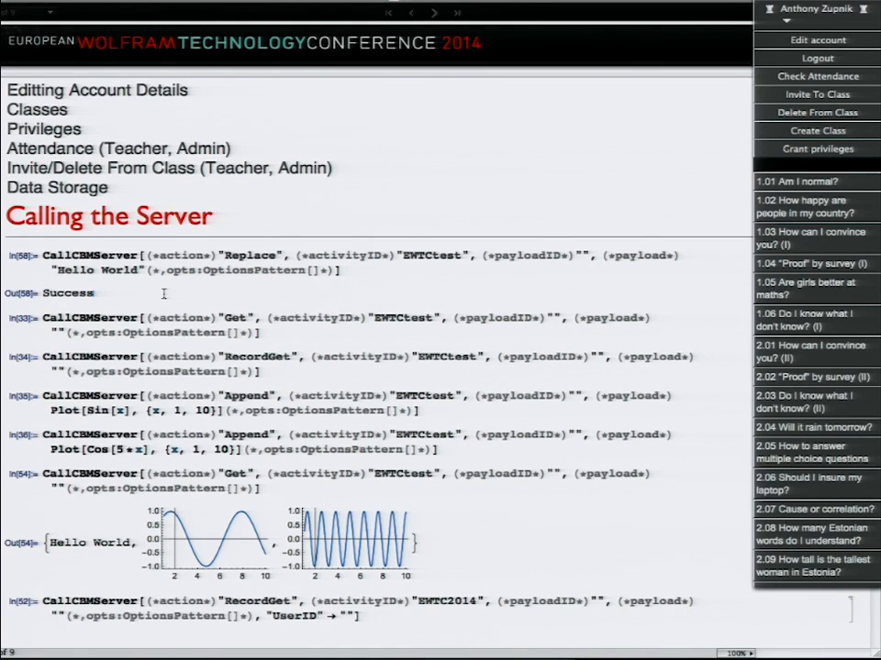
Run the EWTCtest RecordGet call, returning a timestamped Hello World record
scroll(down, 3)
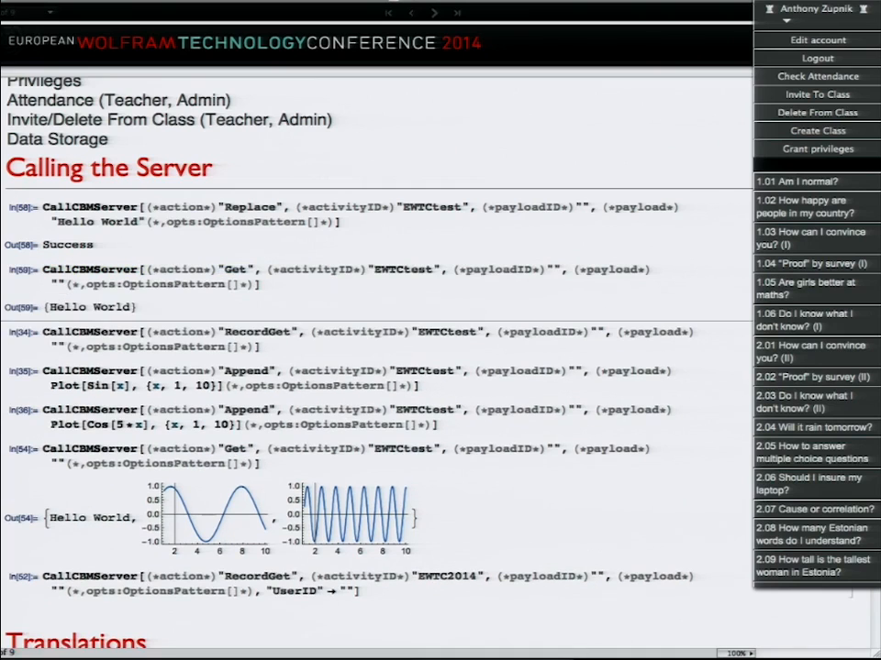
double_click(89, 306)
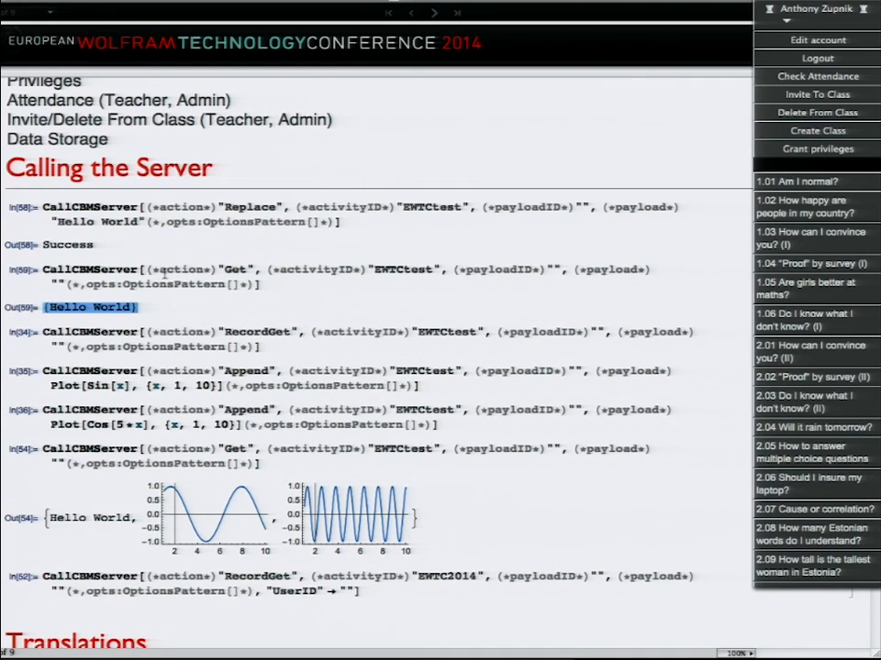
scroll(down, 3)
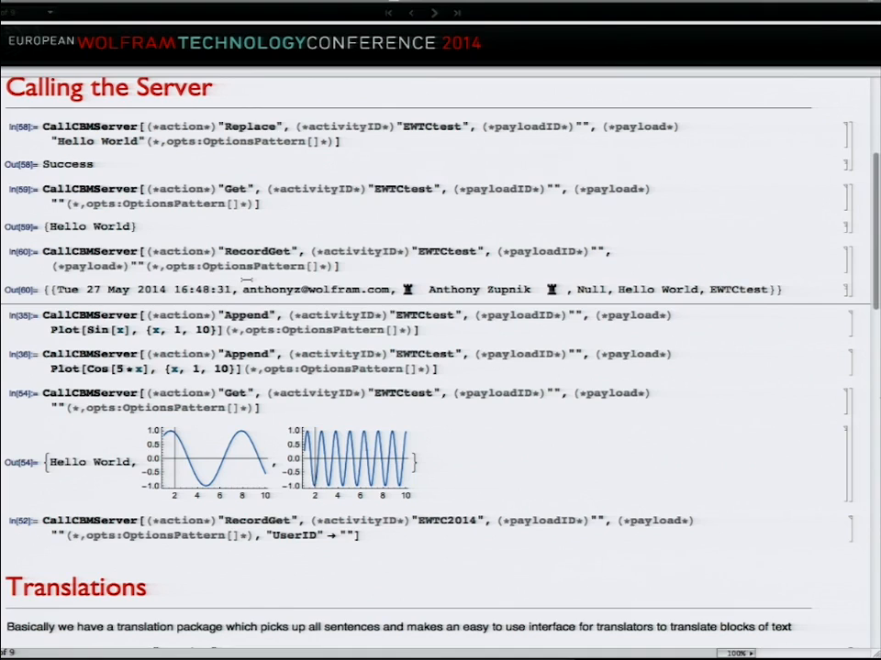
mouse_move(580, 294)
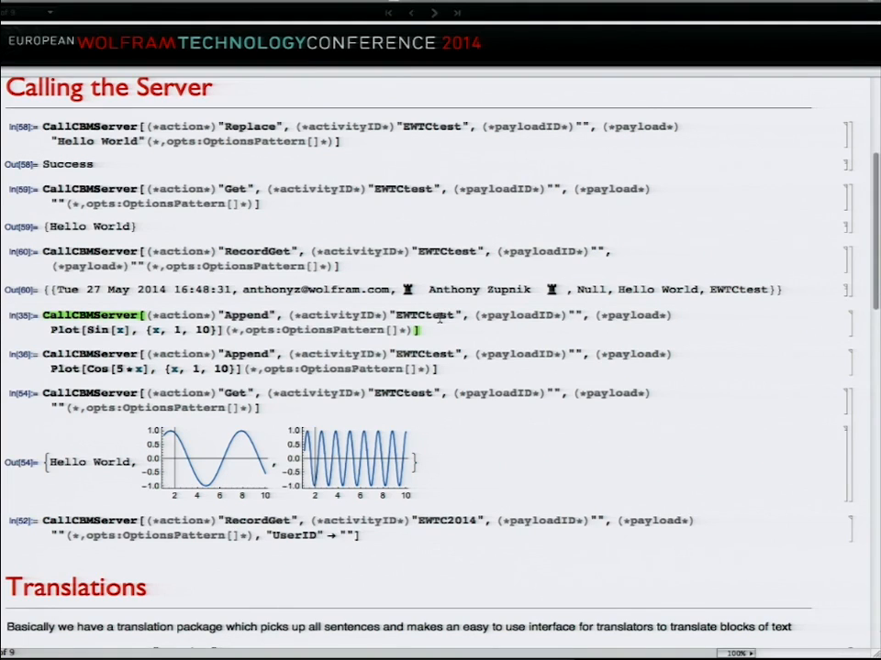
Run both Append calls, then re-run Get to return Hello World with sine and cosine plots
double_click(427, 315)
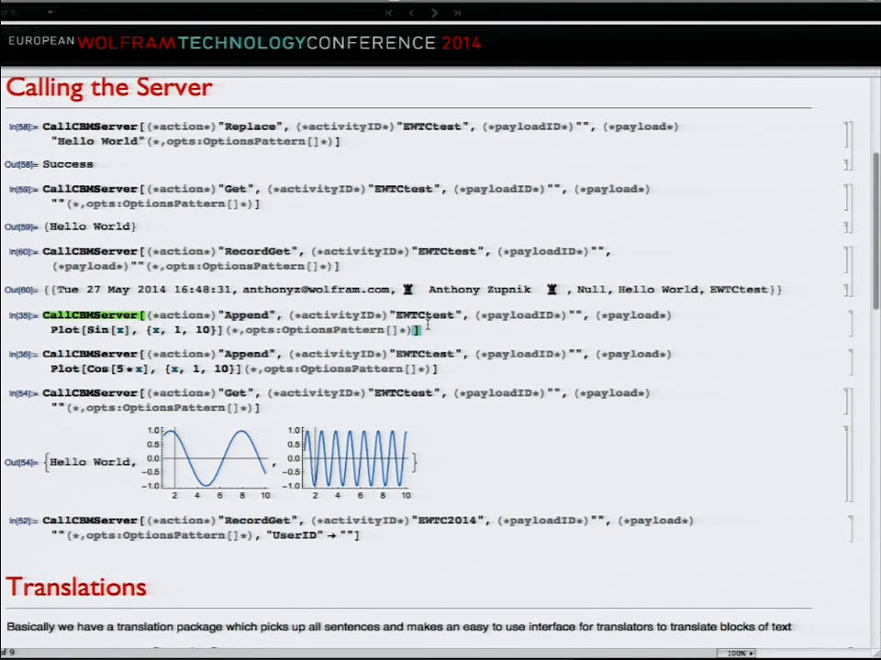
double_click(64, 329)
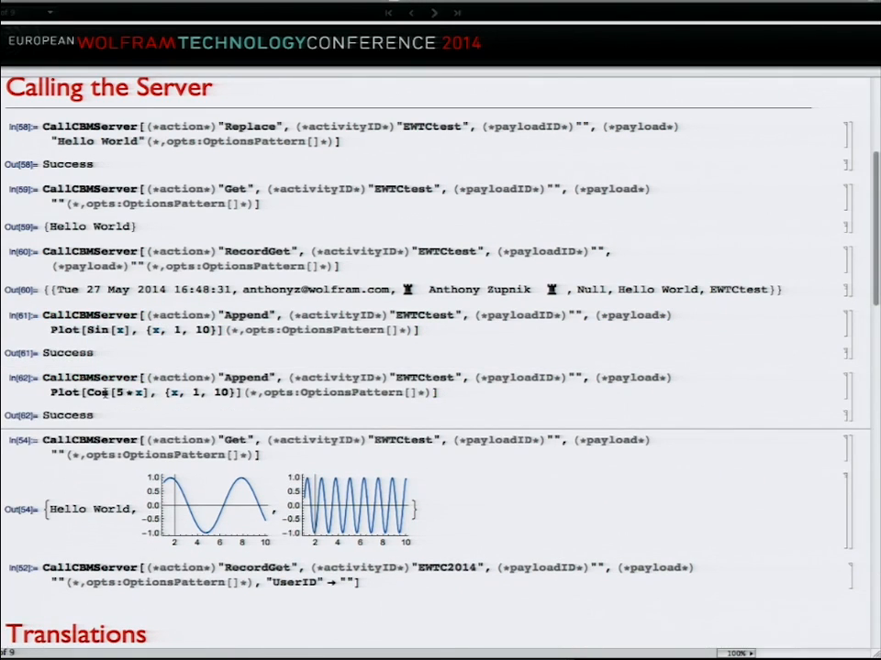
scroll(down, 3)
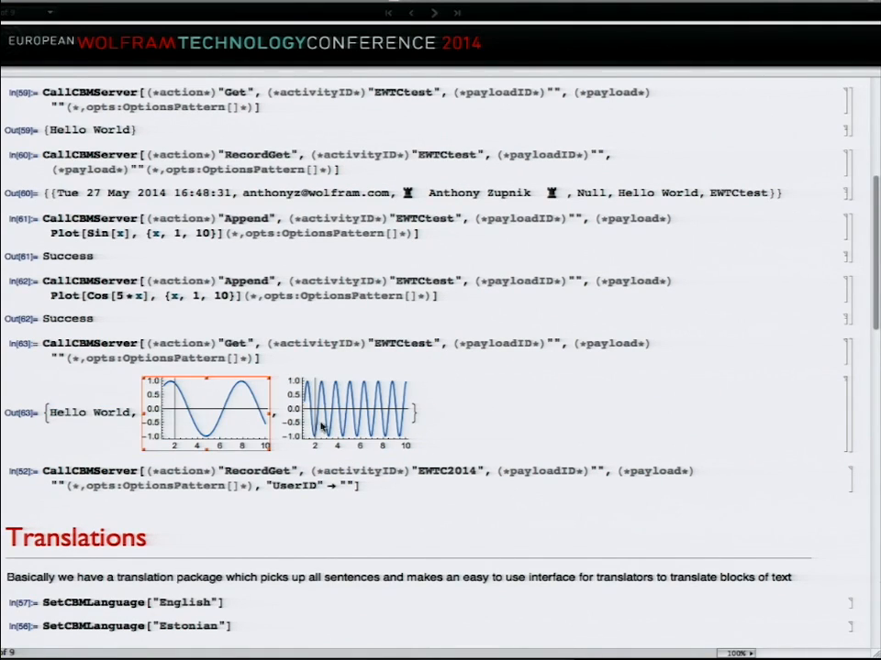
mouse_move(372, 425)
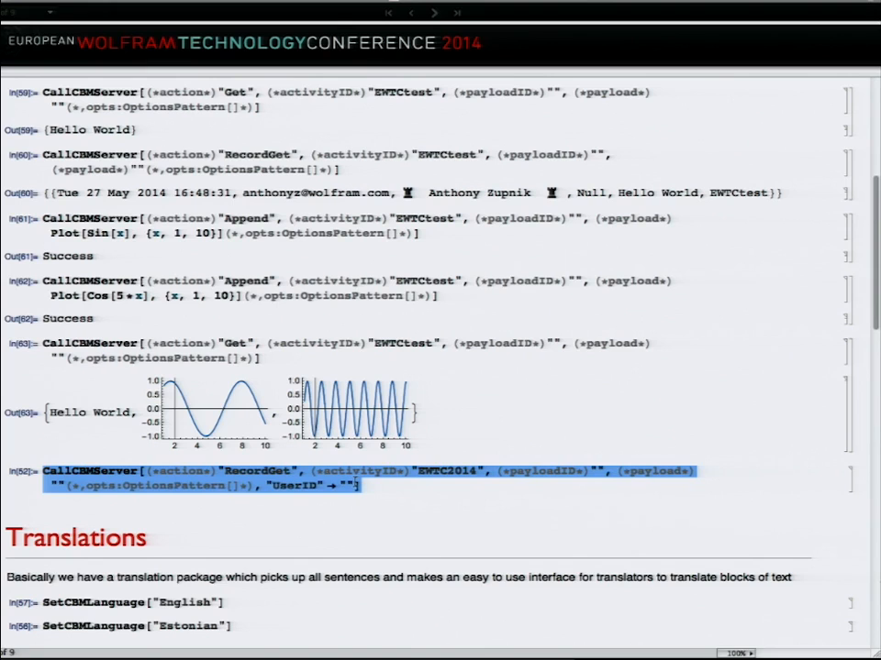
Run RecordGet on EWTC2014, then change it to Get, returning answers 13 through 27
click(372, 479)
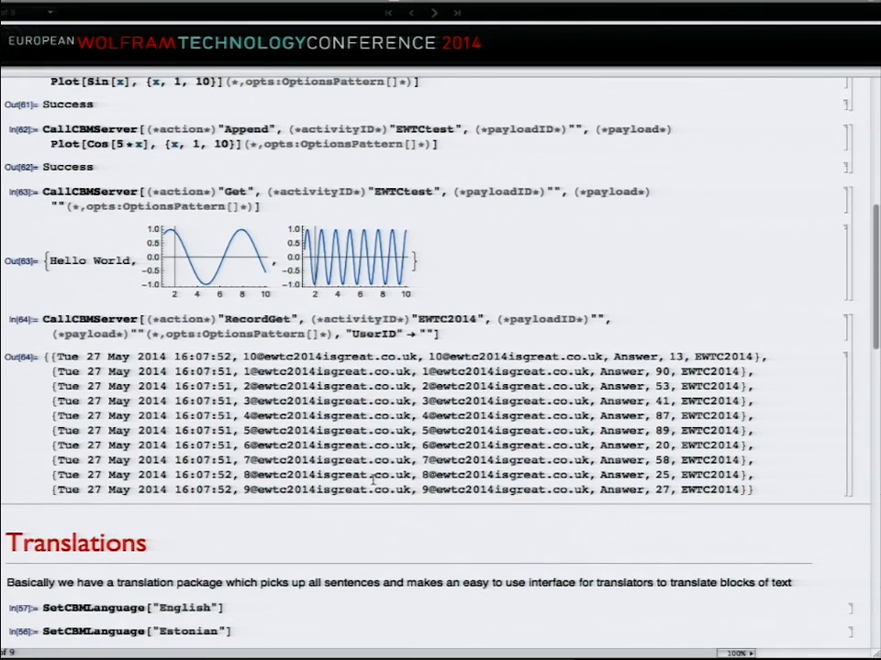
double_click(448, 319)
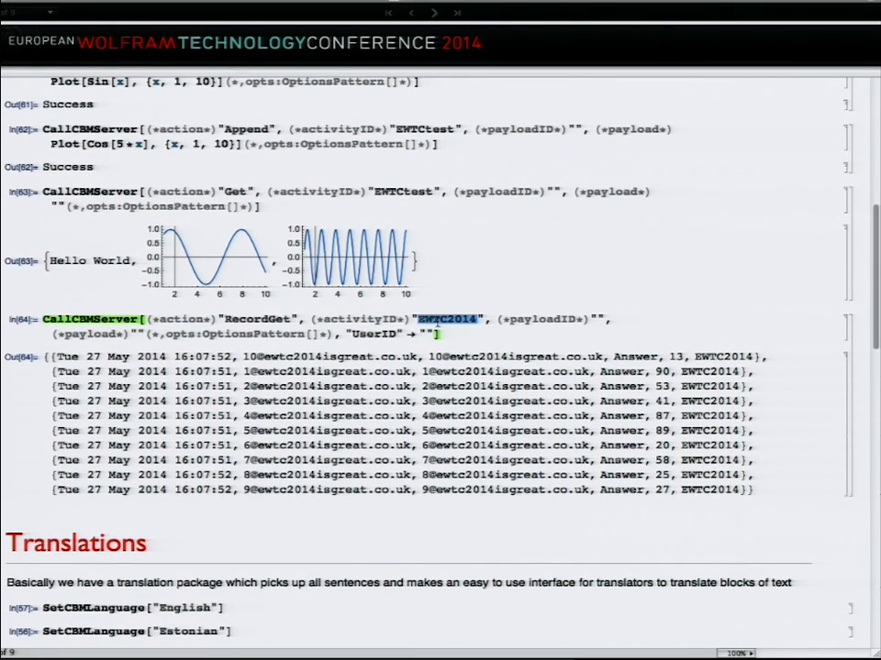
scroll(down, 3)
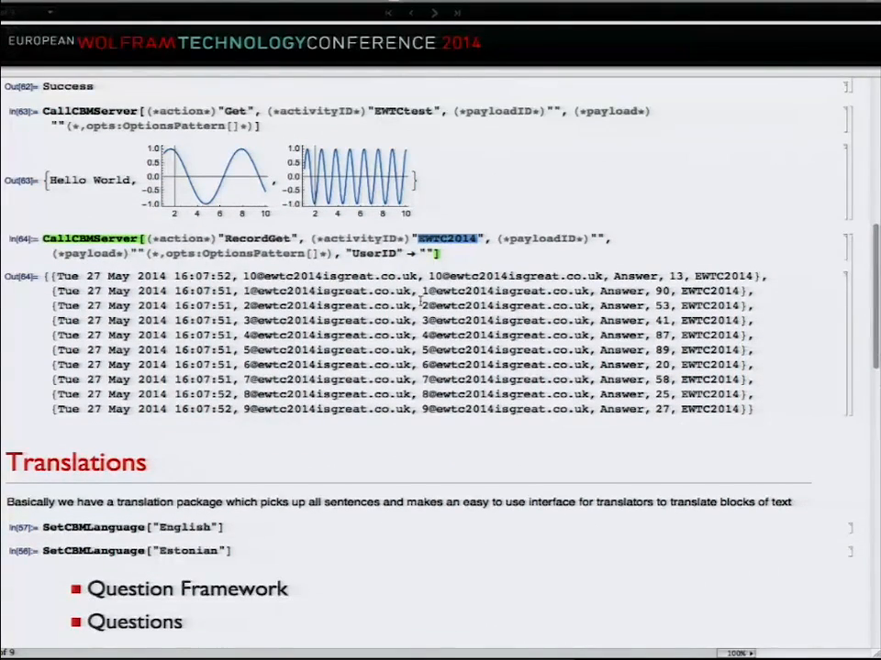
mouse_move(260, 461)
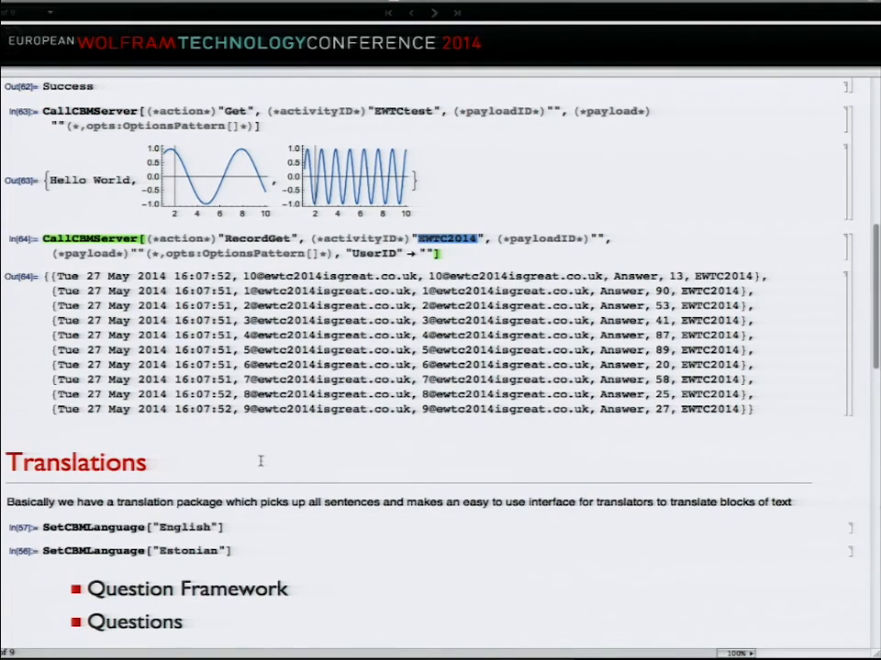
mouse_move(299, 336)
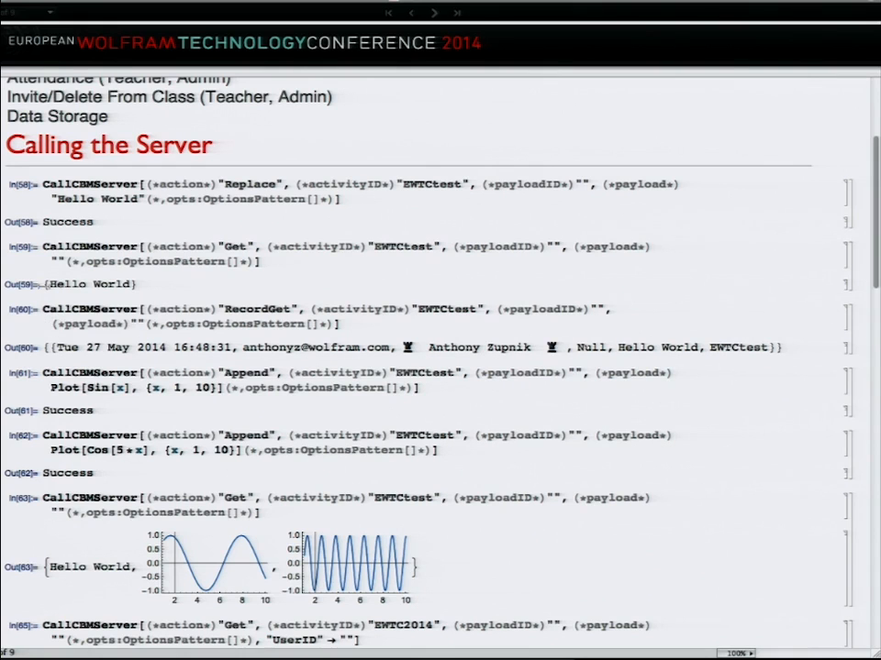
scroll(down, 3)
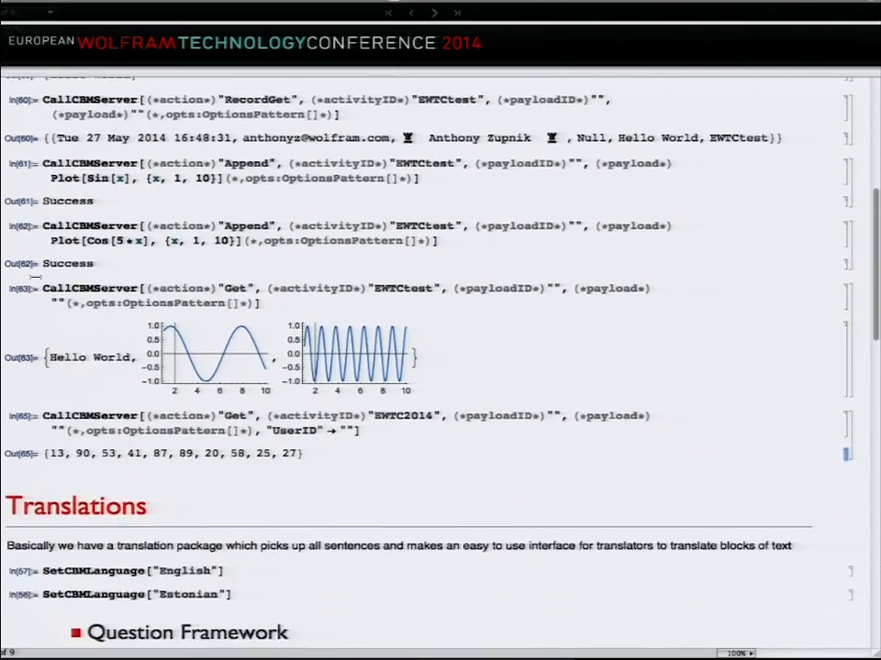
scroll(down, 3)
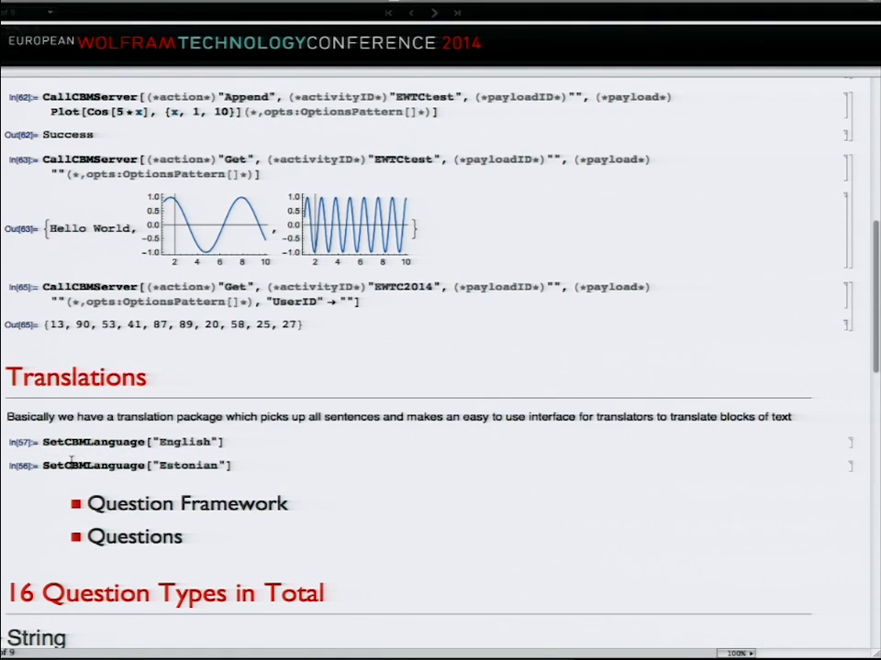
Re-run the English and Estonian SetCBMLanguage commands, then scroll to '16 Question Types in Total'
double_click(93, 465)
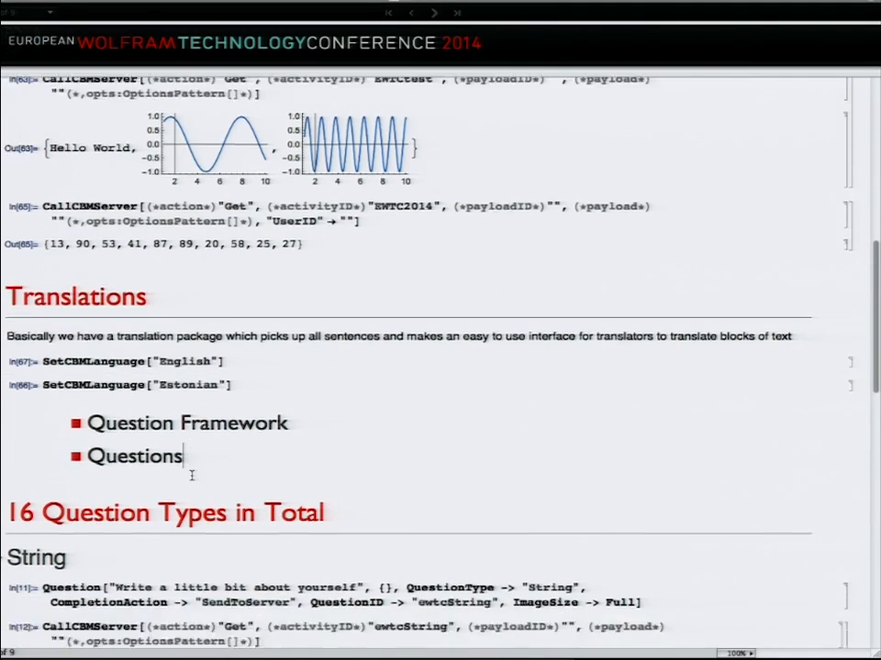
scroll(up, 3)
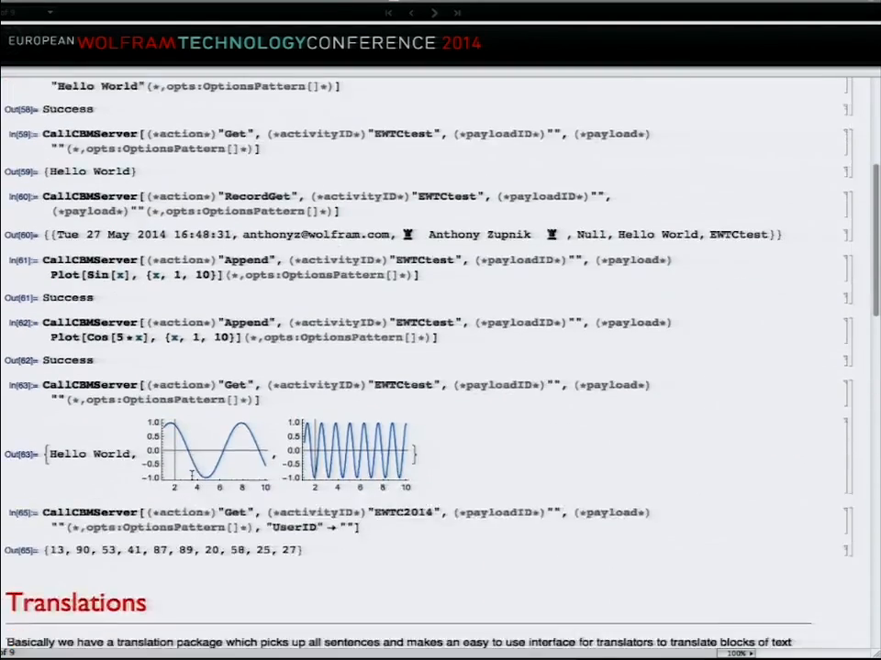
scroll(down, 3)
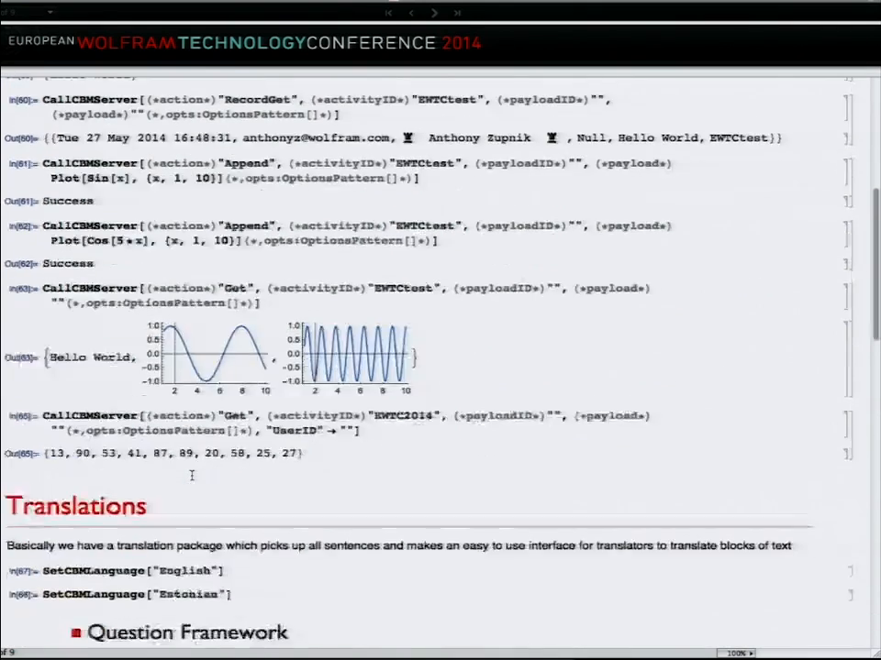
scroll(down, 3)
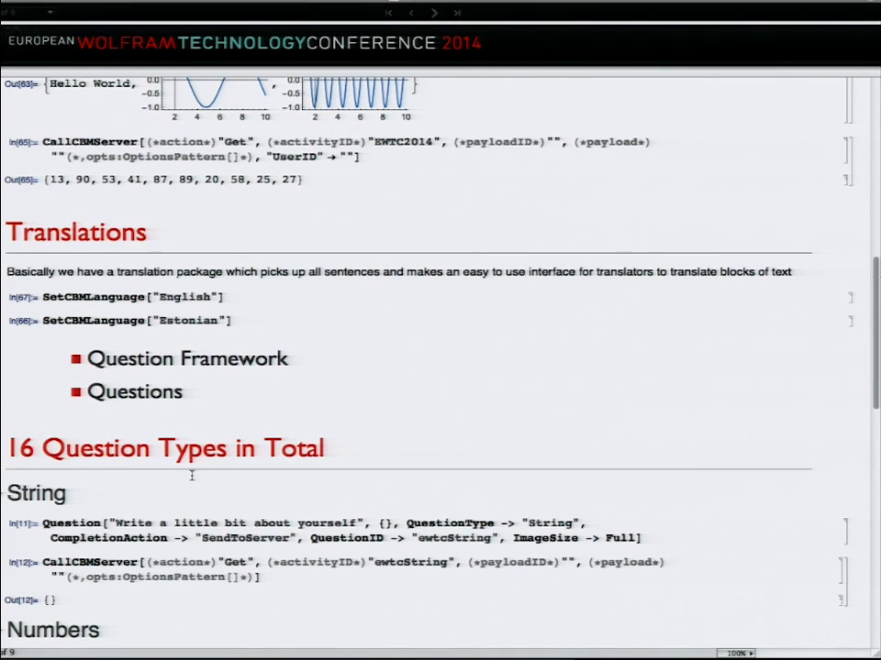
scroll(down, 3)
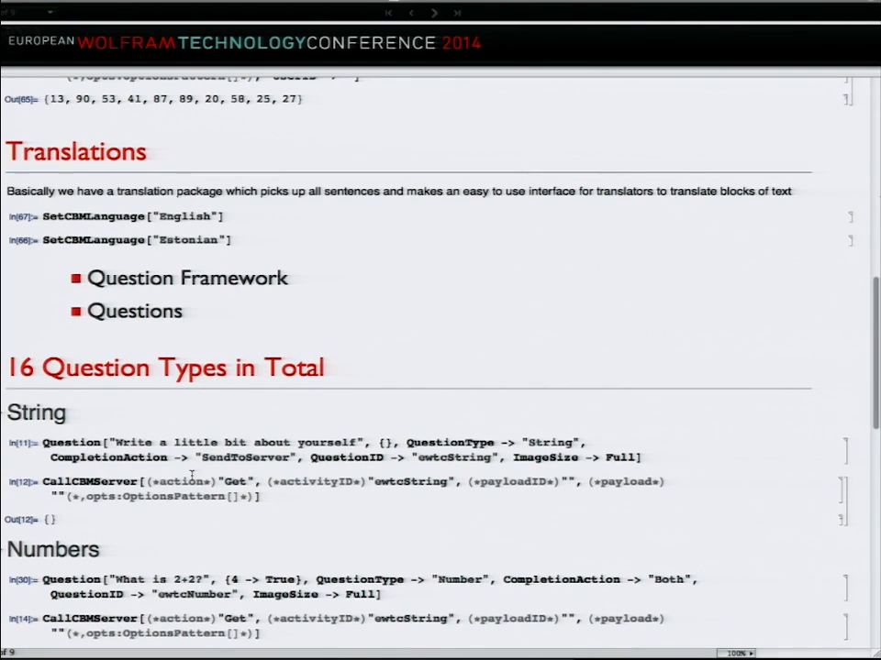
Send 'I am 26 years old' as the String answer and retrieve it with the Get cell
scroll(down, 3)
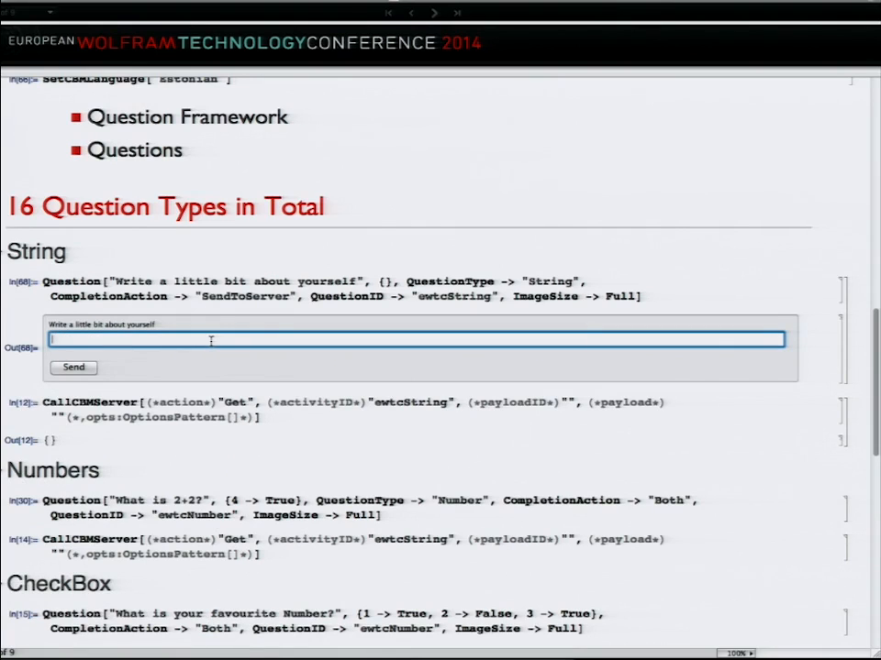
text(I'm)
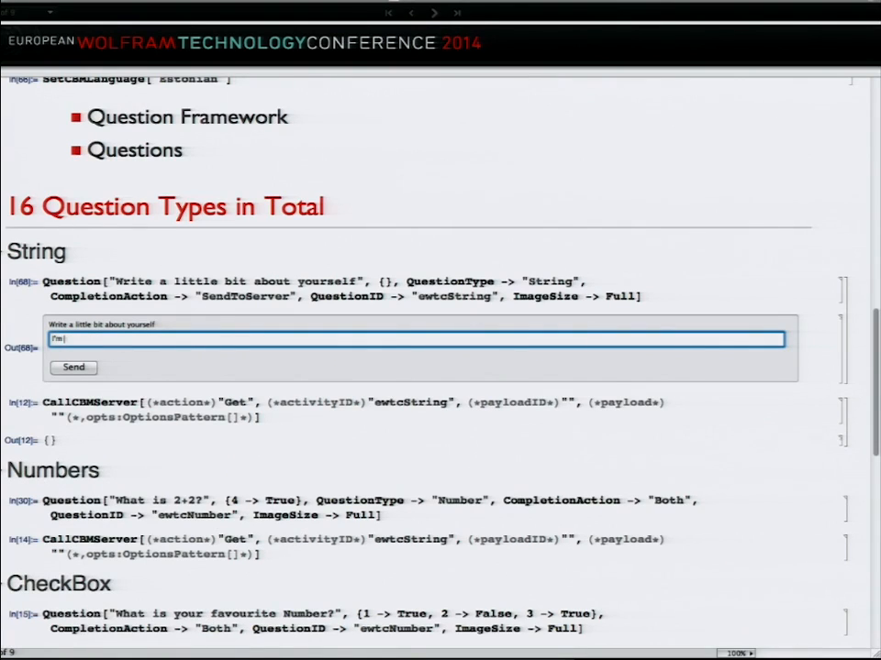
text(I am 26 years old)
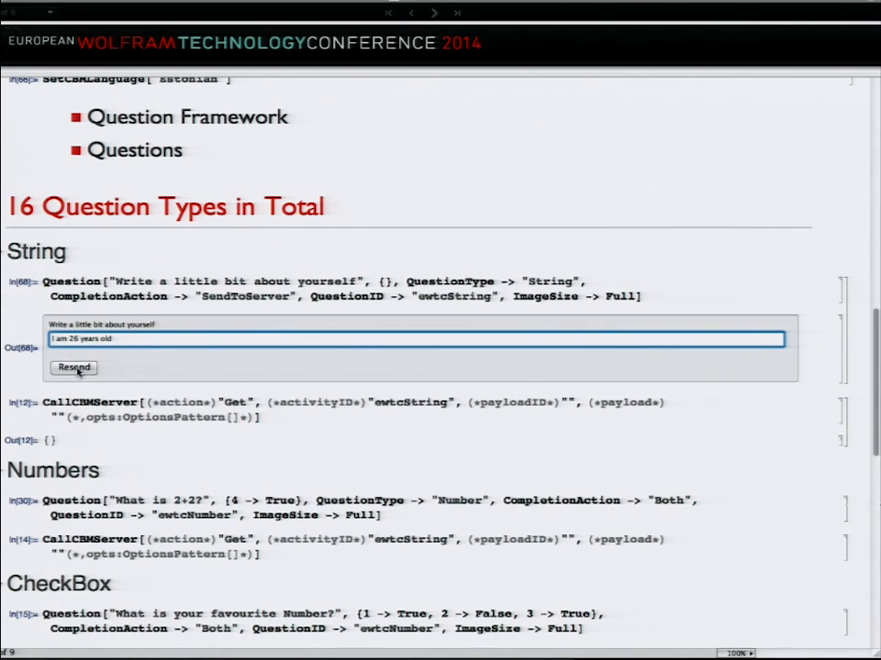
click(73, 366)
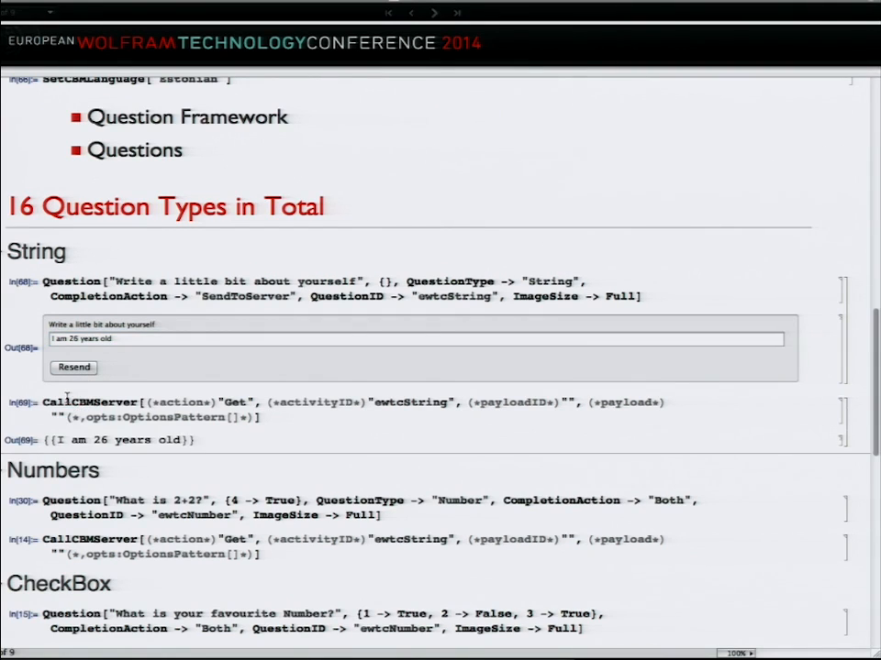
double_click(117, 440)
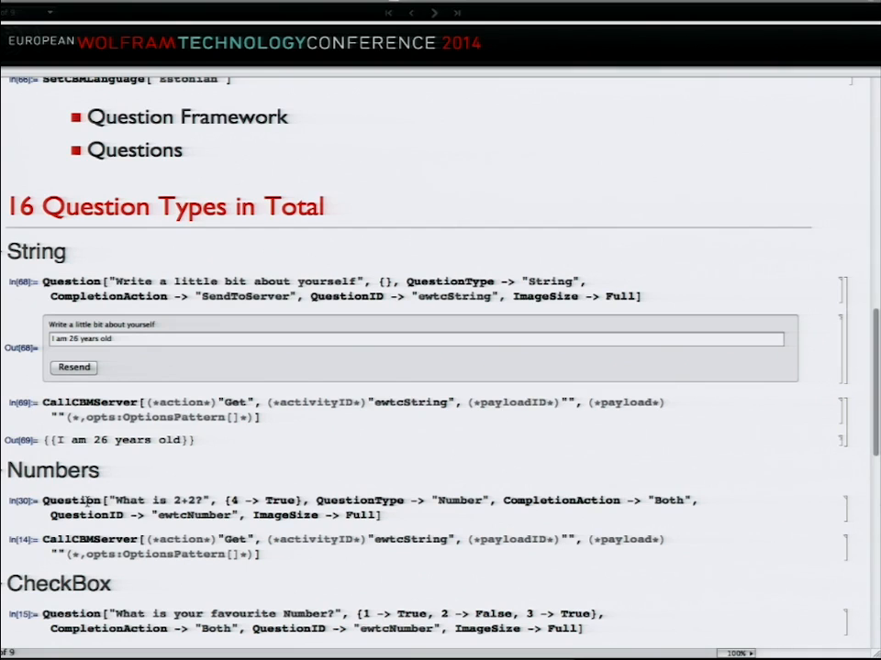
Answer 'What is 2+2?' with 4, send it for checking, then scroll to the CheckBox question
scroll(down, 3)
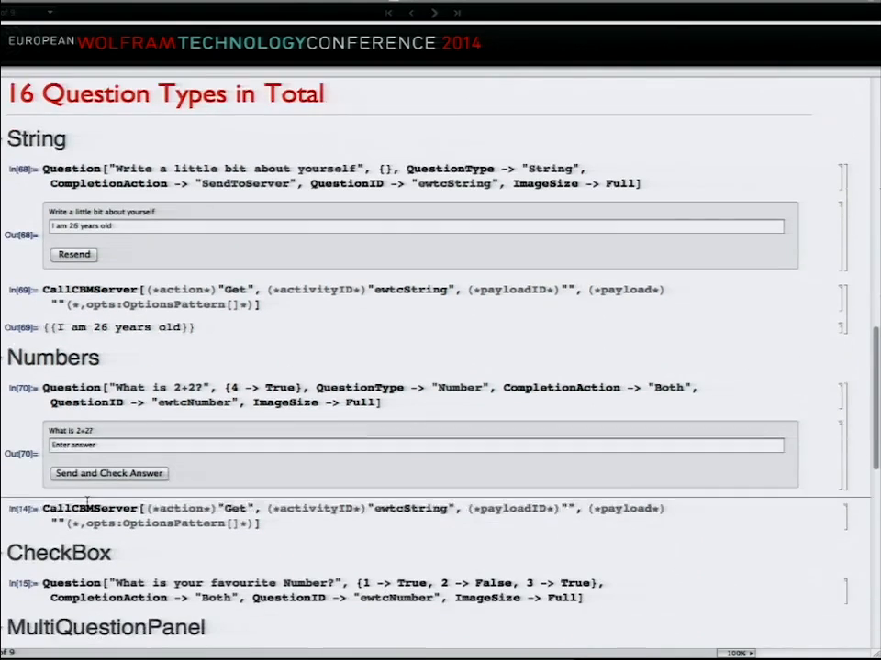
scroll(down, 3)
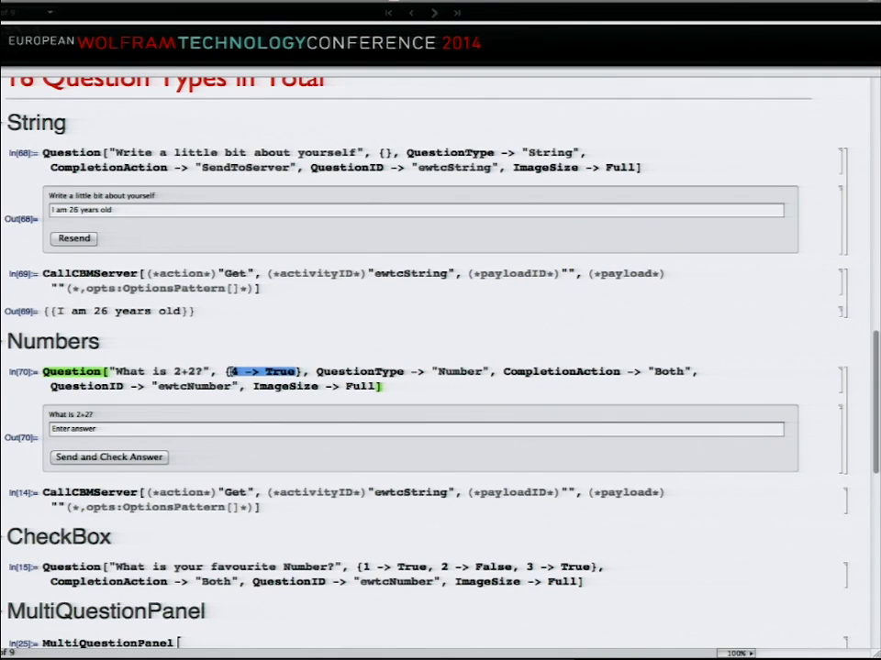
click(169, 429)
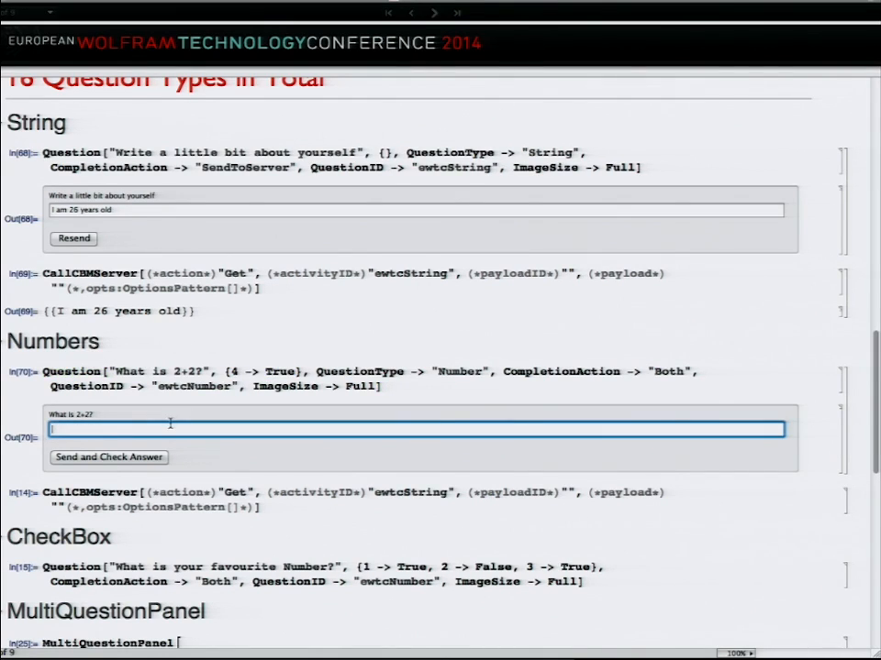
text(5)
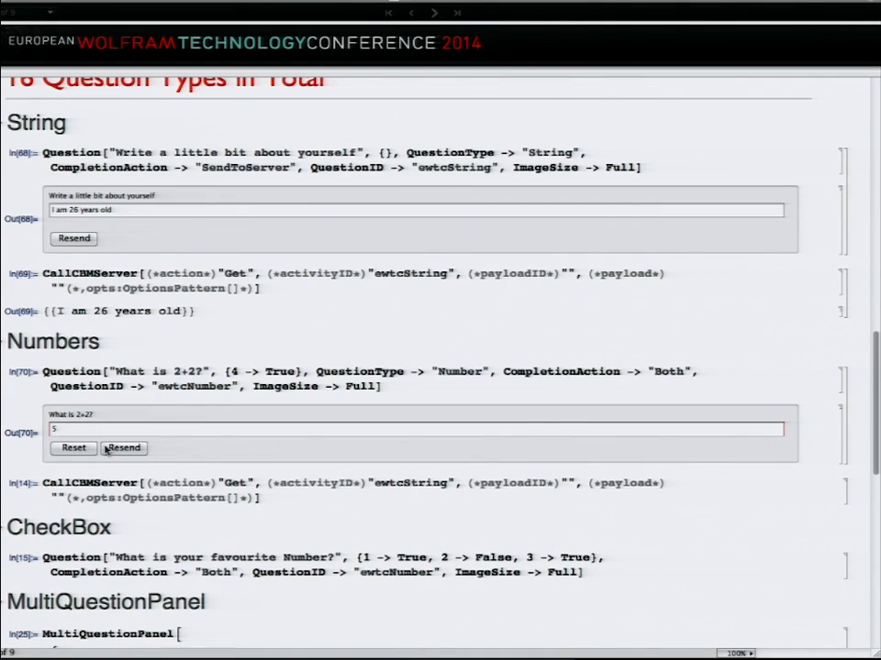
mouse_move(81, 457)
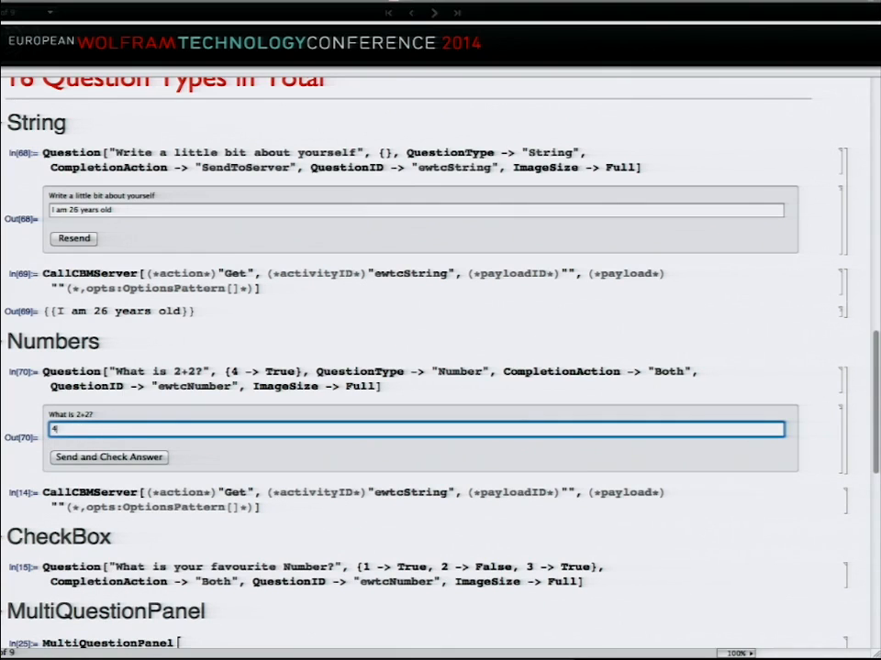
click(108, 457)
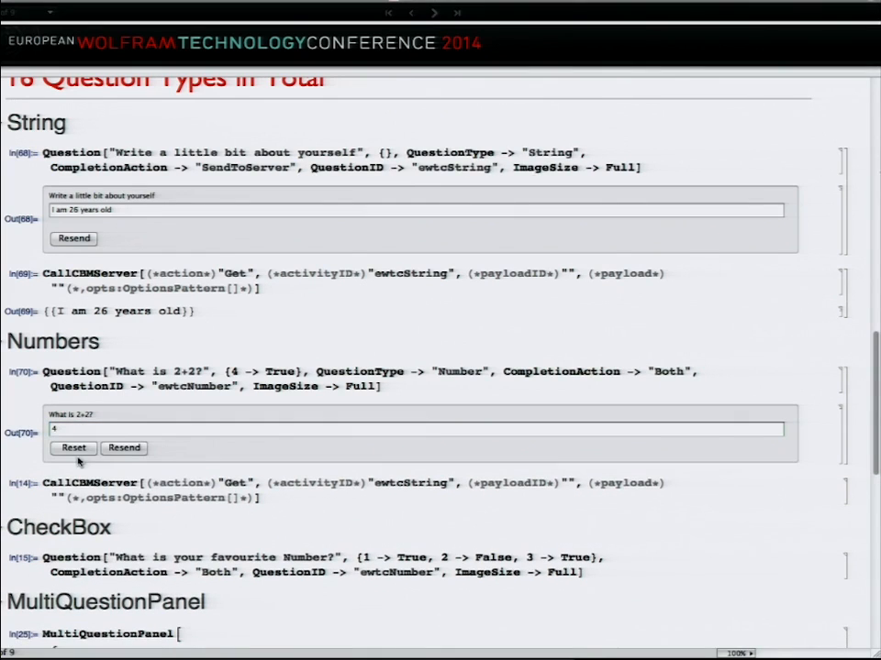
scroll(down, 3)
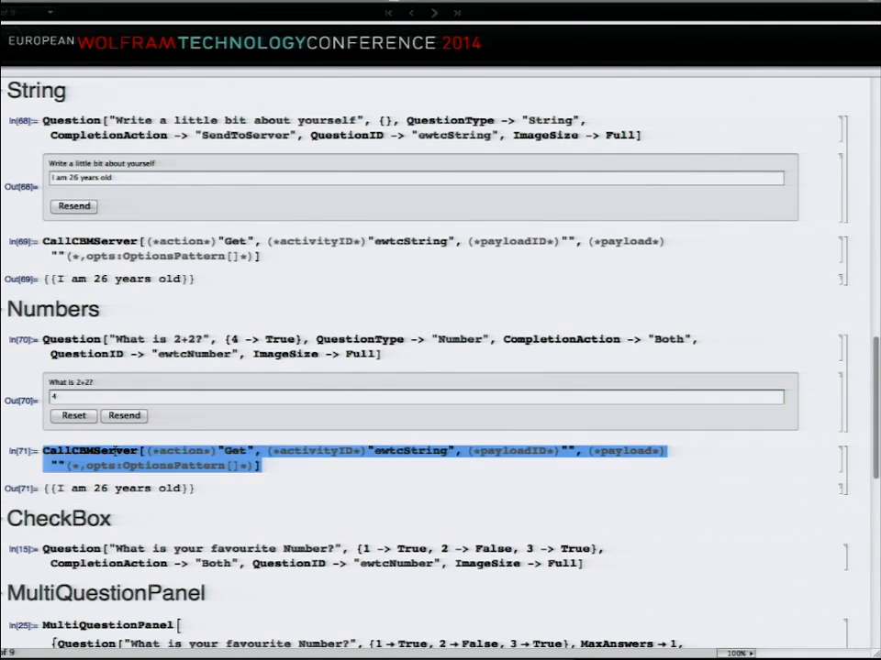
scroll(down, 3)
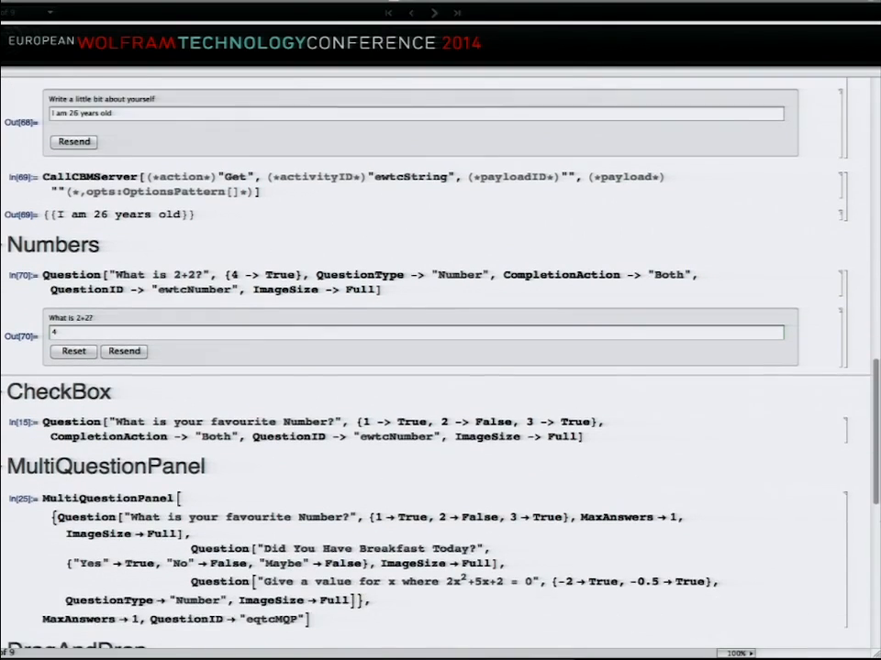
scroll(down, 3)
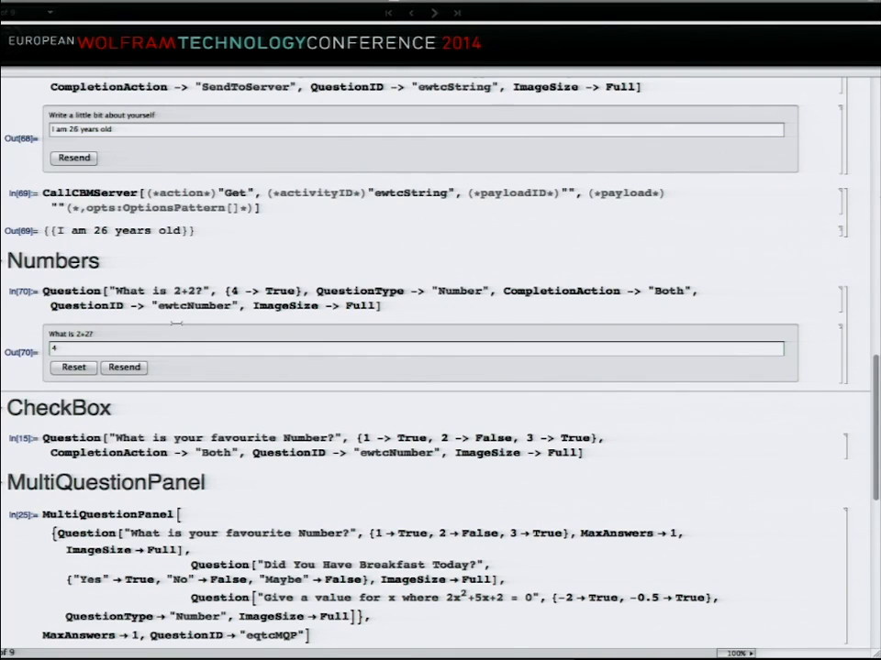
mouse_move(176, 331)
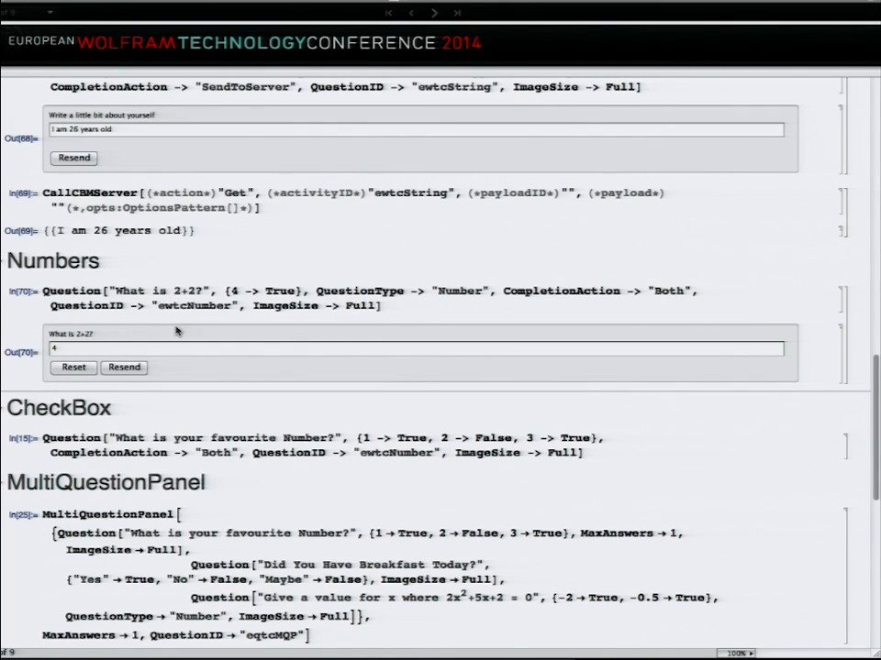
scroll(down, 3)
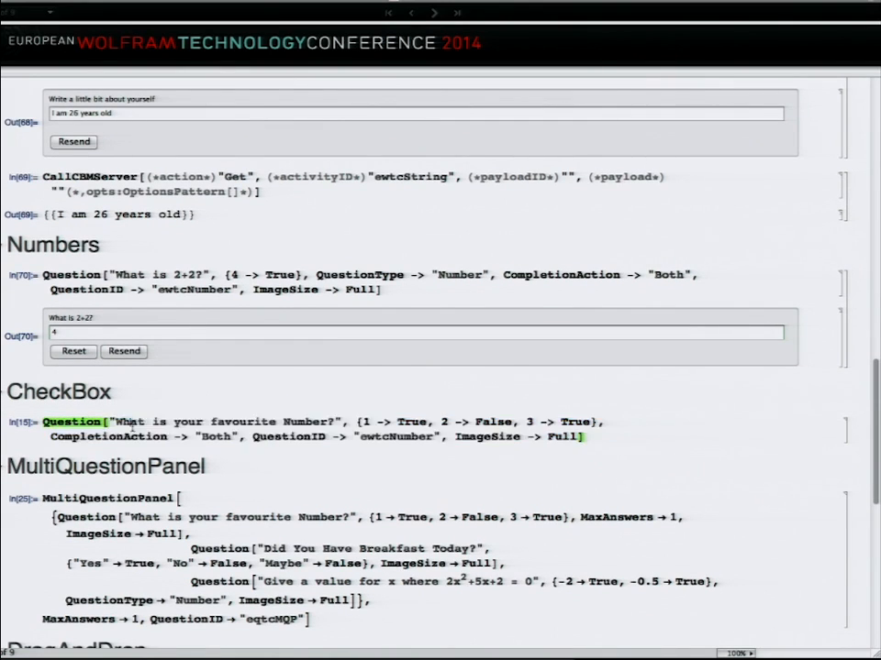
Run the CheckBox question cell 'What is your favourite Number?' with options 1, 2, 3
double_click(228, 421)
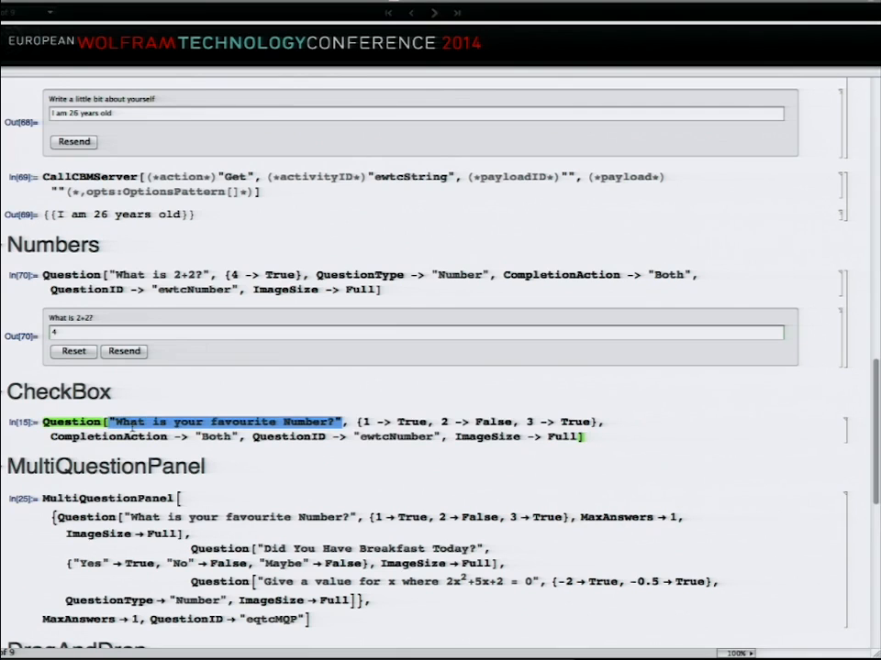
scroll(down, 3)
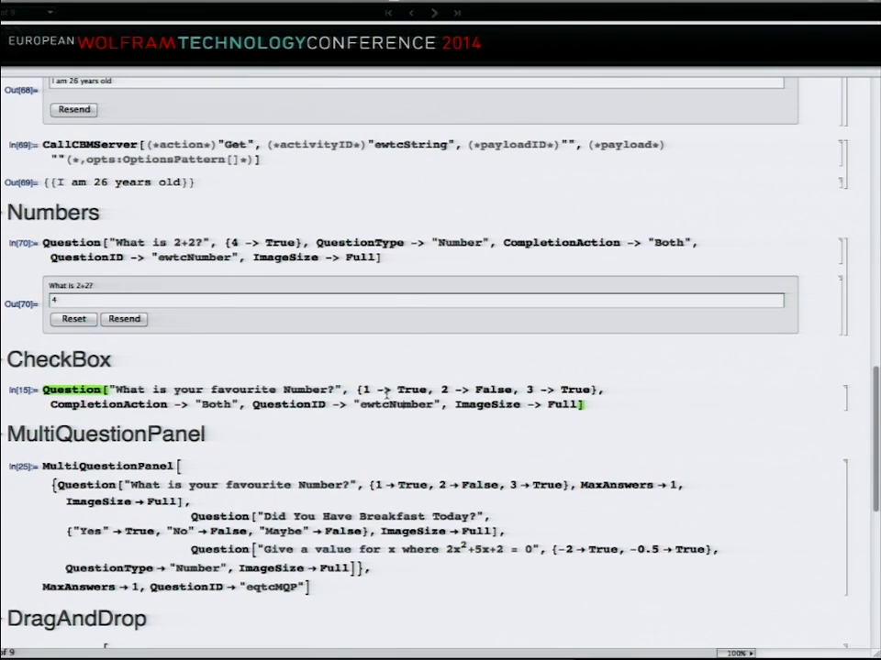
double_click(394, 389)
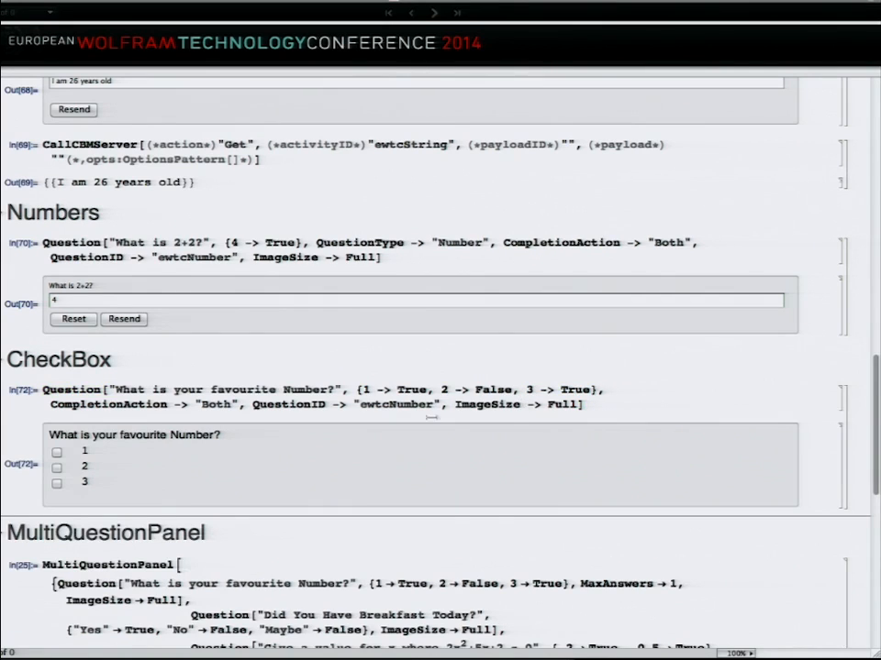
scroll(down, 3)
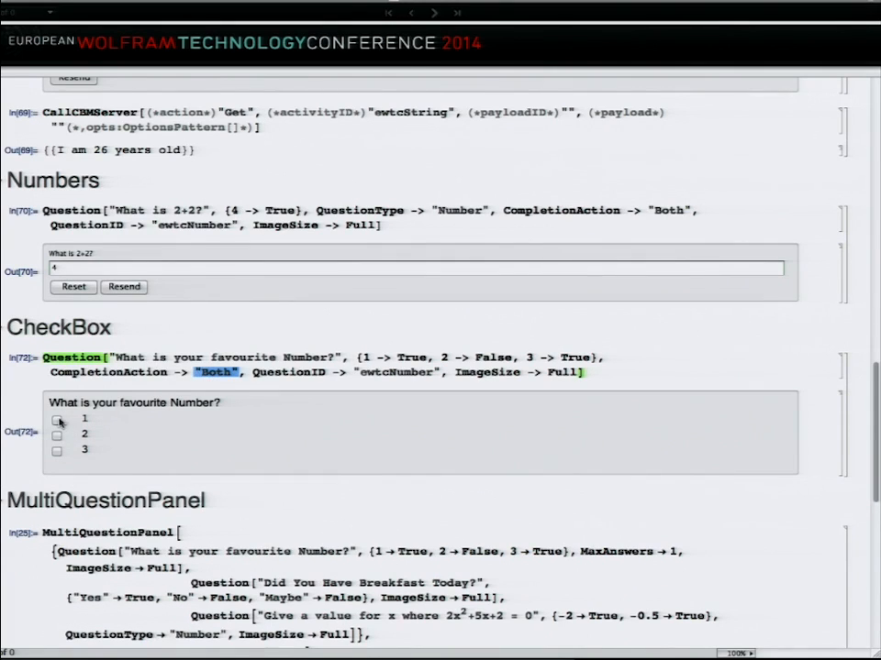
Submit option 2 (wrong), then option 3 (correct), and reset the checkboxes
click(57, 433)
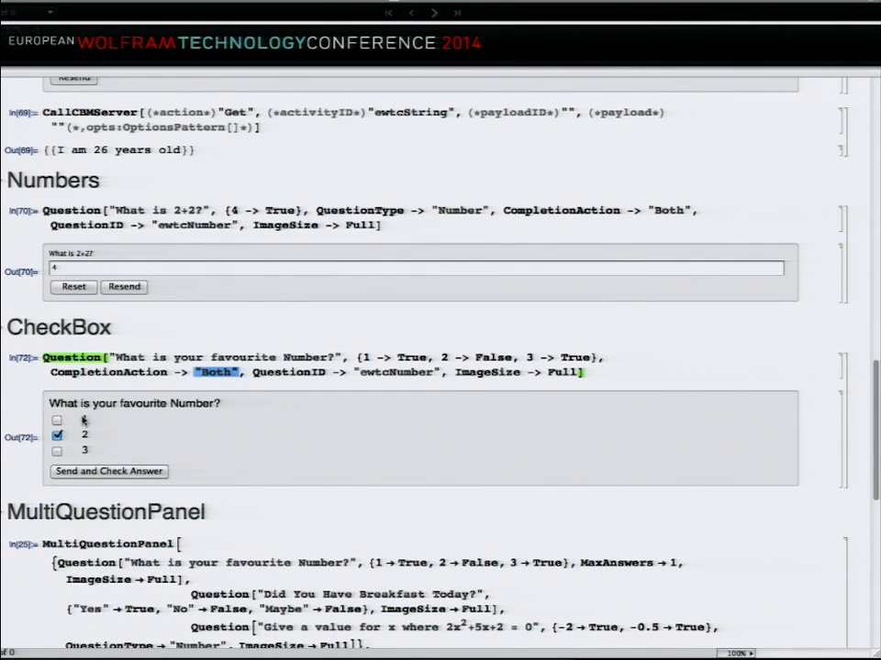
click(108, 471)
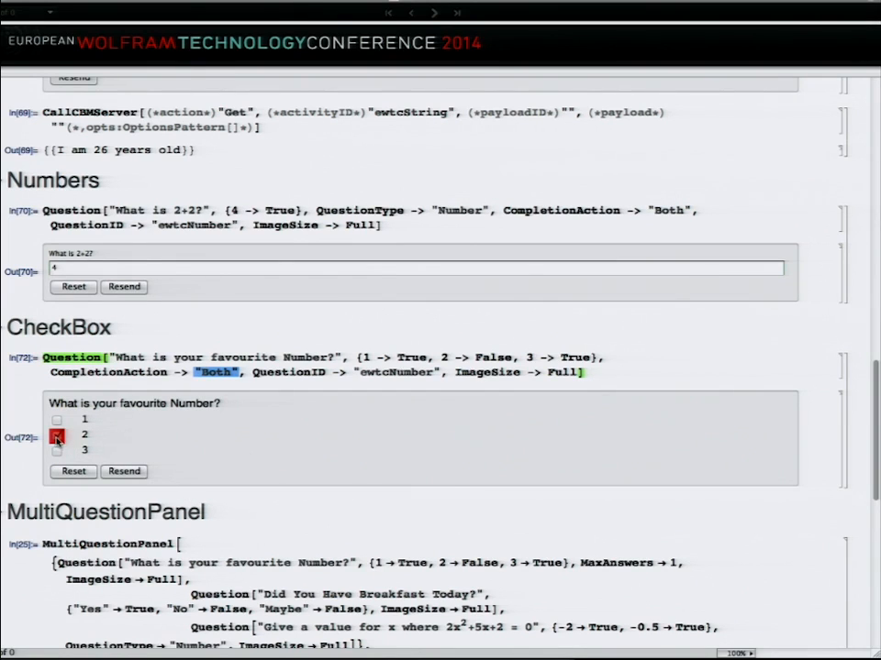
mouse_move(73, 470)
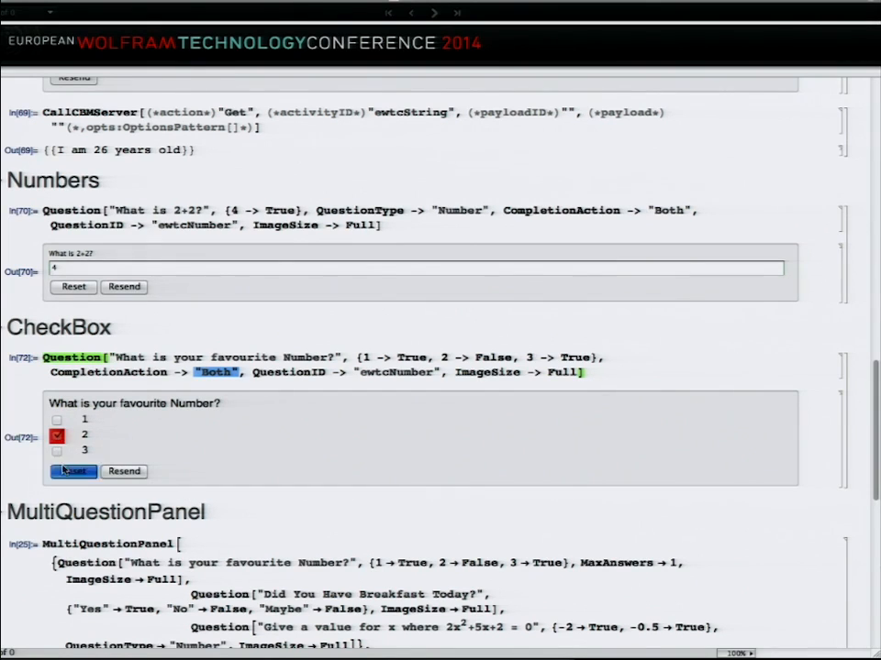
click(57, 449)
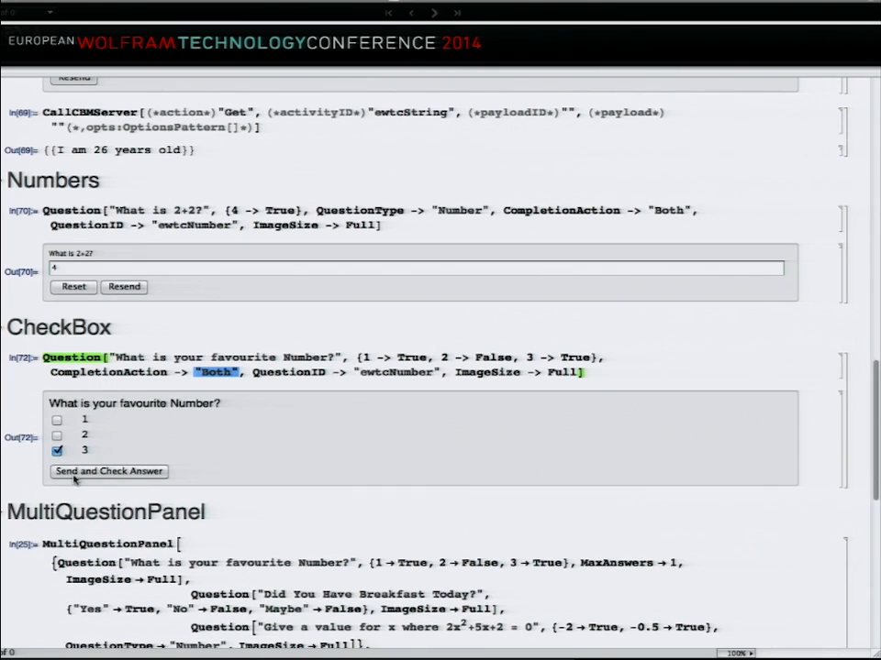
click(108, 471)
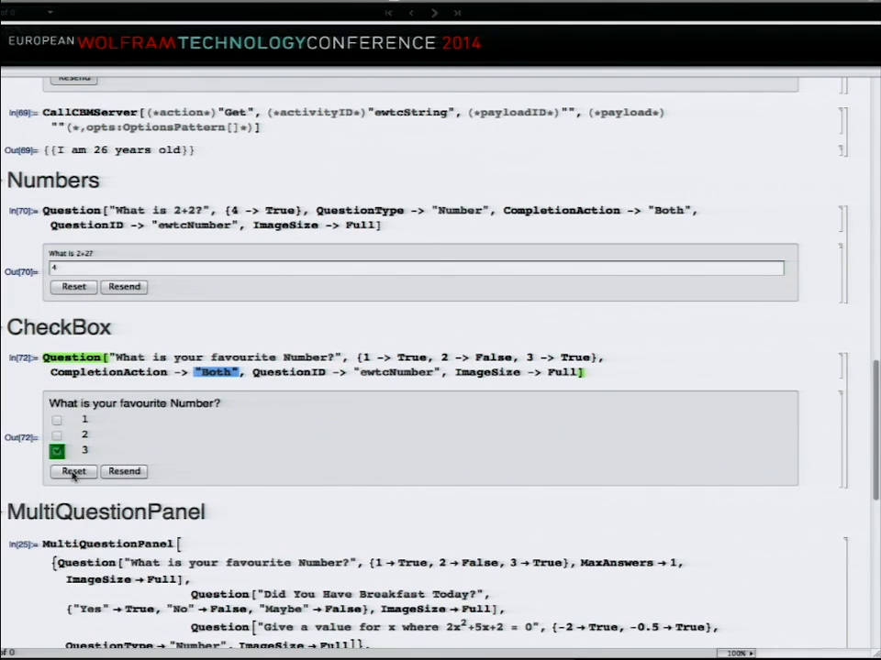
click(74, 471)
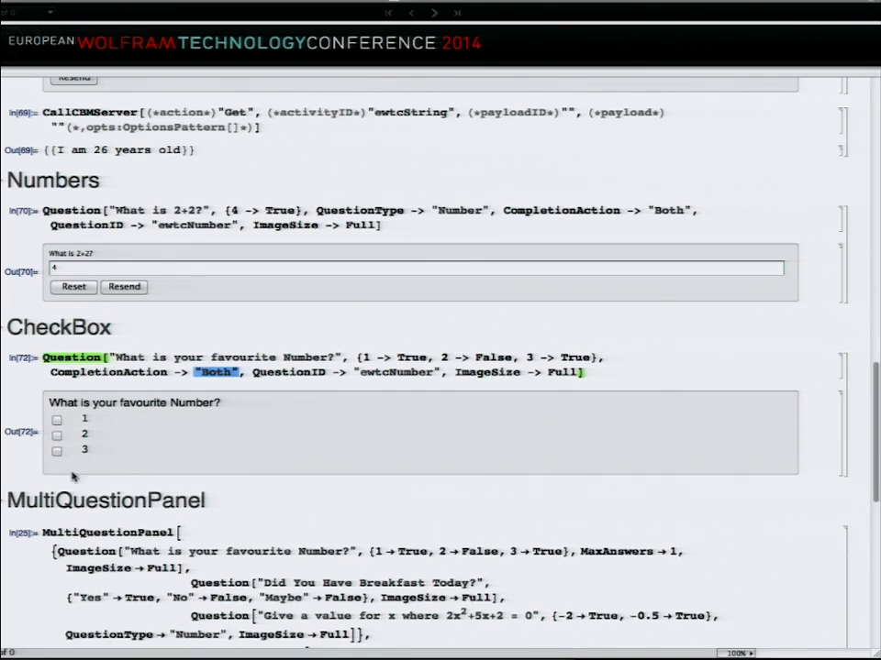
Answer the first MultiQuestionPanel question with 1 and advance to the breakfast question
scroll(down, 3)
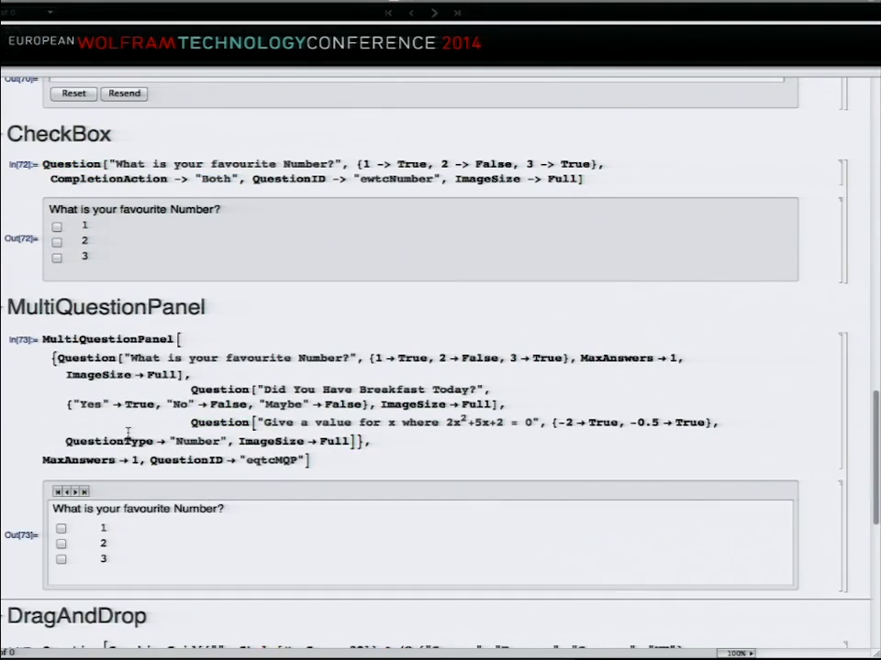
scroll(down, 3)
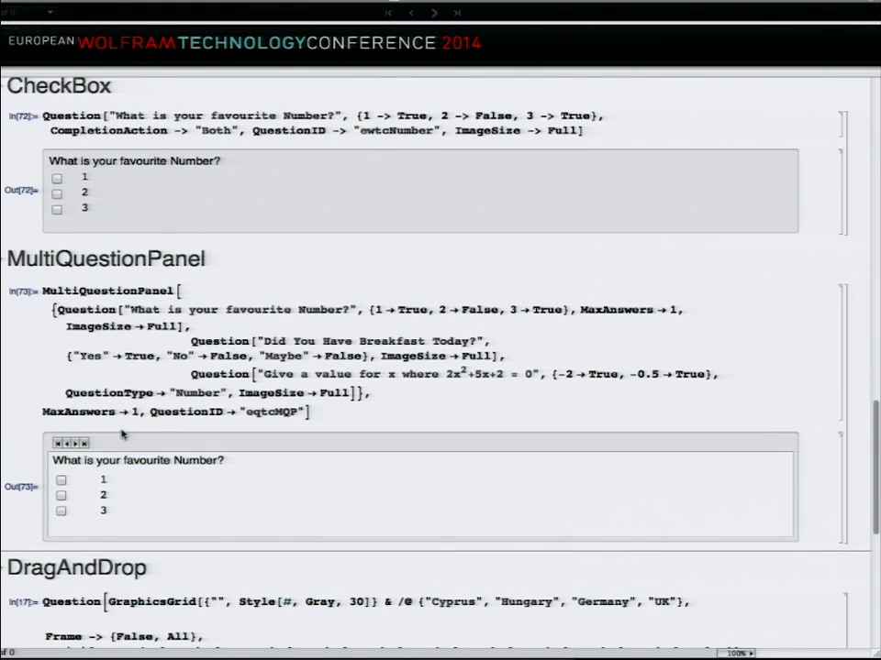
scroll(down, 3)
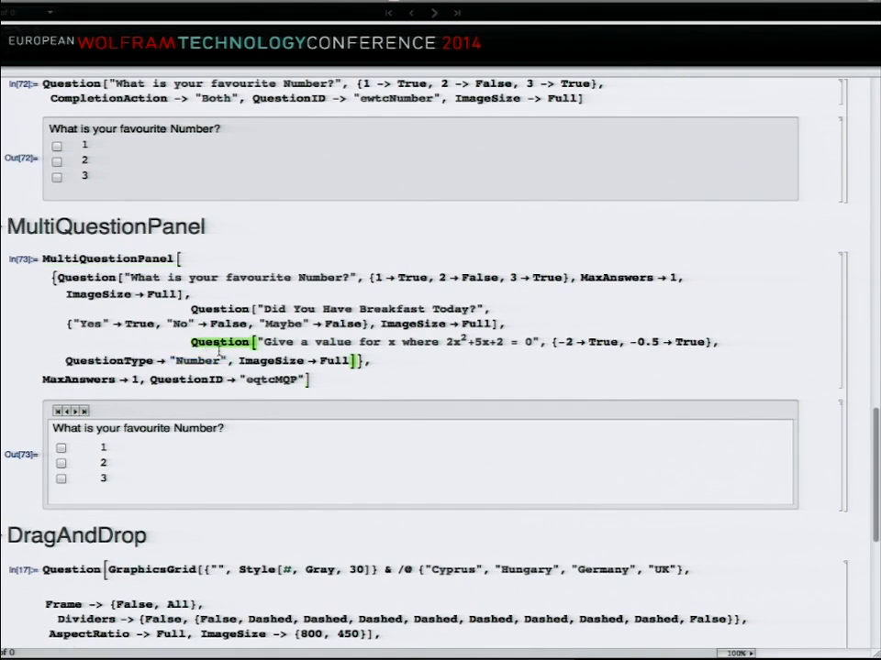
click(62, 447)
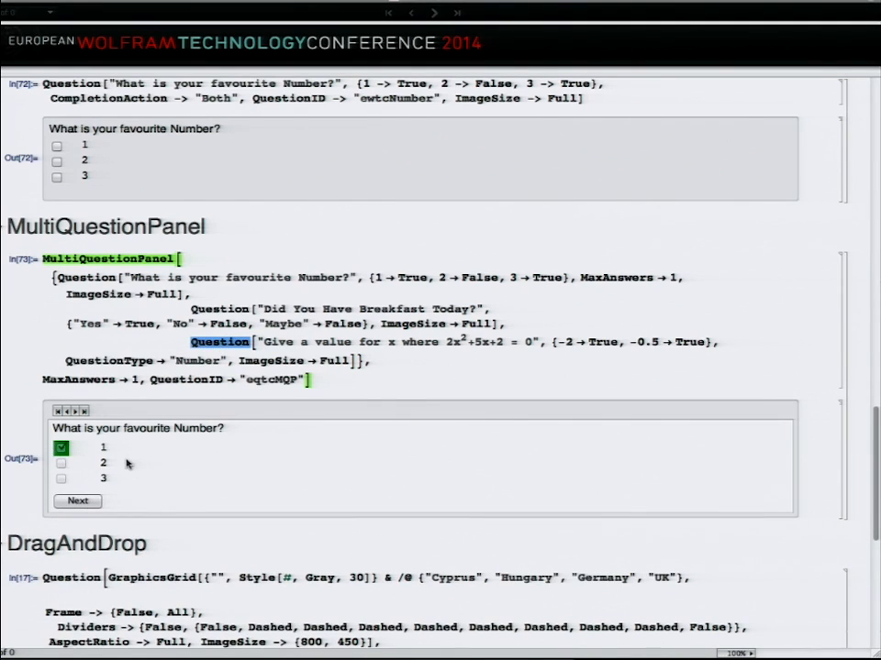
mouse_move(81, 456)
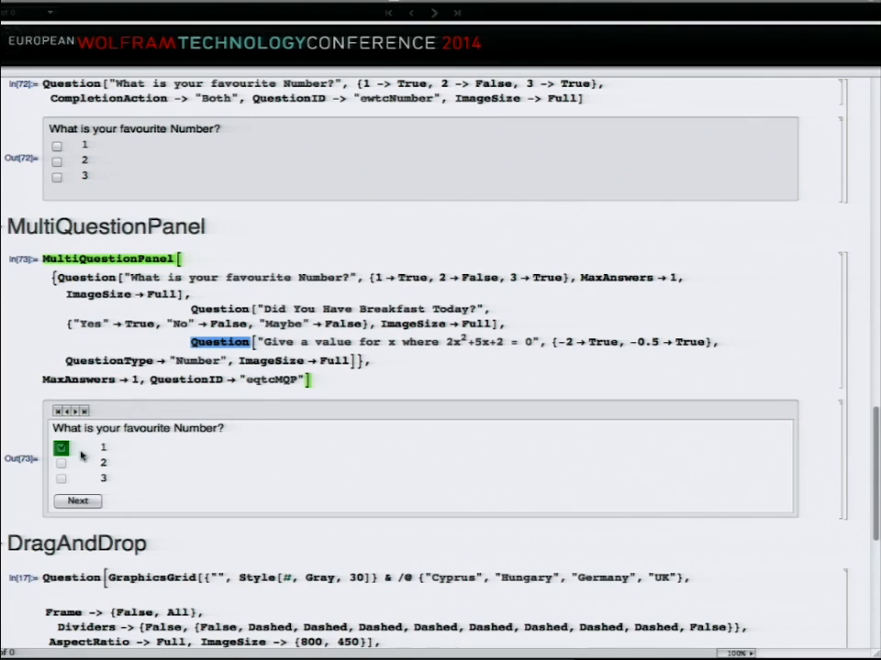
click(78, 501)
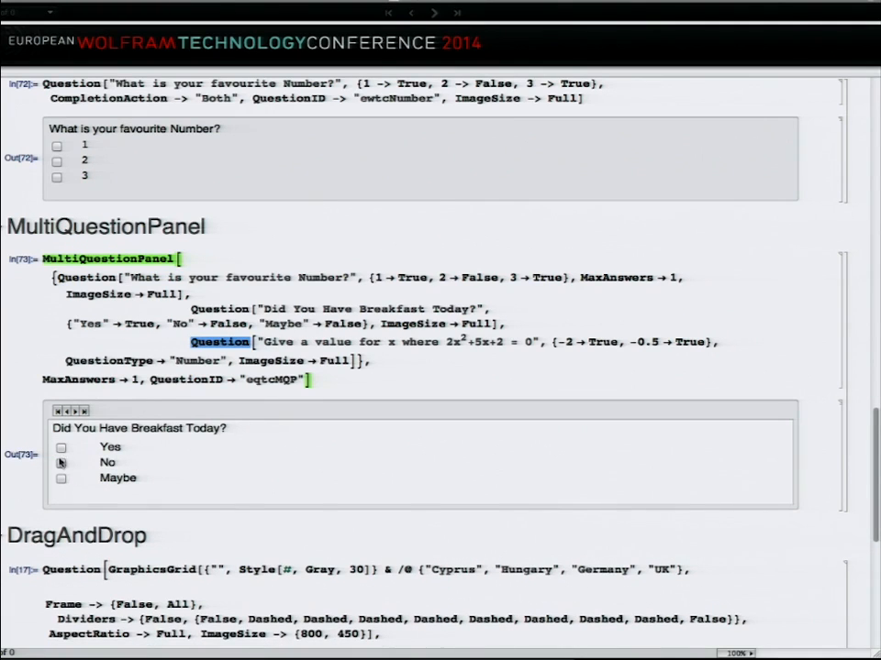
Answer No to breakfast and 4 to the equation, then show the 1/3 results summary
click(60, 462)
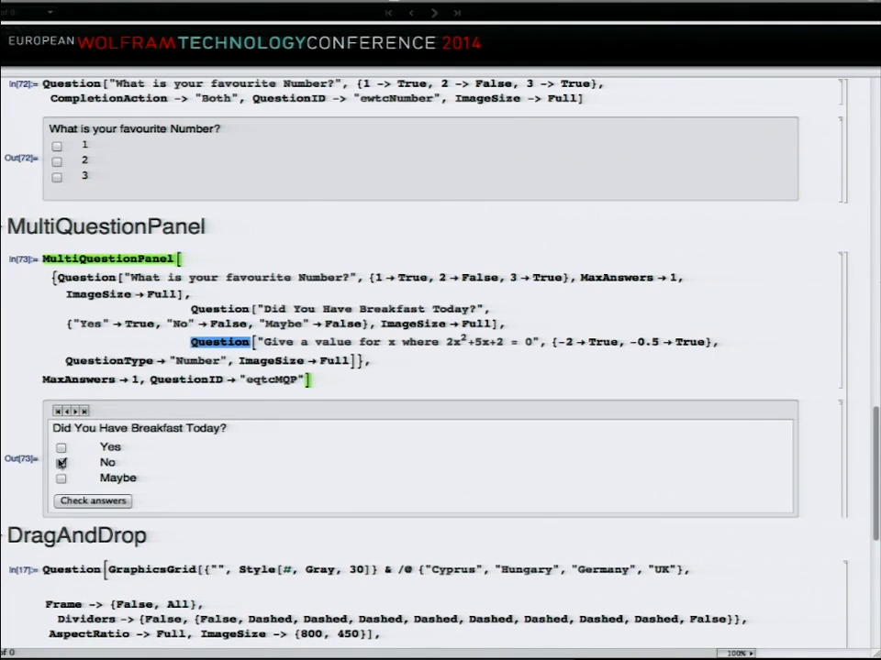
click(61, 462)
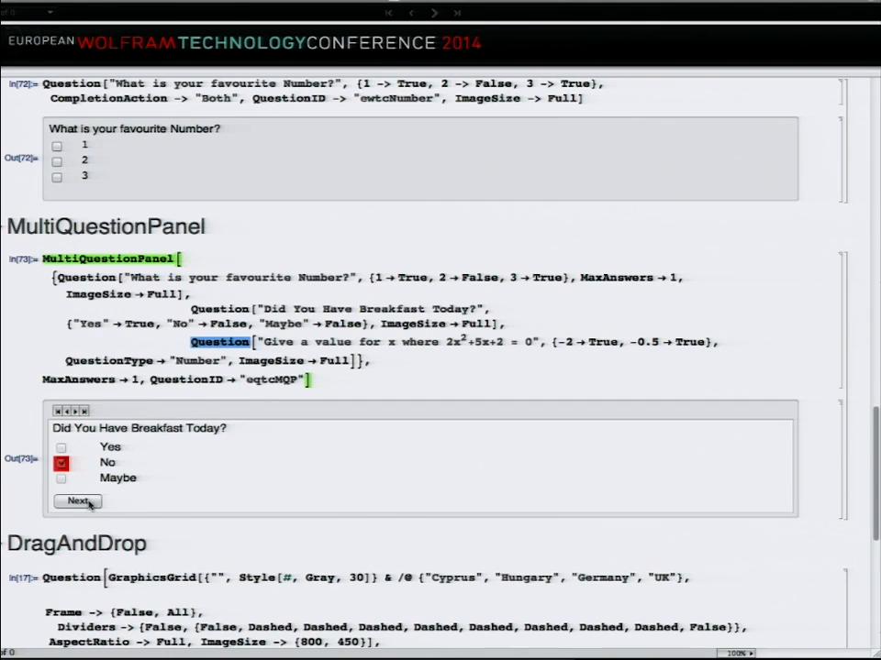
click(78, 501)
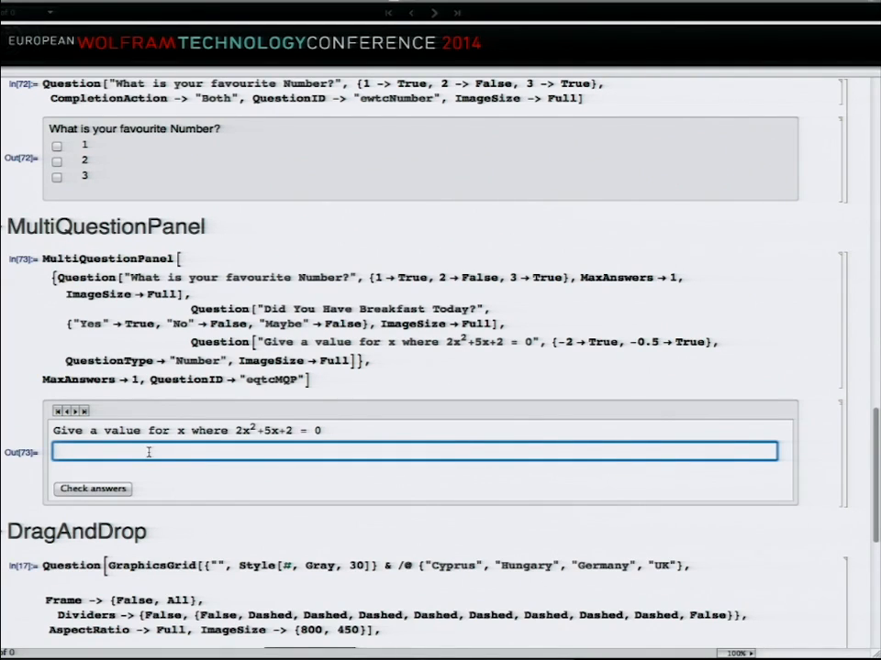
mouse_move(199, 449)
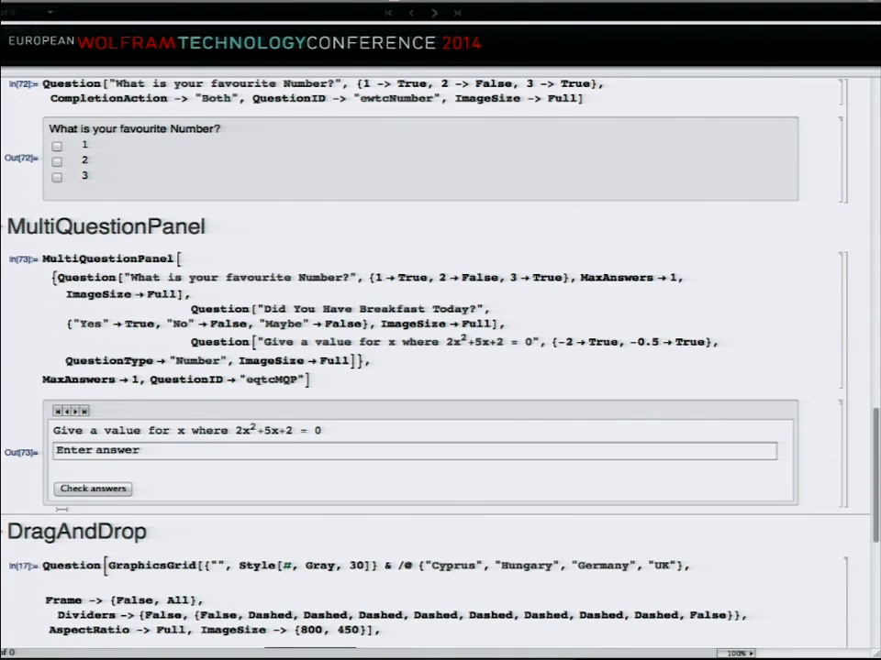
text(4)
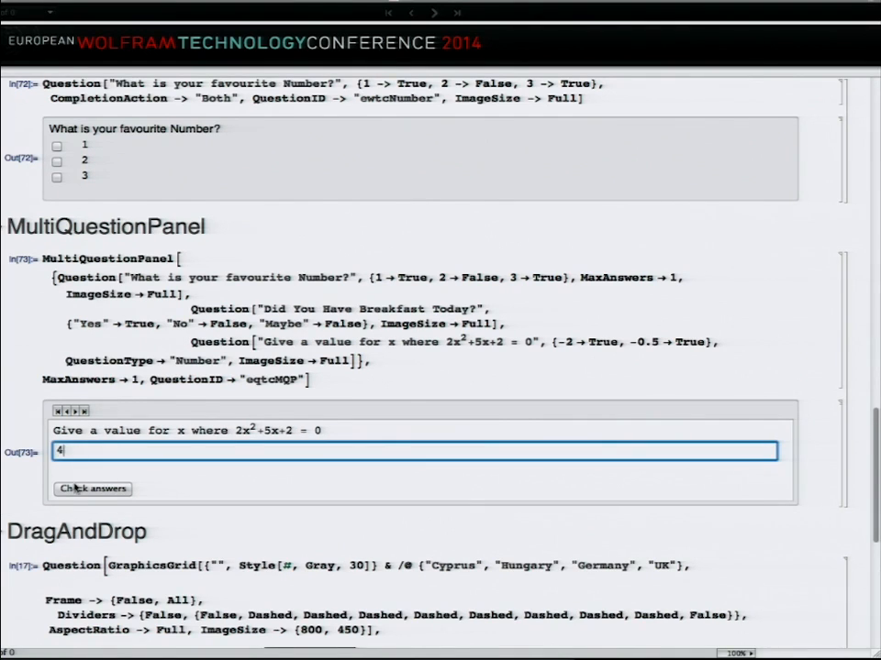
click(91, 488)
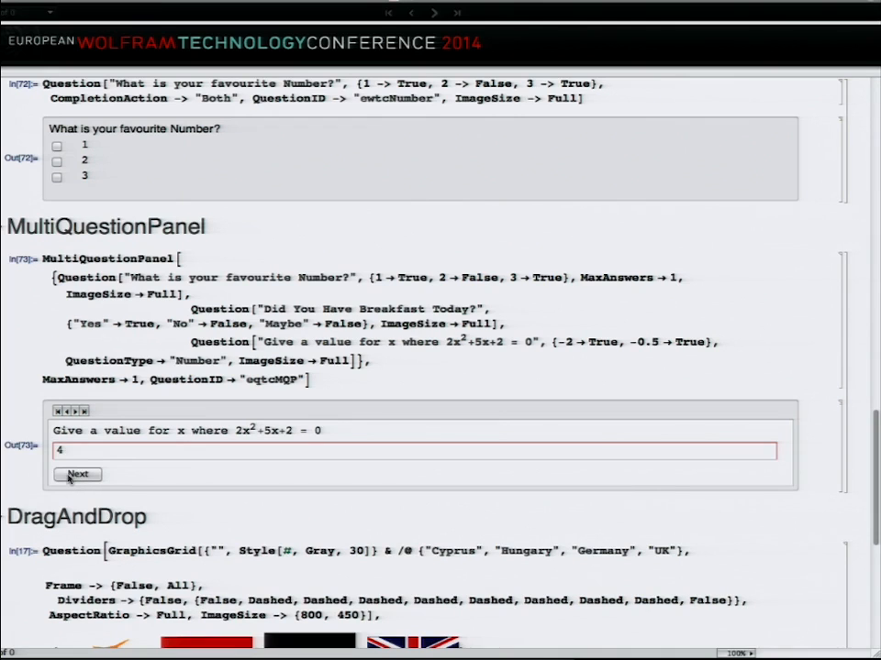
click(78, 474)
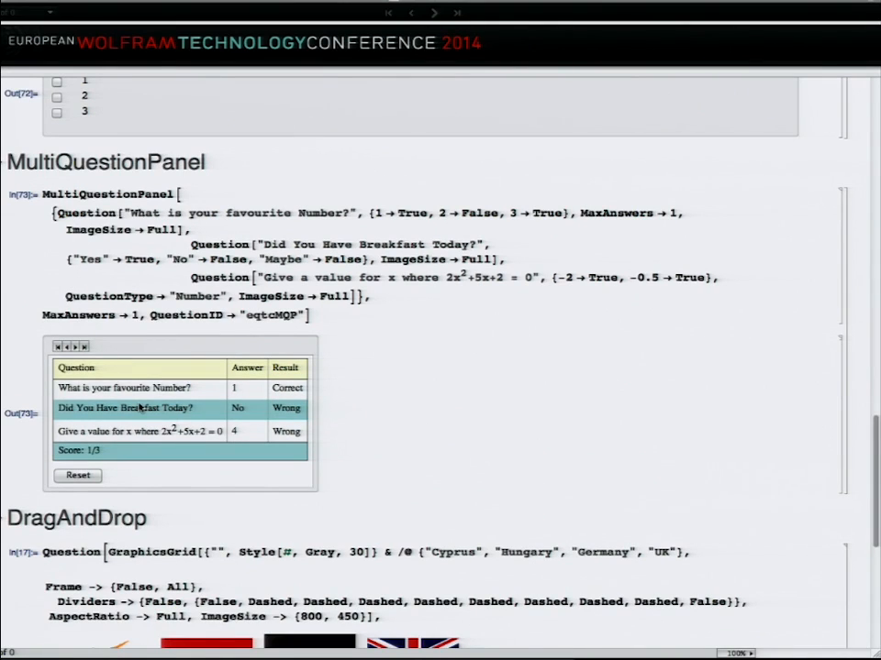
mouse_move(266, 388)
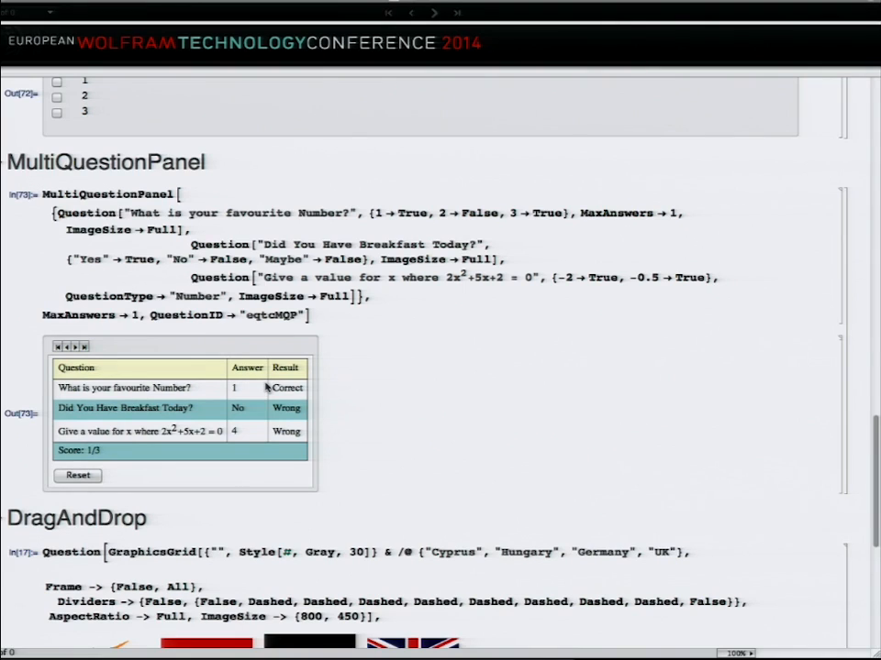
Place the German flag beside UK and the UK flag beside Germany, then check the matching
scroll(down, 3)
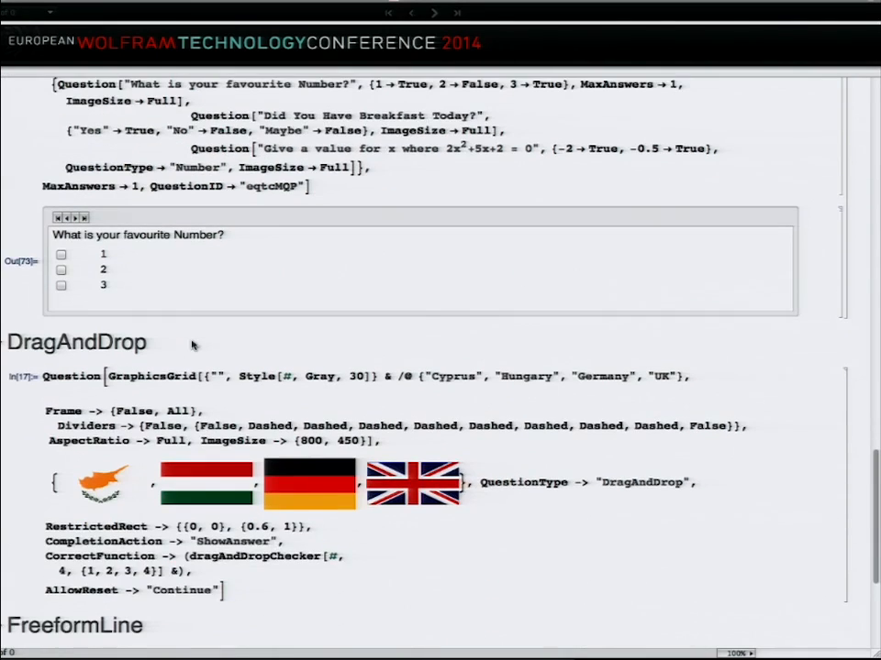
scroll(down, 3)
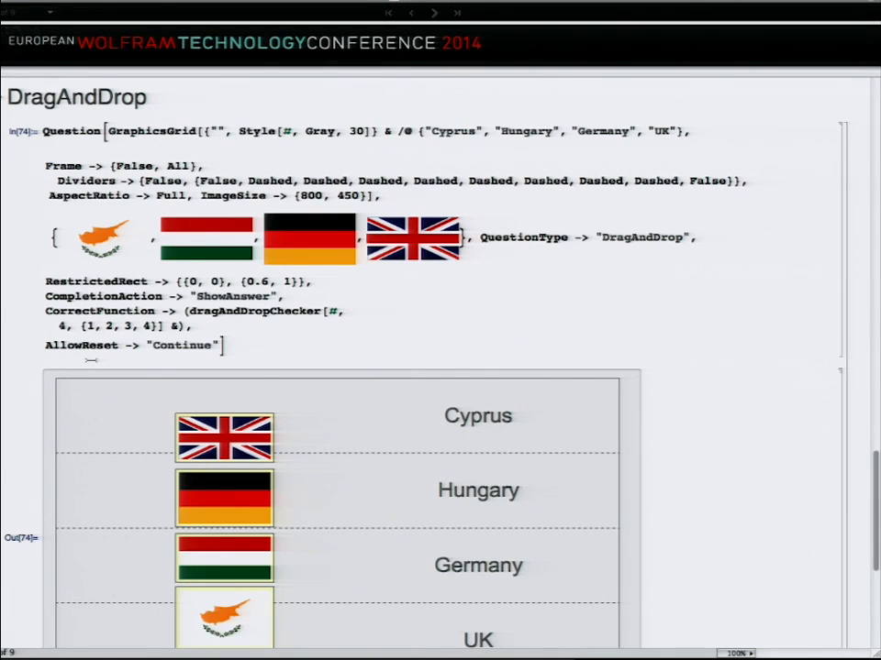
scroll(down, 3)
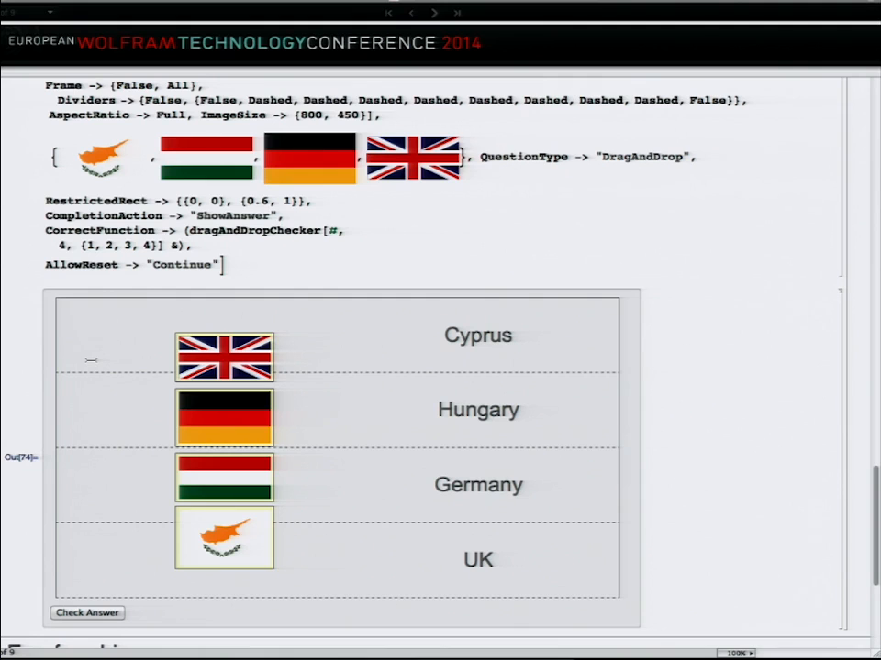
scroll(down, 3)
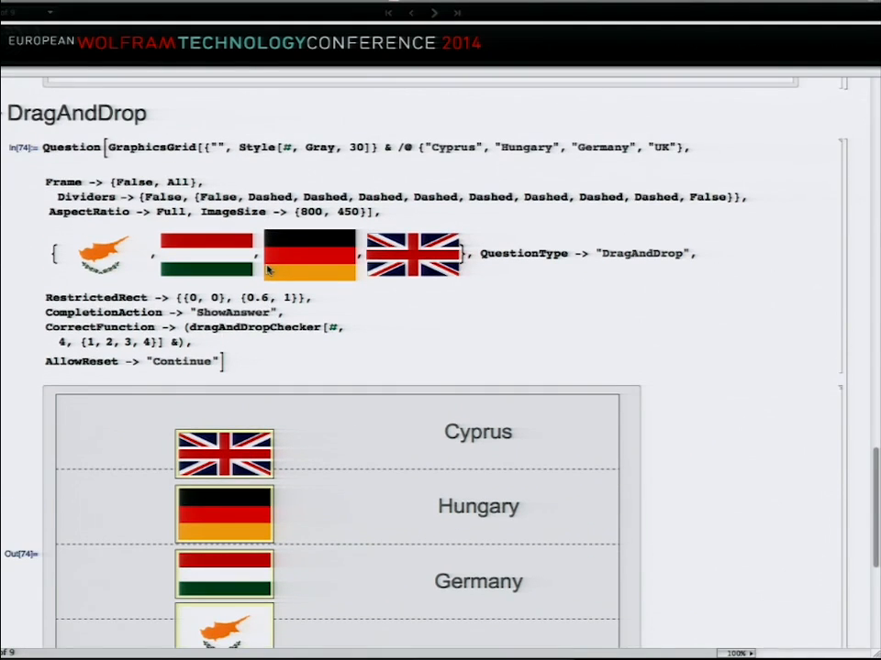
scroll(down, 3)
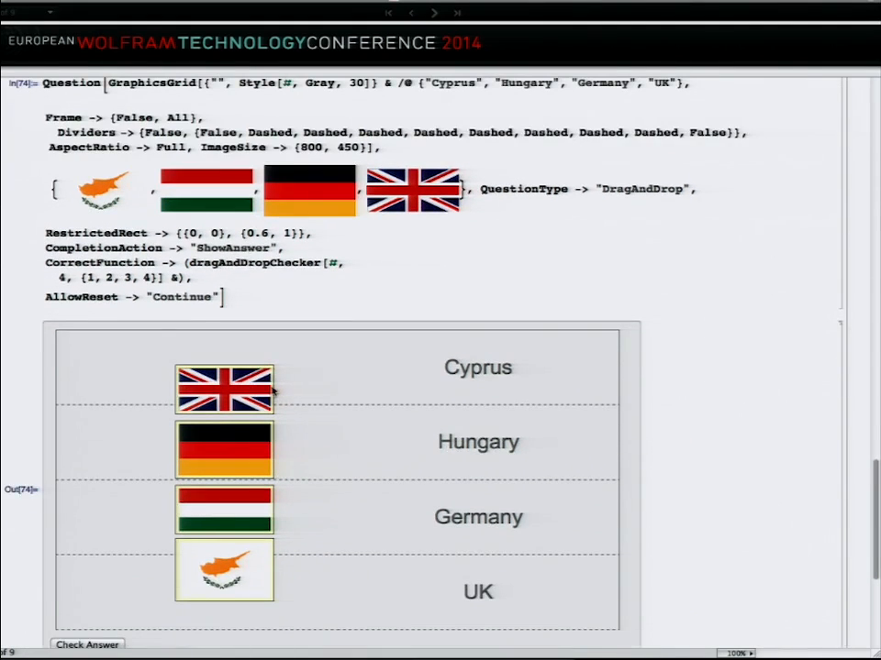
scroll(down, 3)
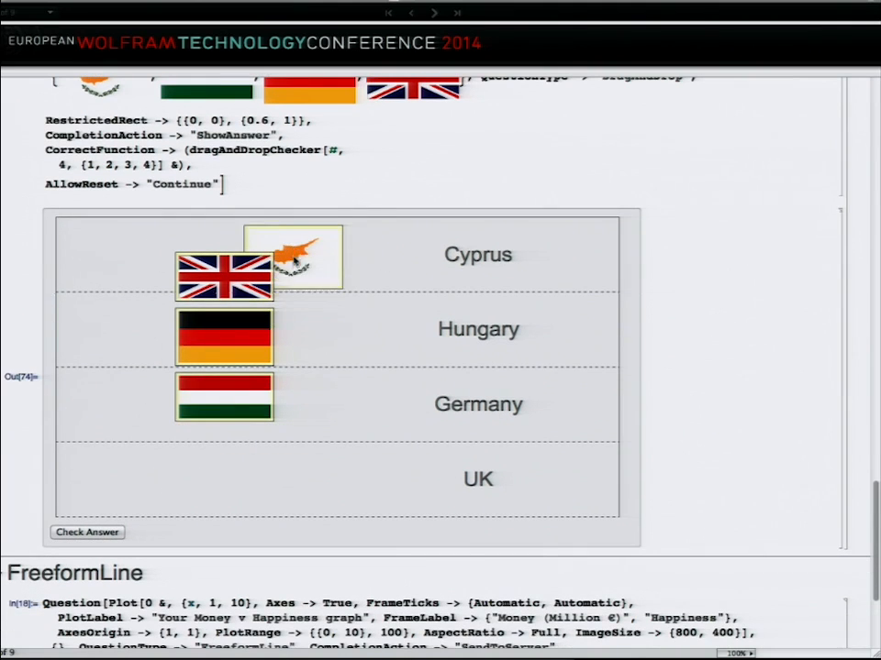
drag(225, 395, 243, 482)
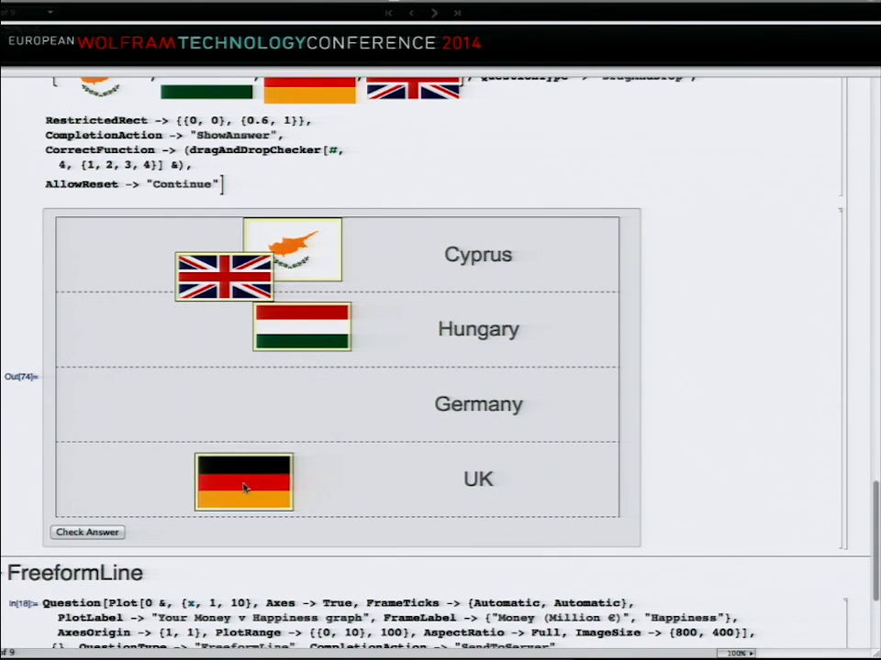
drag(224, 275, 198, 417)
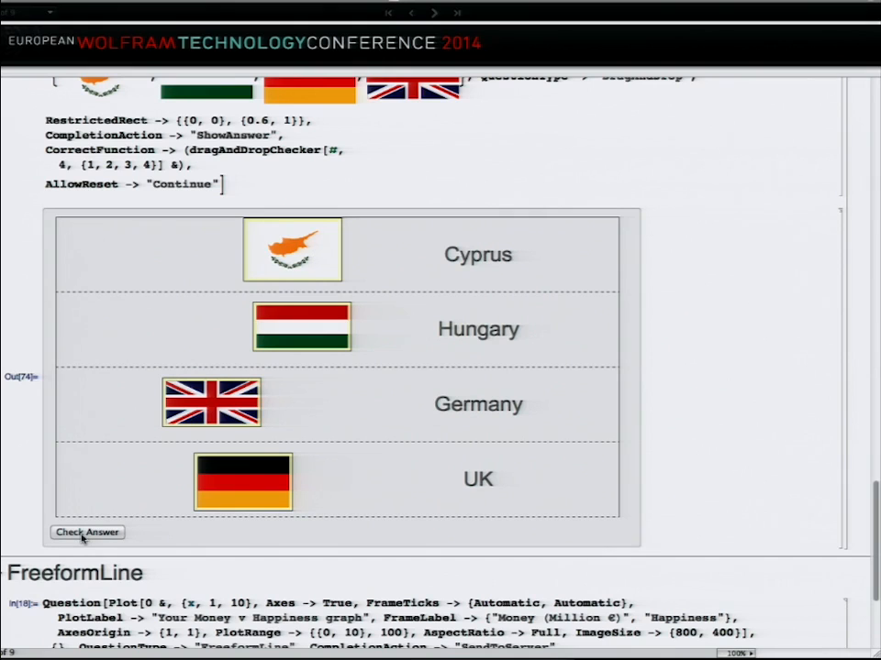
click(87, 533)
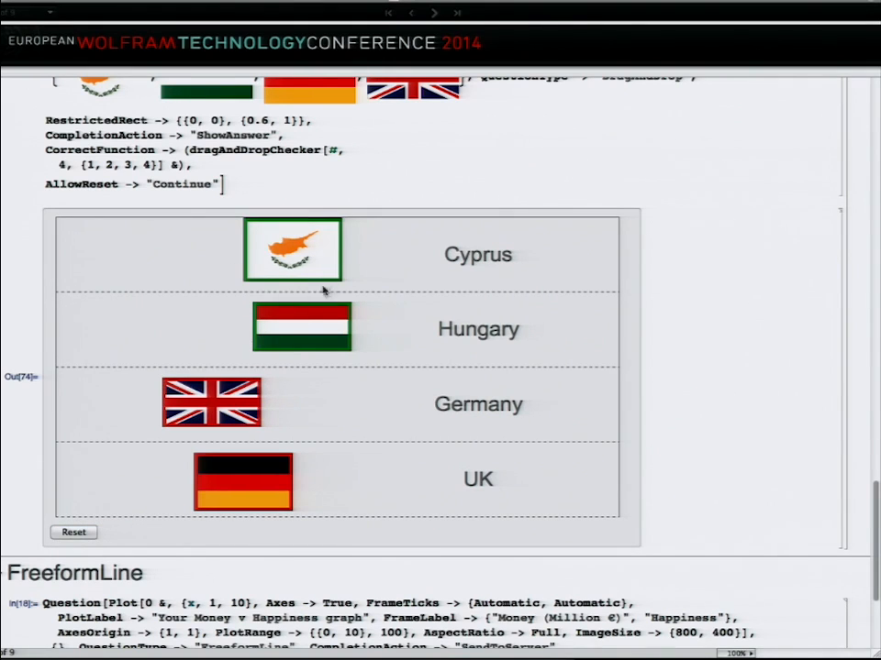
mouse_move(193, 406)
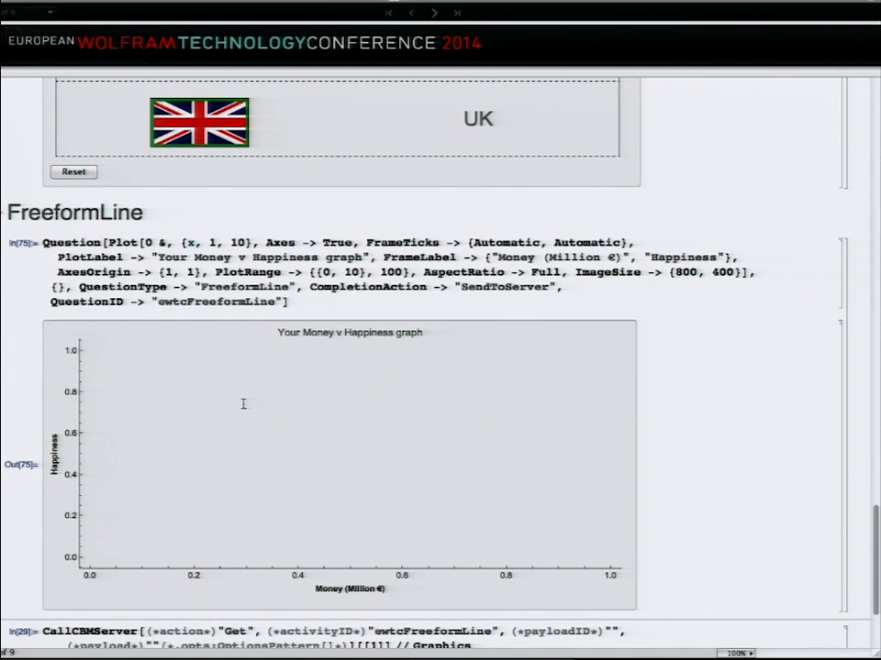
Draw a rising line on the Money v Happiness graph and retrieve it with the Get cell
scroll(down, 3)
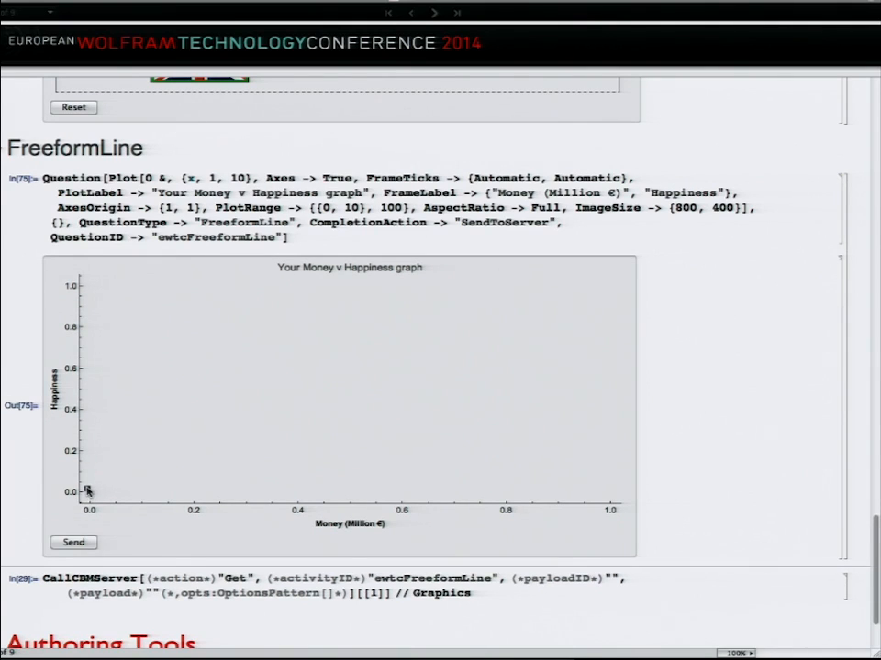
drag(88, 491, 596, 282)
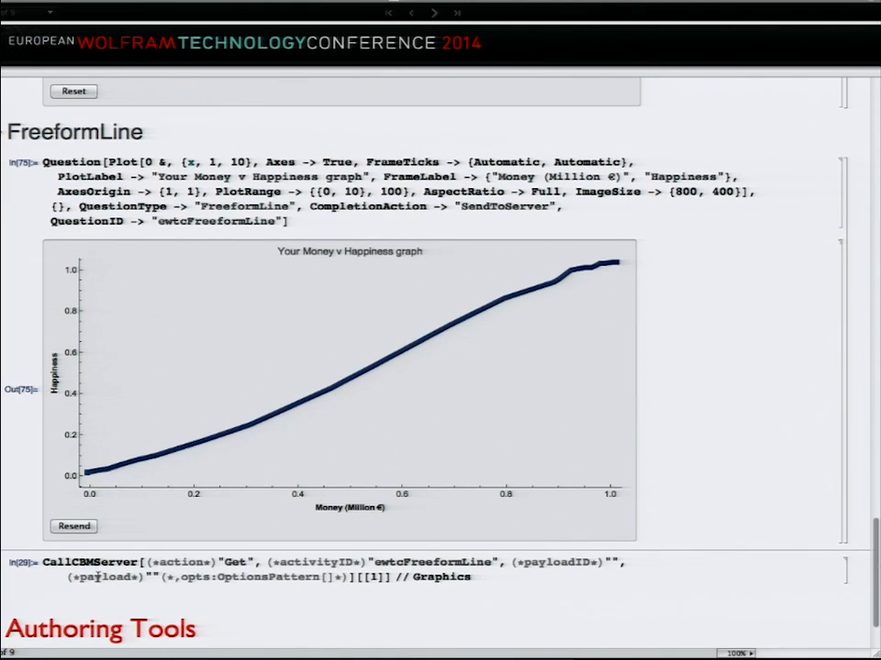
double_click(106, 577)
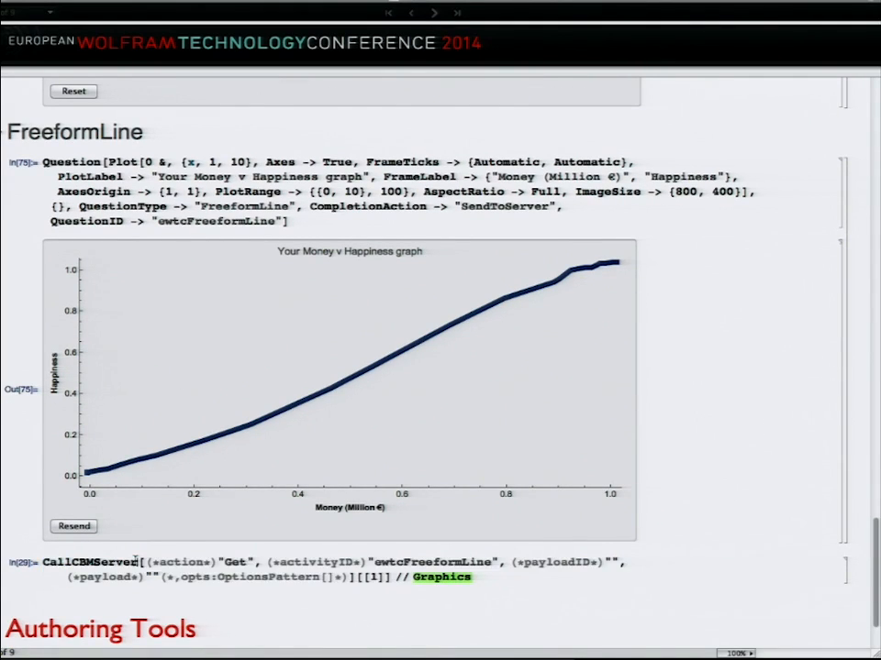
scroll(down, 3)
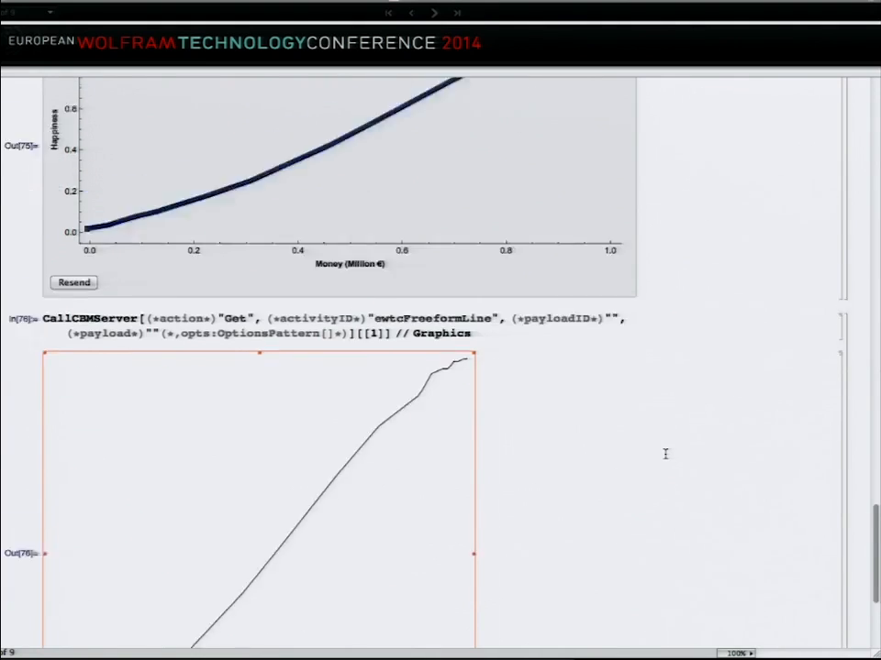
Scroll down past the server call to the Authoring Tools bullet list
scroll(down, 3)
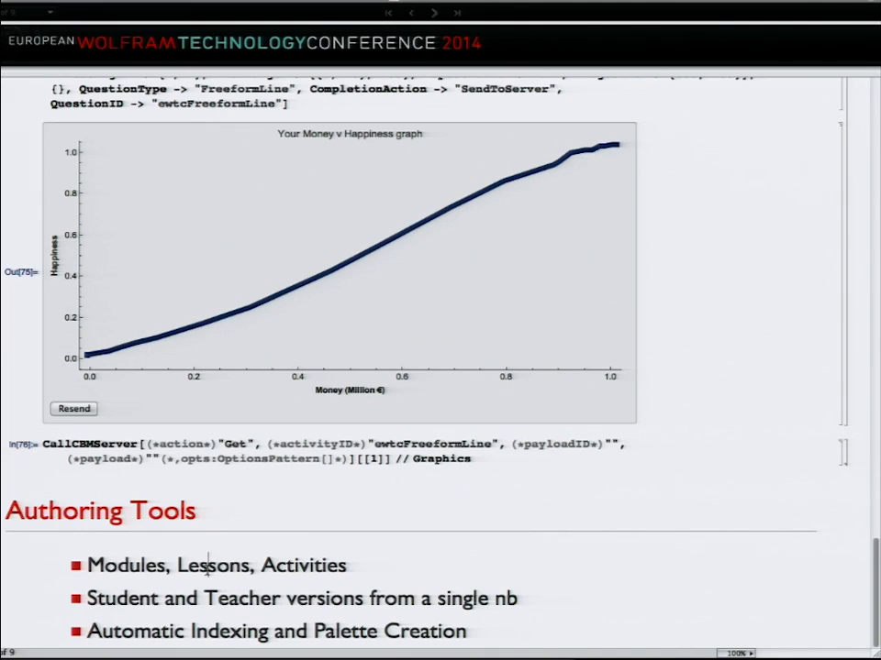
Go to the final slide and log the palette in to jonm-webm.wolfram.com/webMathematica
click(433, 12)
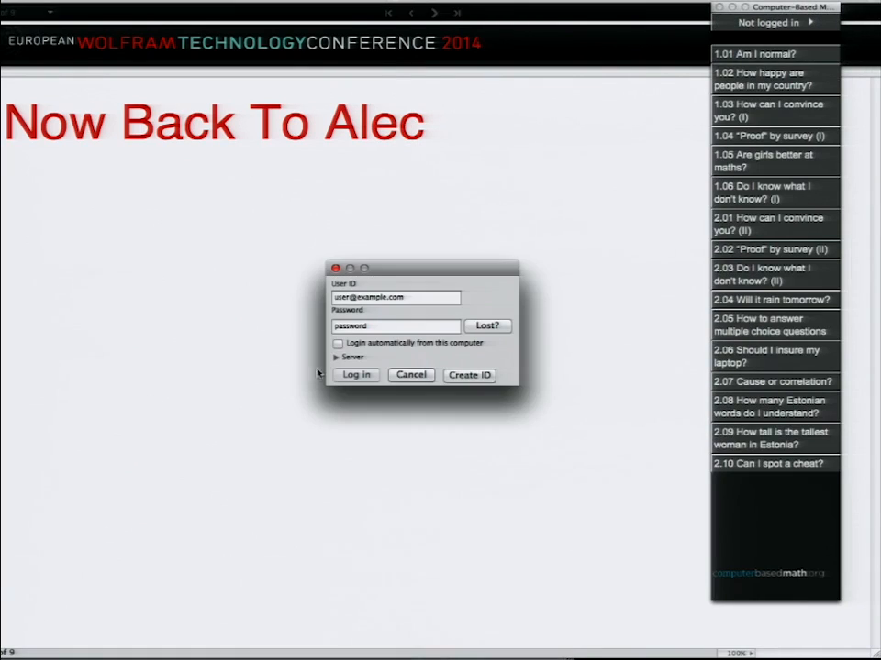
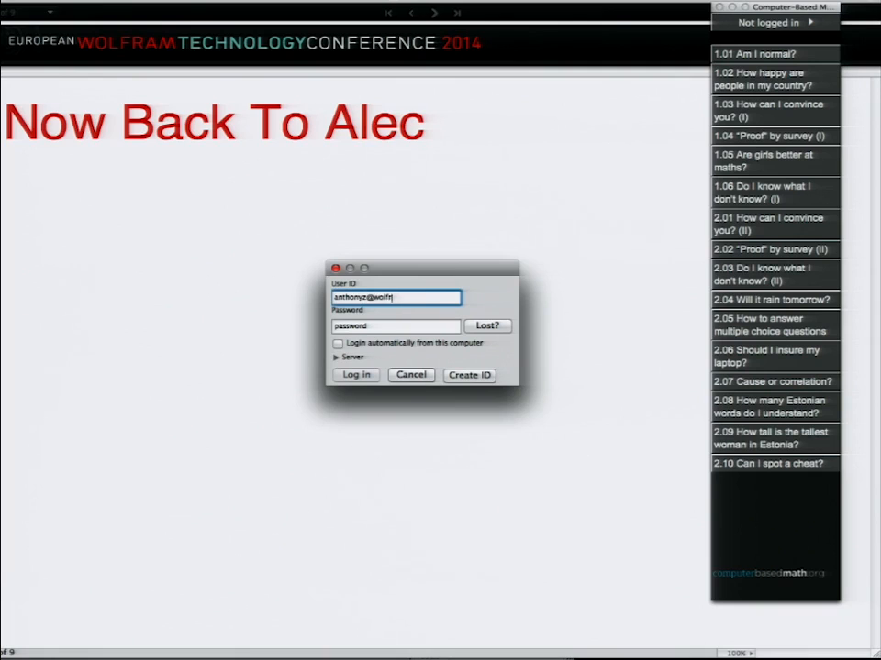
click(338, 357)
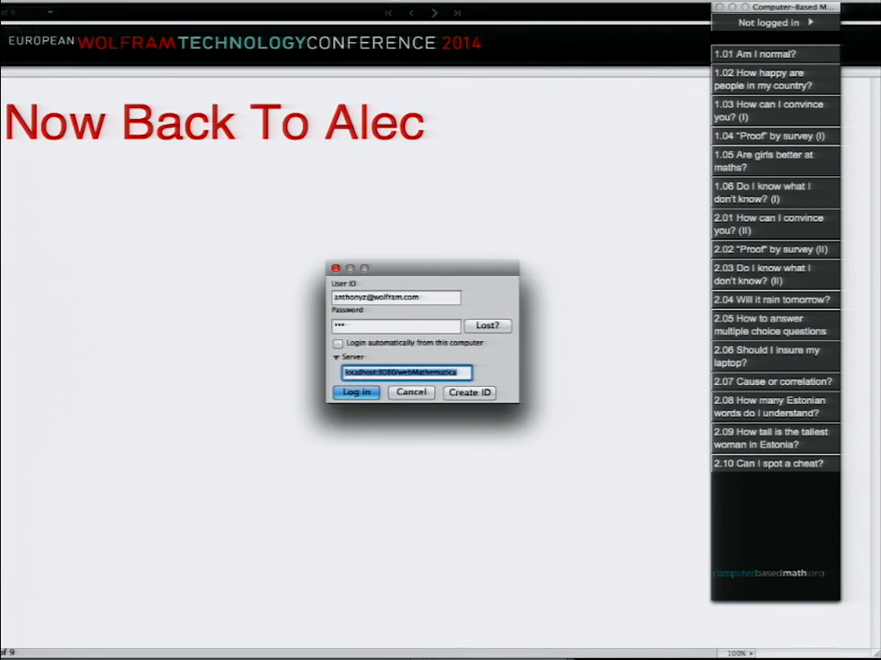
text(jonm-webm.wolfram.com/webMathematica)
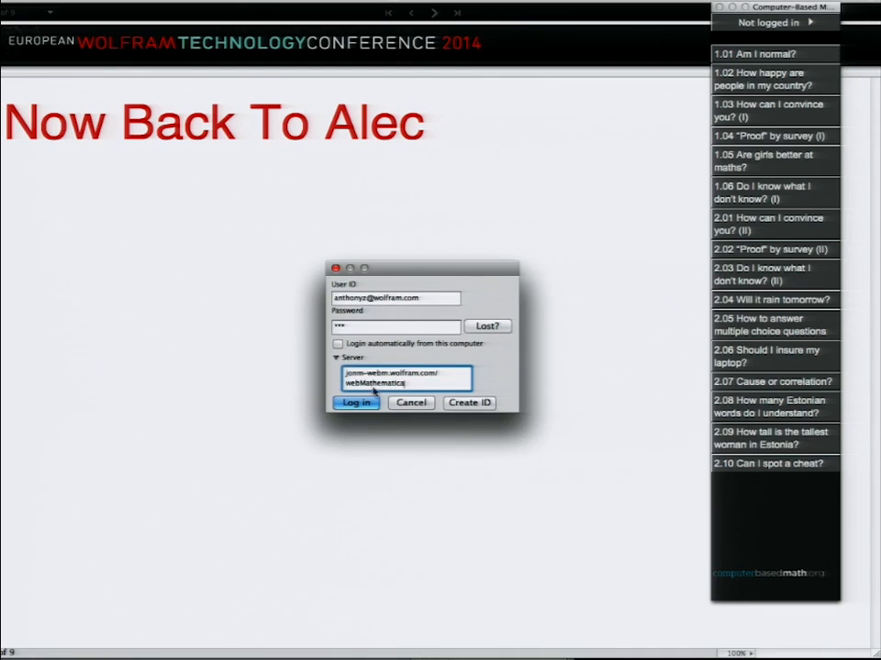
click(356, 403)
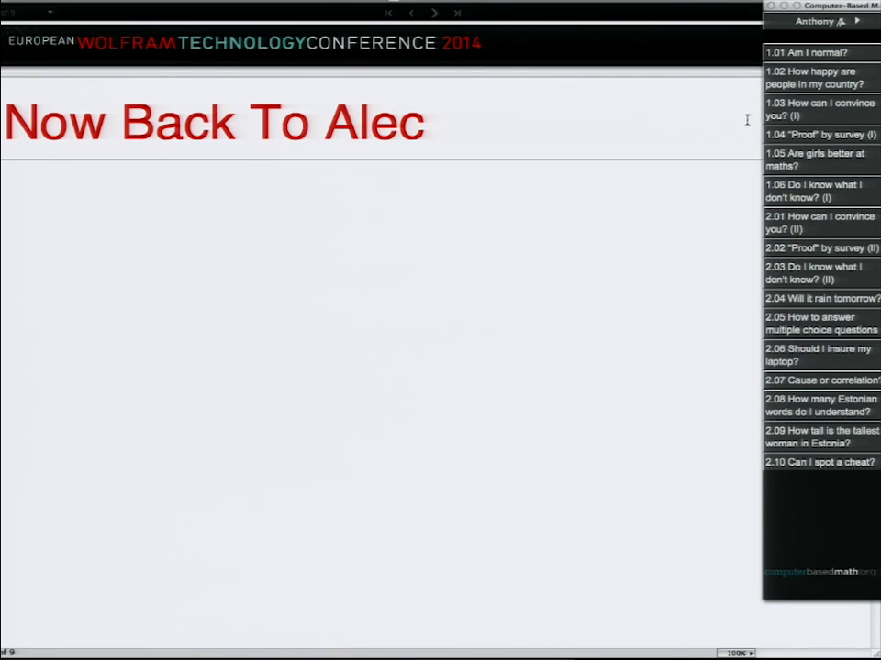
mouse_move(680, 141)
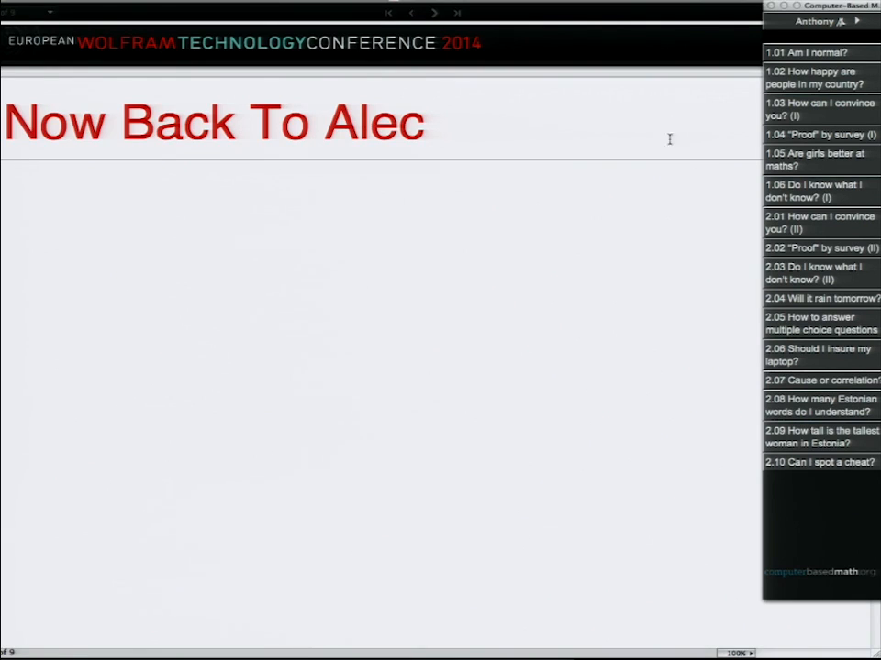
mouse_move(692, 188)
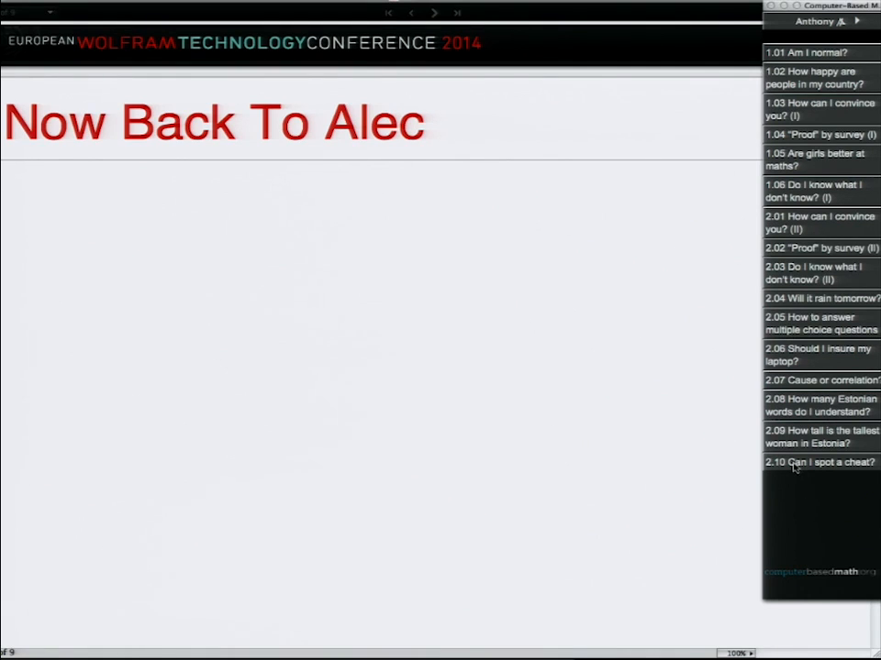
click(817, 462)
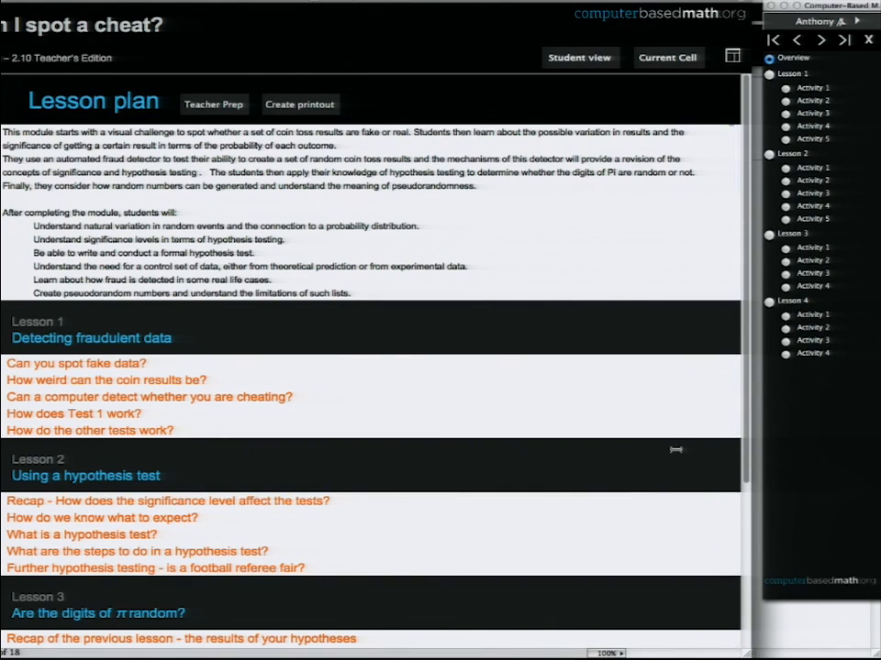
mouse_move(537, 424)
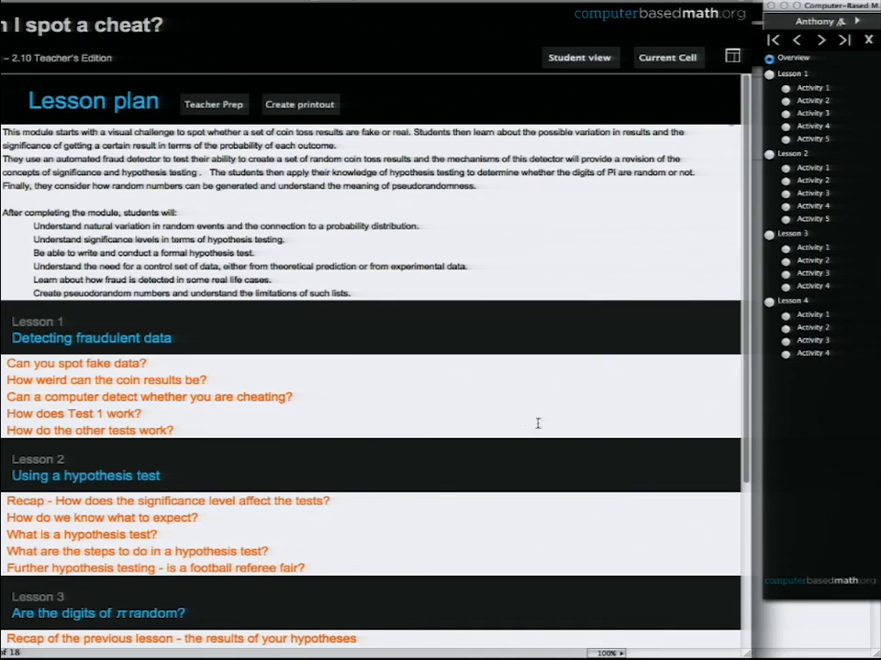
scroll(down, 3)
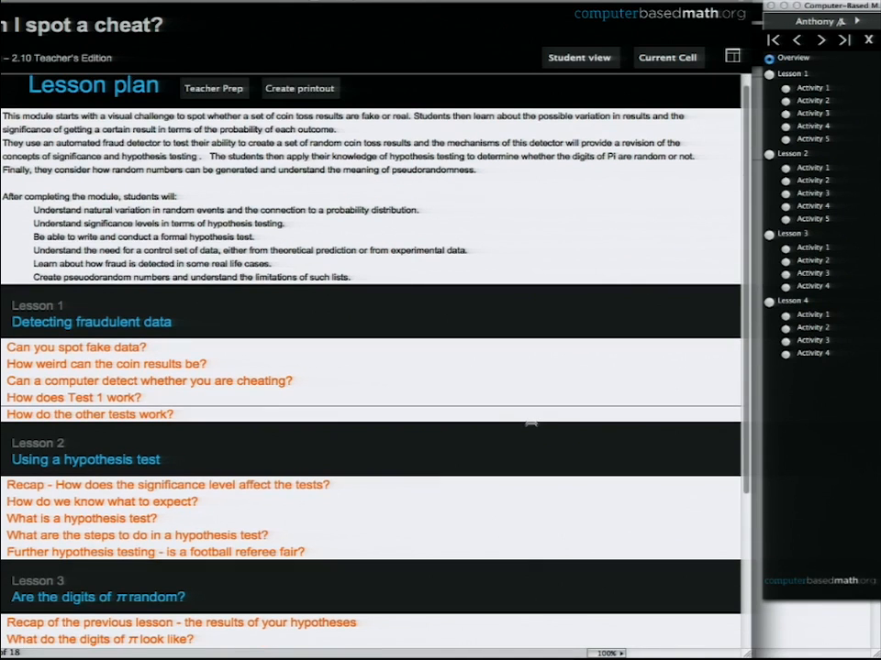
scroll(down, 3)
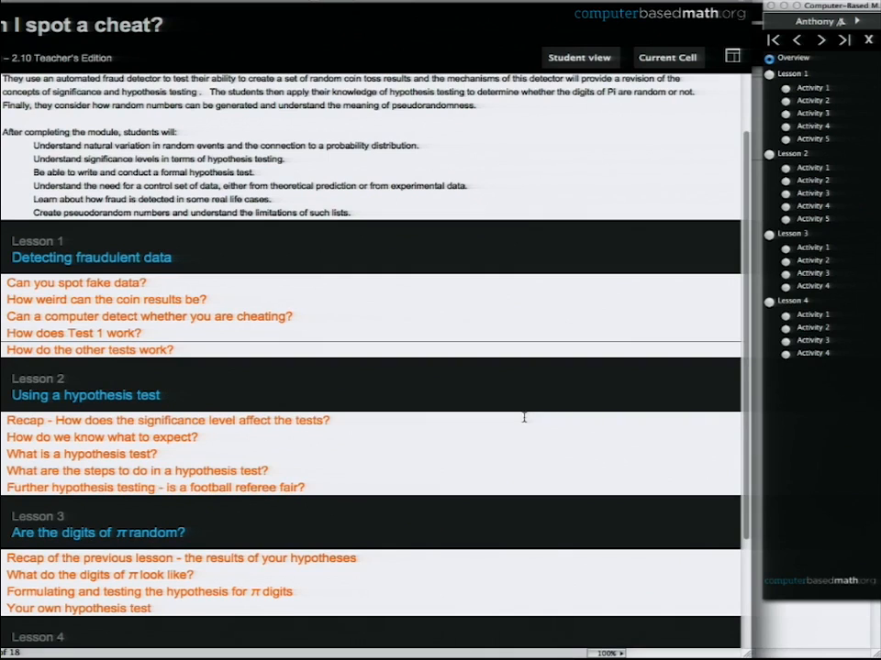
scroll(down, 3)
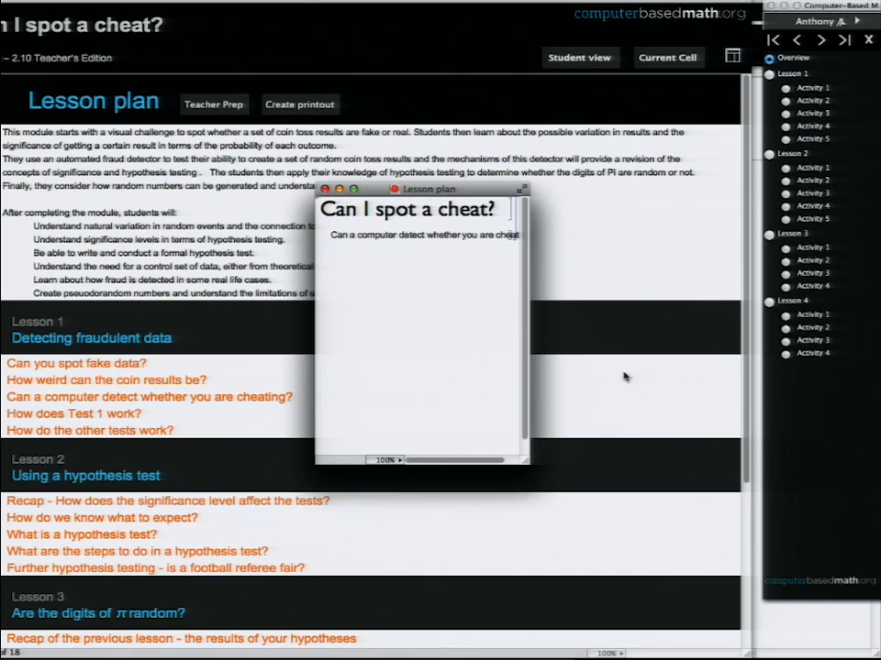
mouse_move(528, 474)
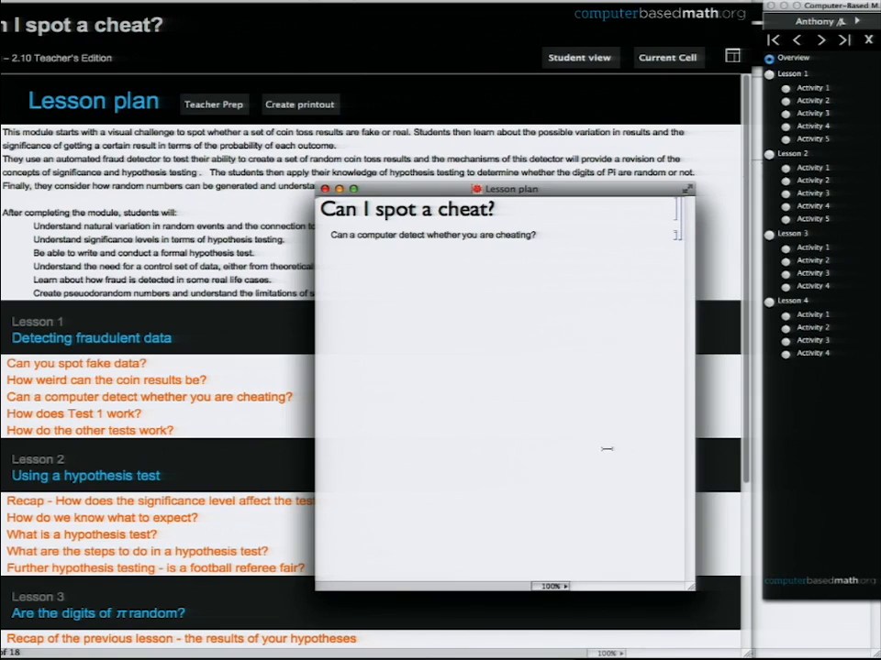
mouse_move(585, 472)
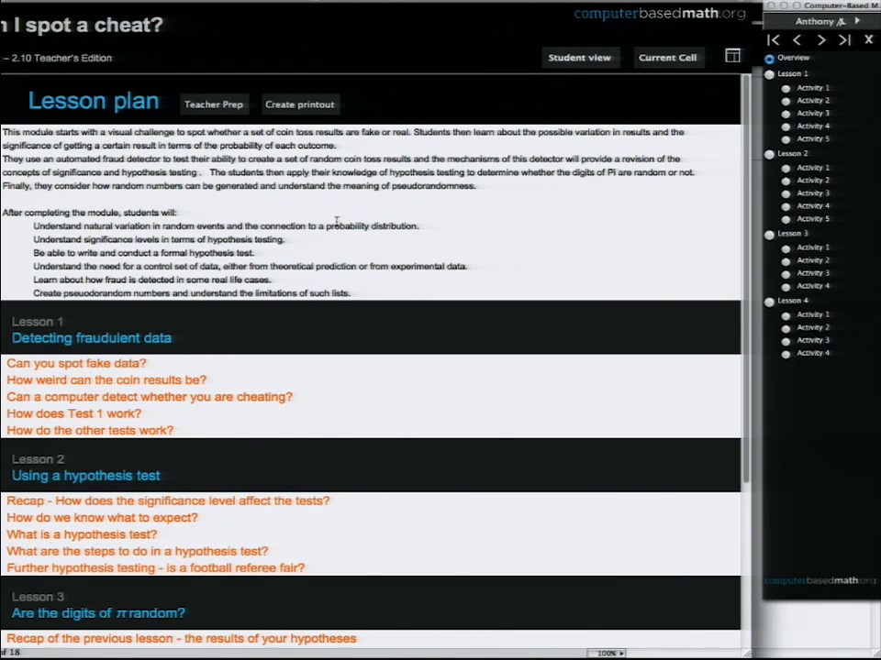
mouse_move(438, 193)
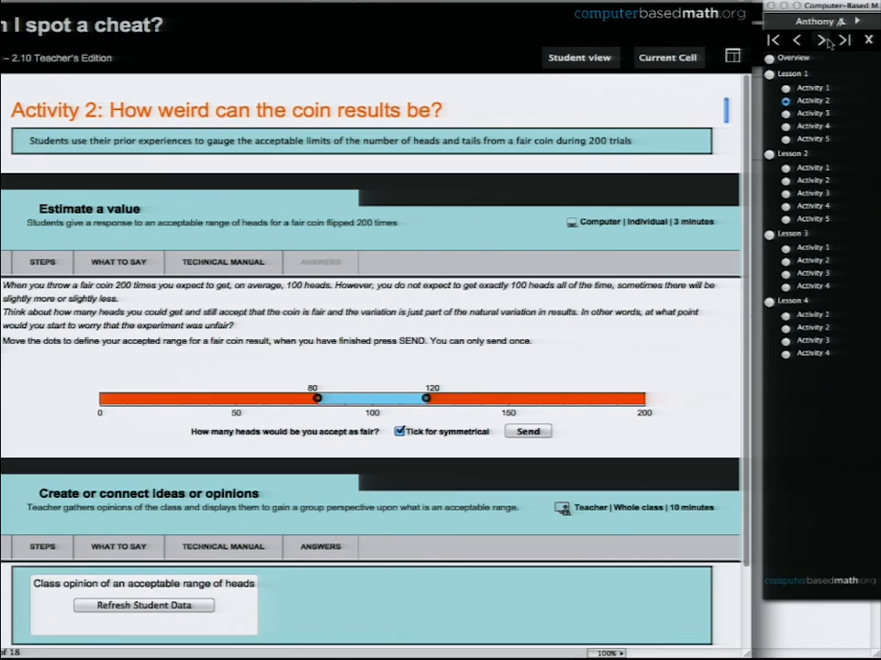
mouse_move(486, 216)
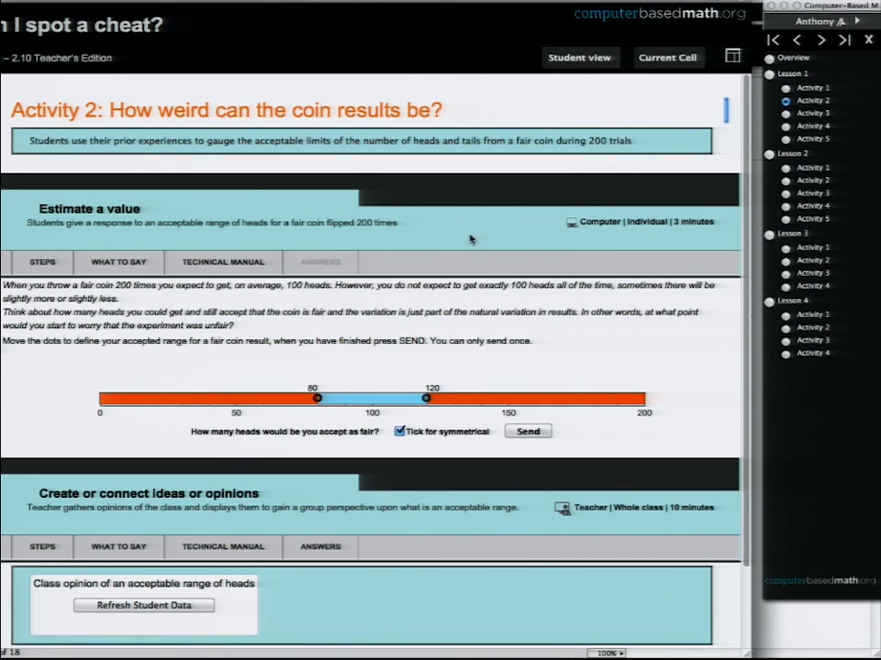
Show Activity 2's What to Say and Technical Manual notes on sending answers once
click(43, 262)
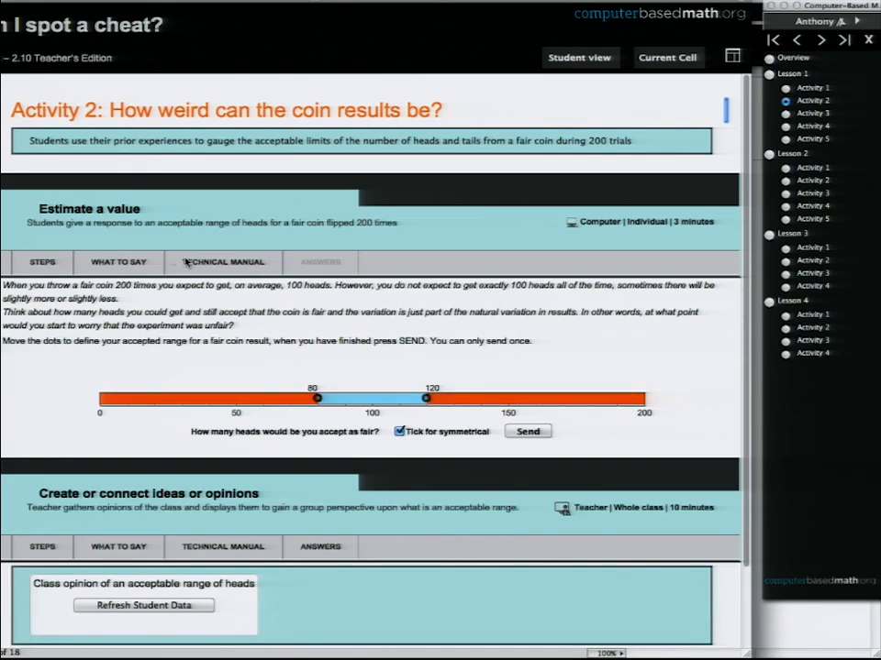
click(118, 261)
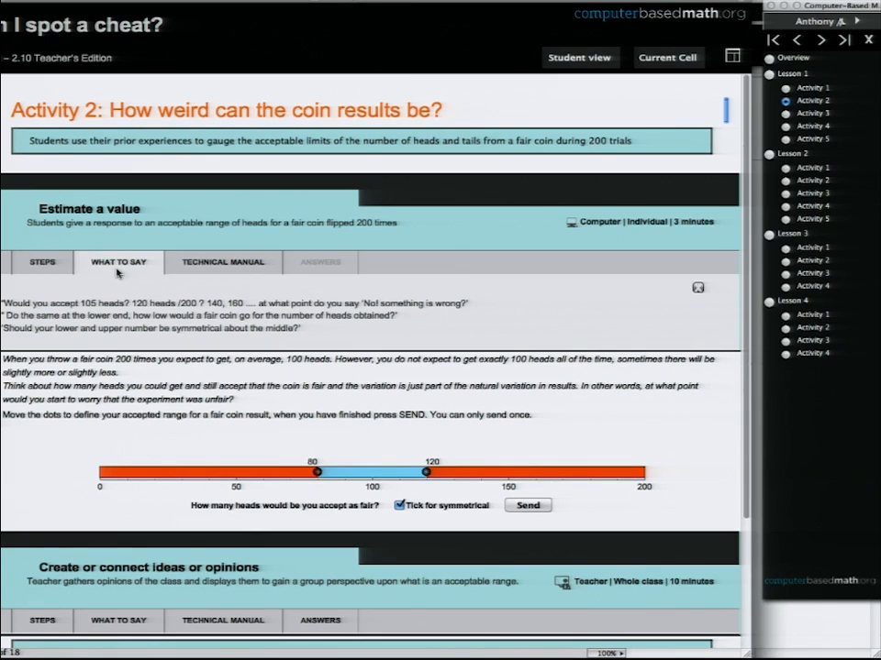
click(222, 261)
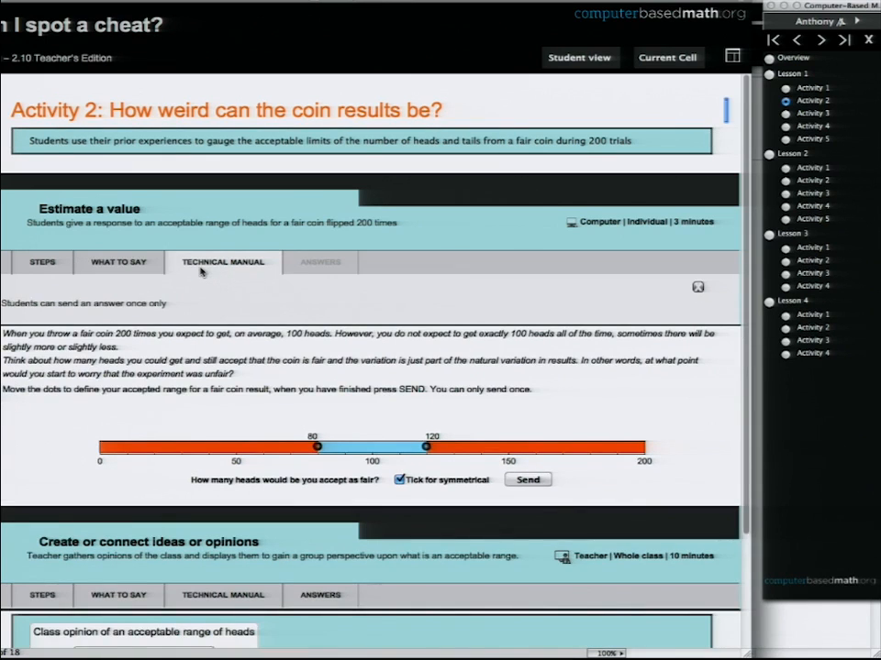
mouse_move(304, 274)
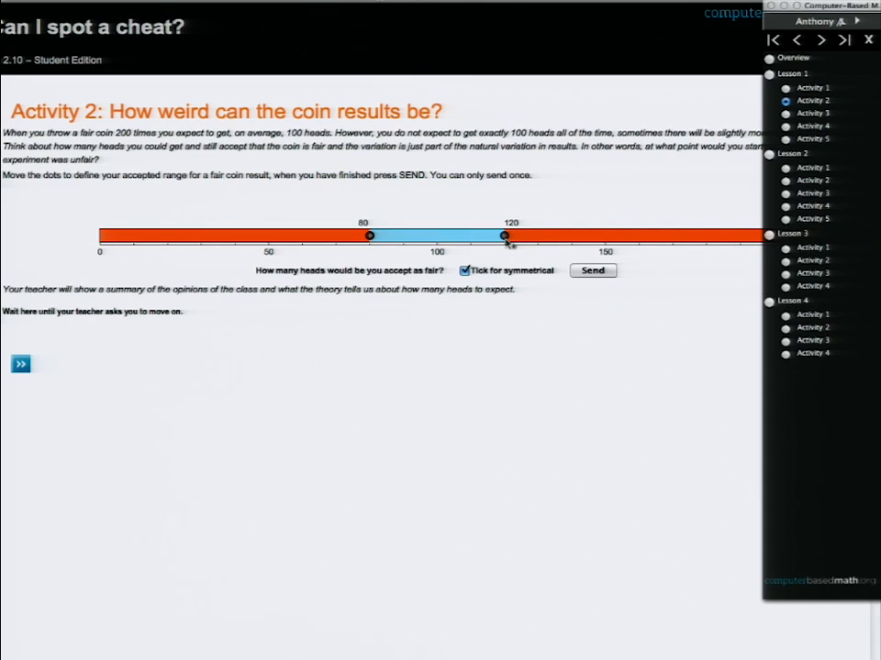
Set the accepted fair range to 67–133 heads, send it, and dismiss the success message
drag(503, 236, 585, 236)
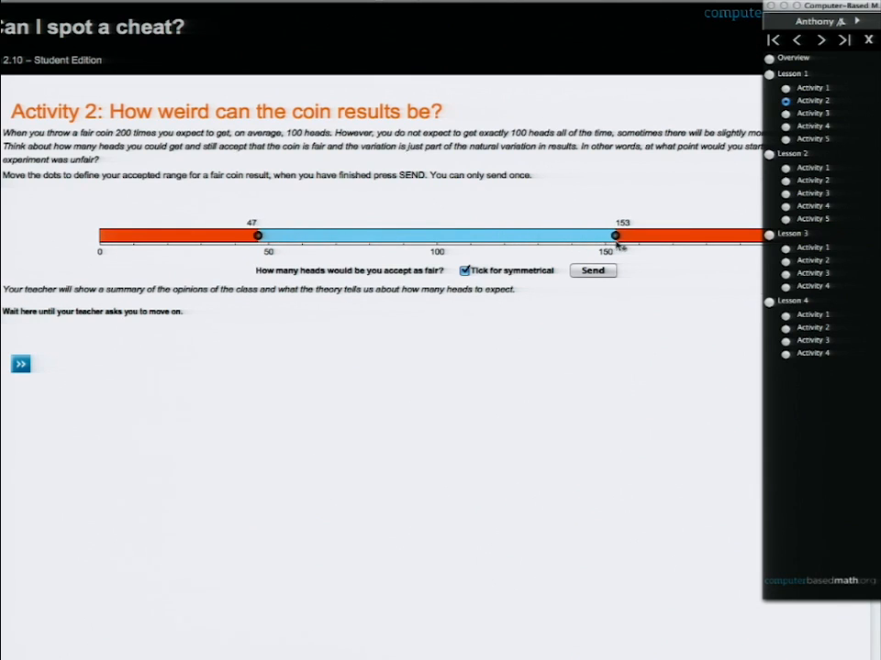
drag(614, 235, 599, 235)
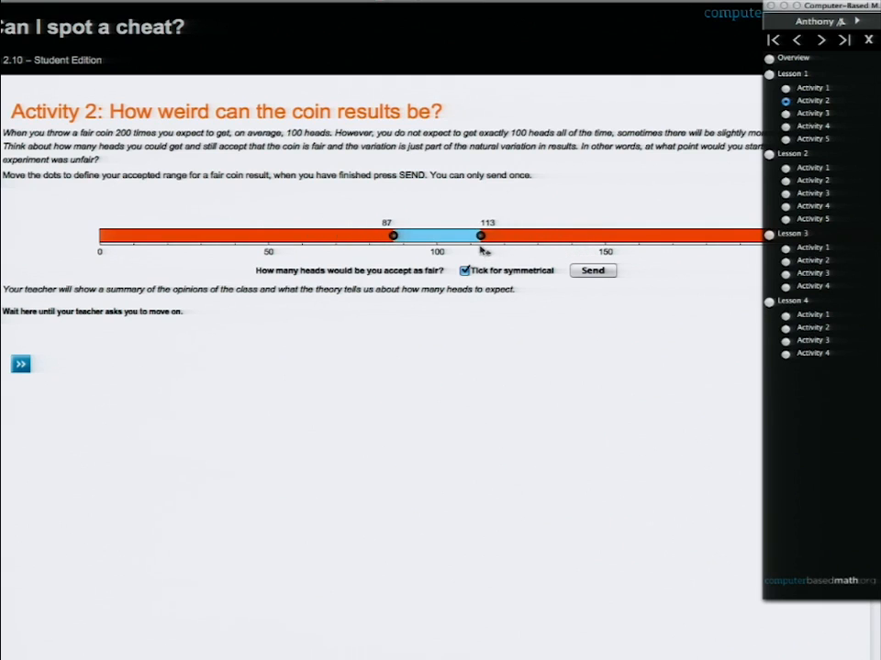
drag(480, 236, 500, 236)
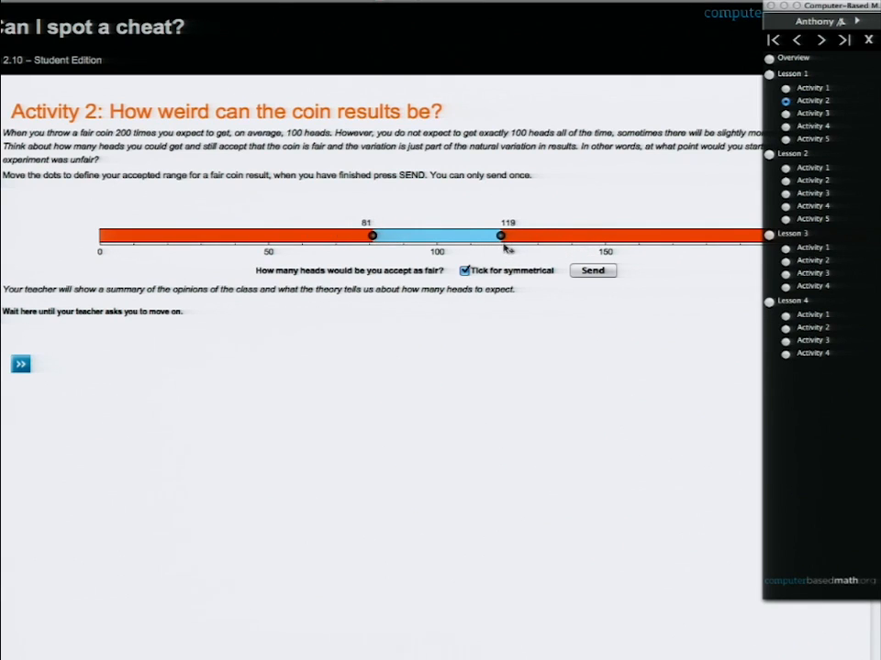
drag(499, 236, 521, 236)
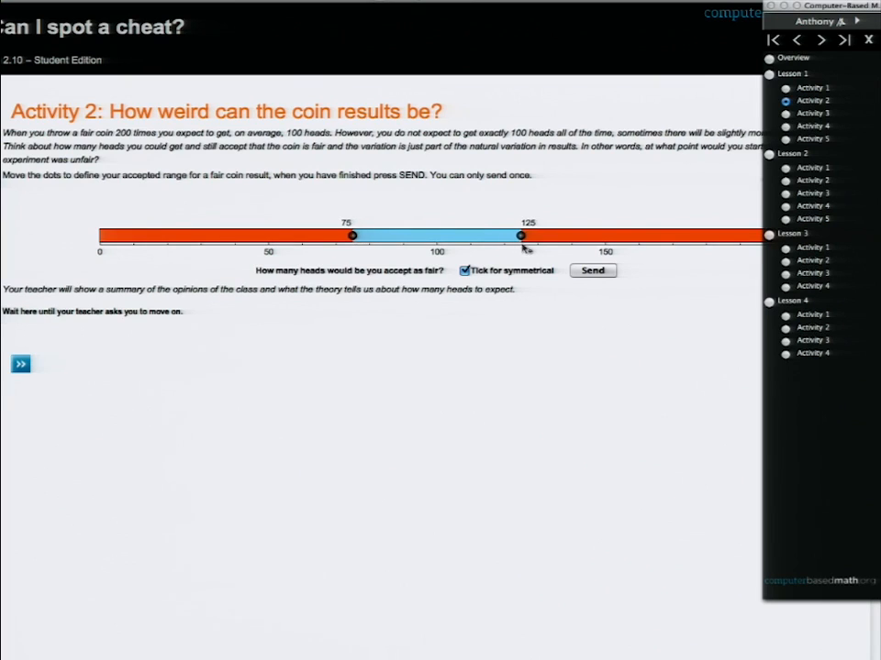
drag(523, 235, 537, 235)
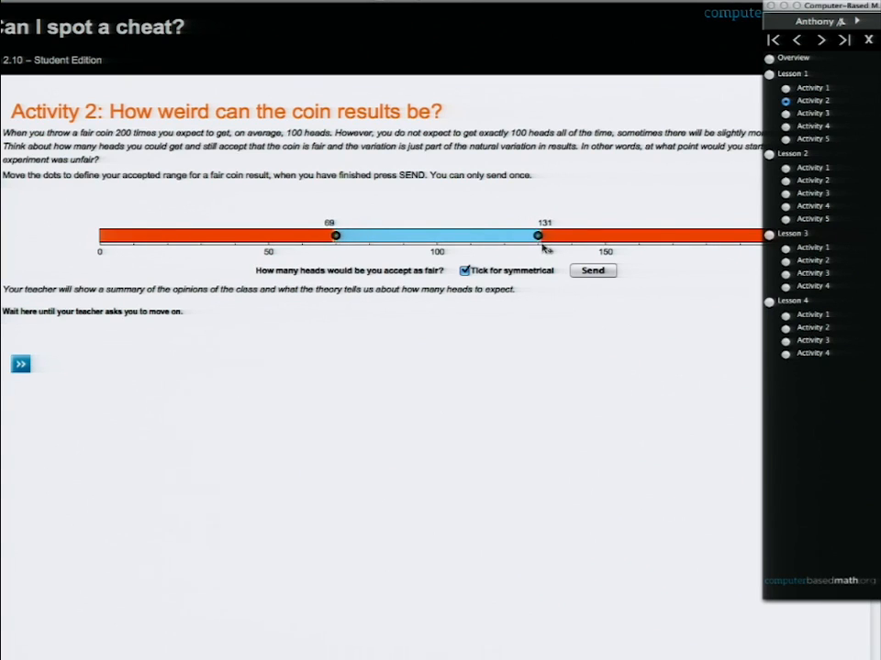
drag(536, 235, 548, 235)
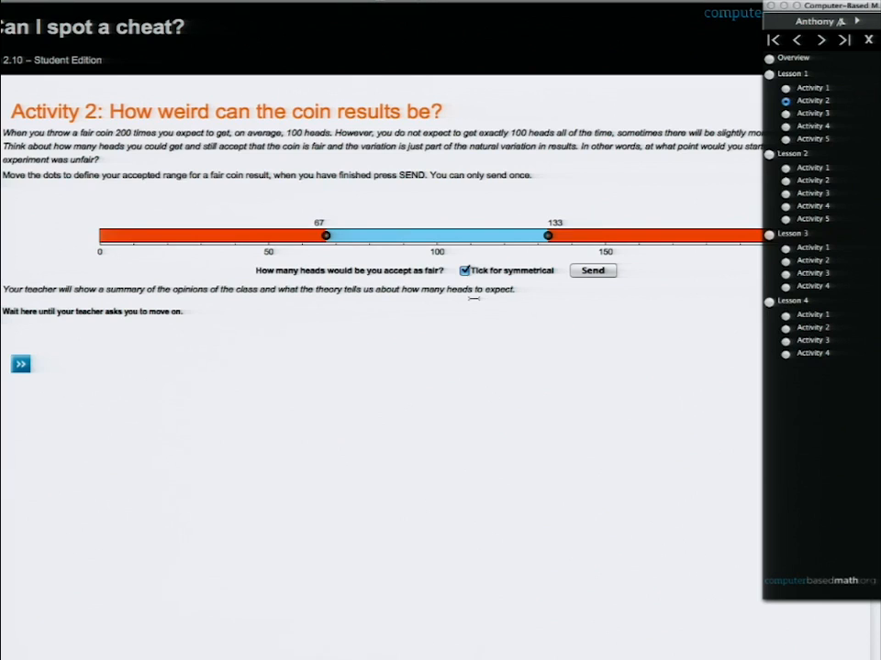
mouse_move(615, 288)
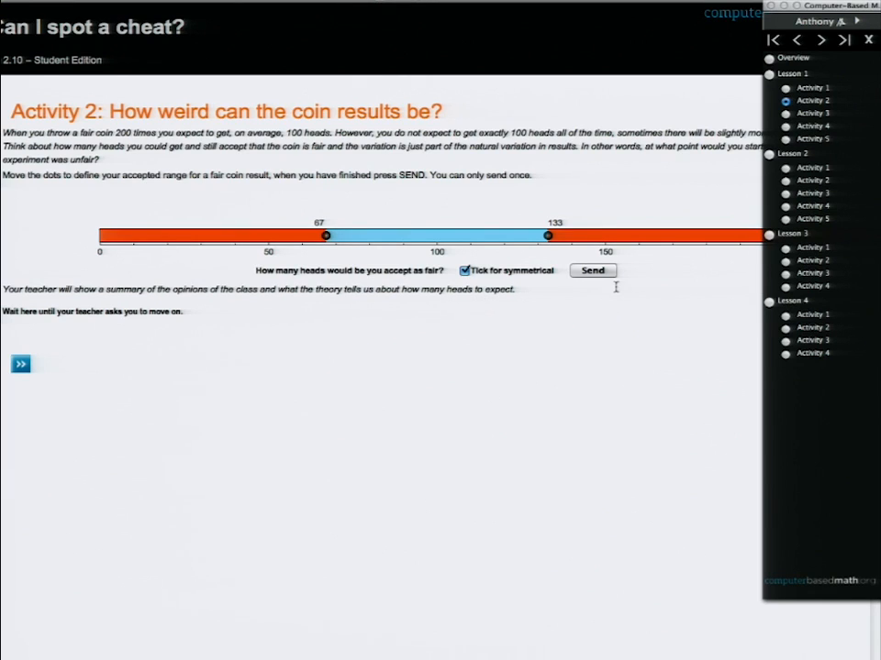
click(593, 270)
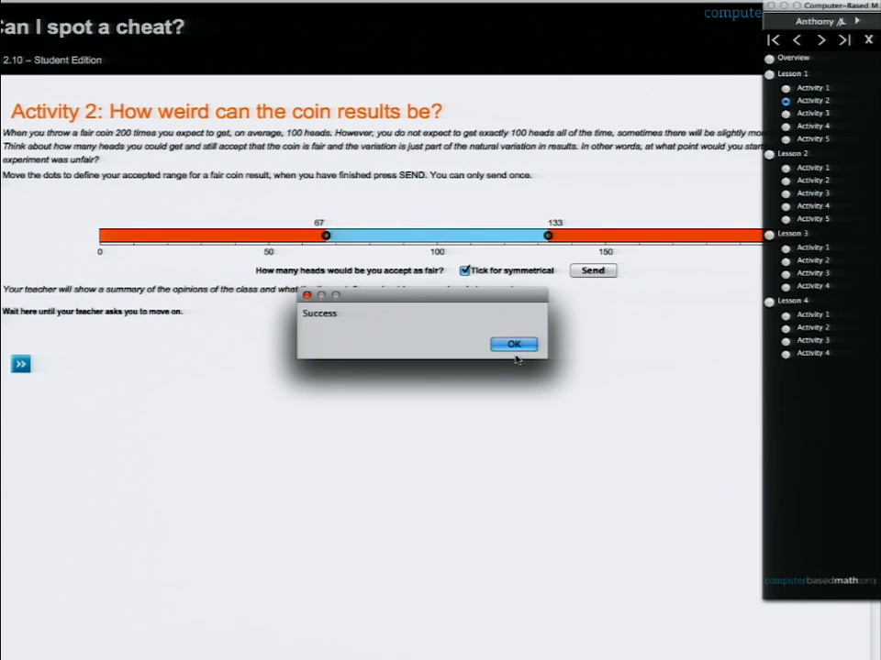
mouse_move(597, 296)
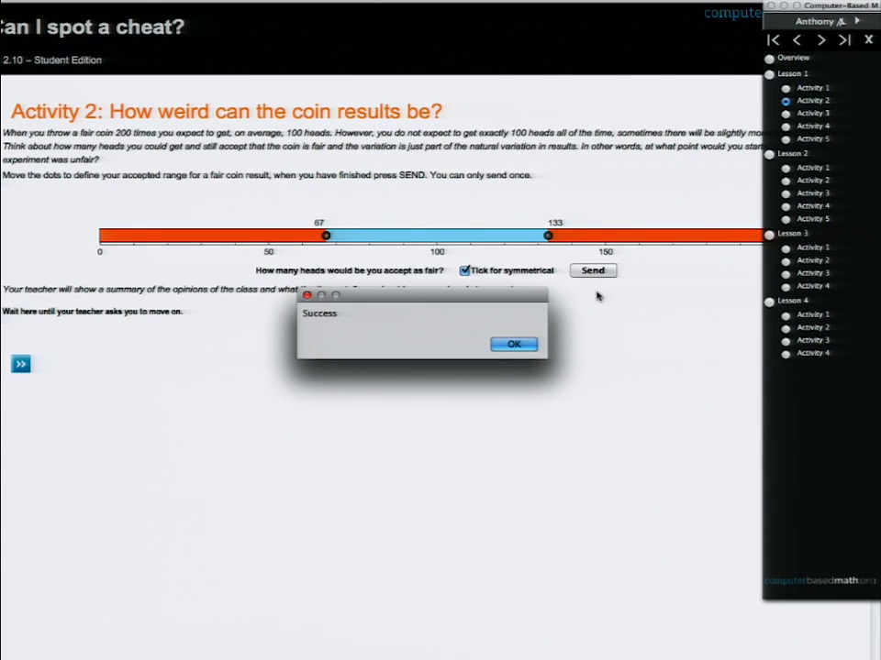
click(513, 344)
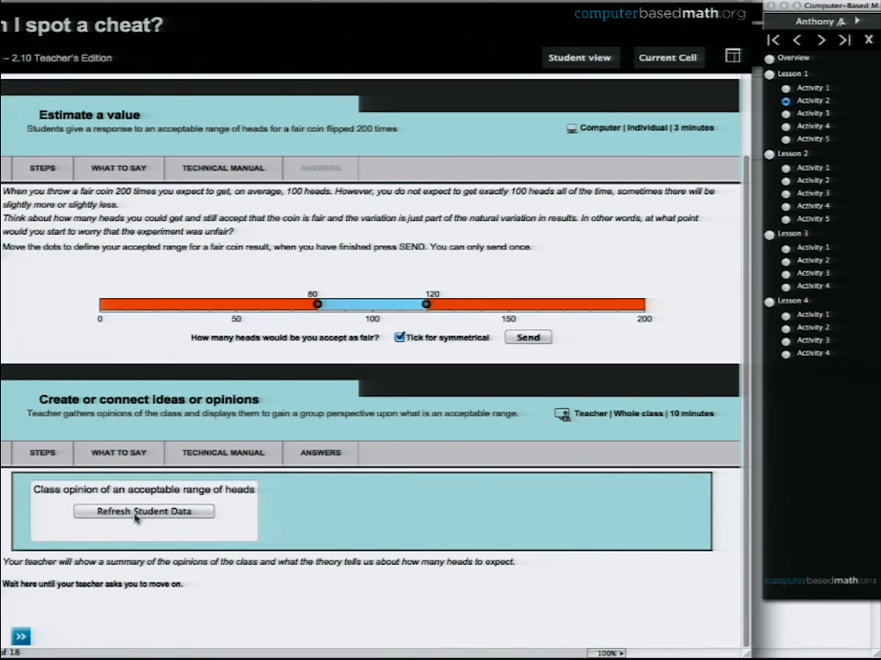
Refresh student data and scroll to the lower (65–90) and upper (110–135) responses
click(144, 510)
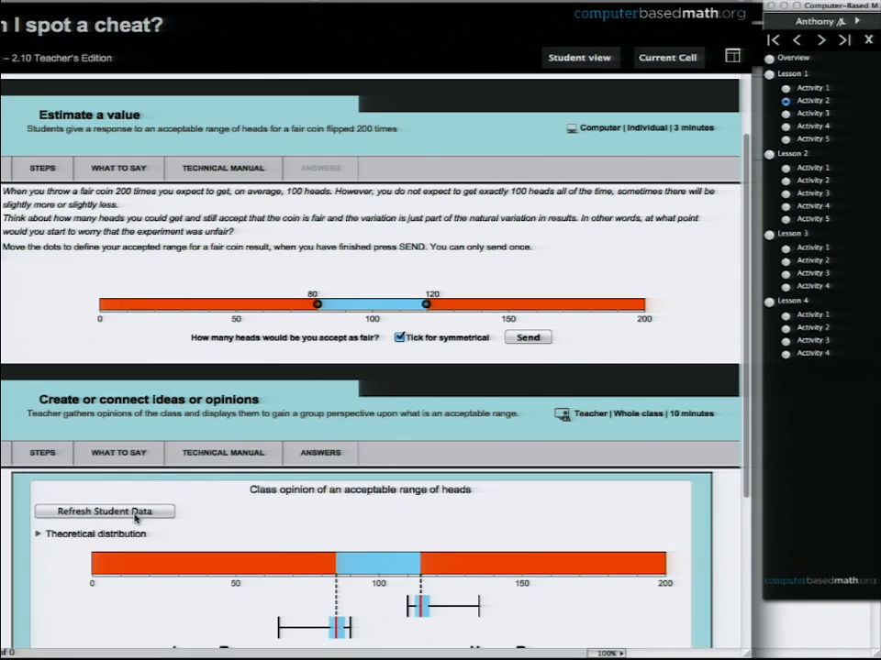
scroll(down, 3)
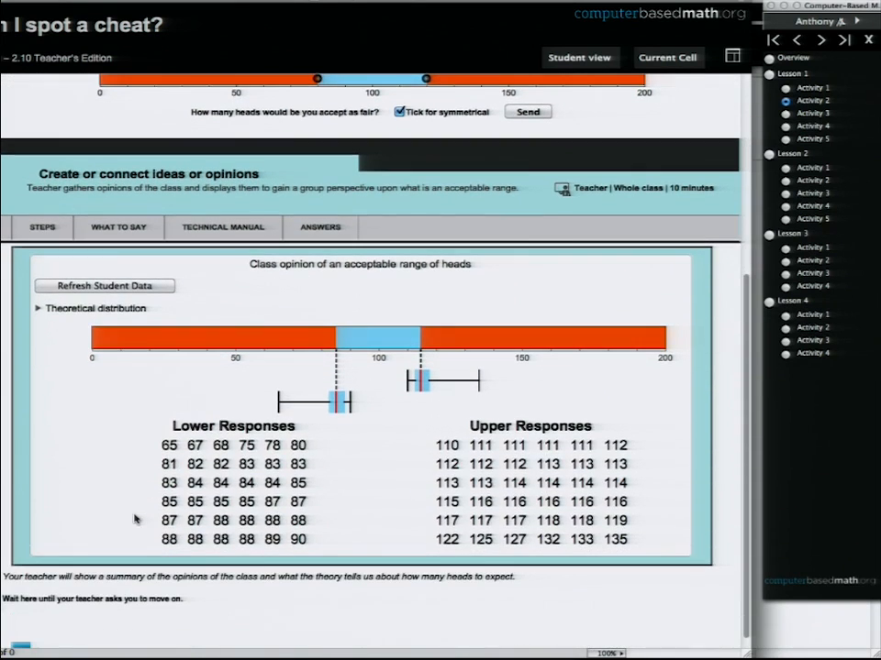
mouse_move(658, 470)
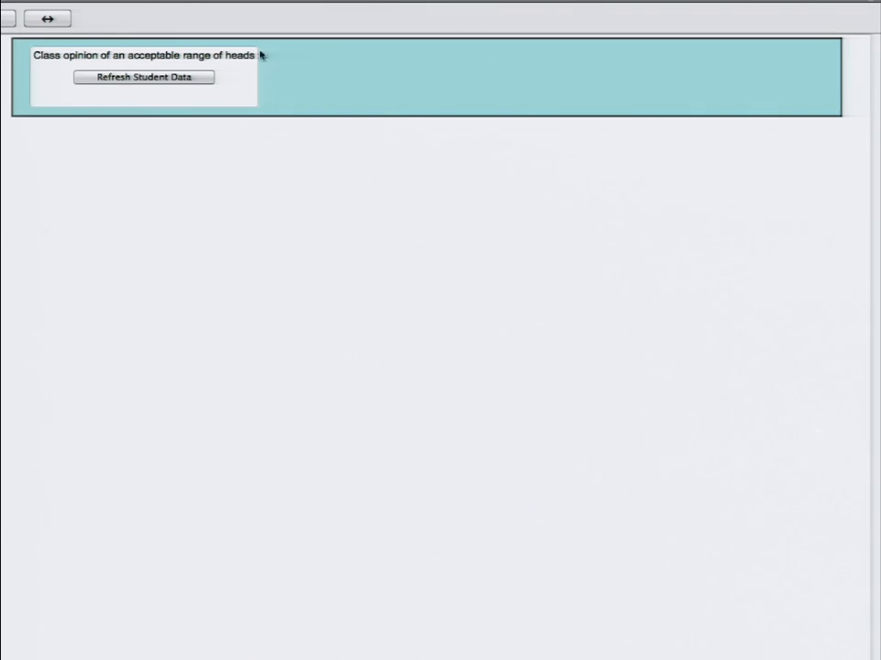
Refresh the separate class-opinion panel to chart the range with both response lists
click(143, 77)
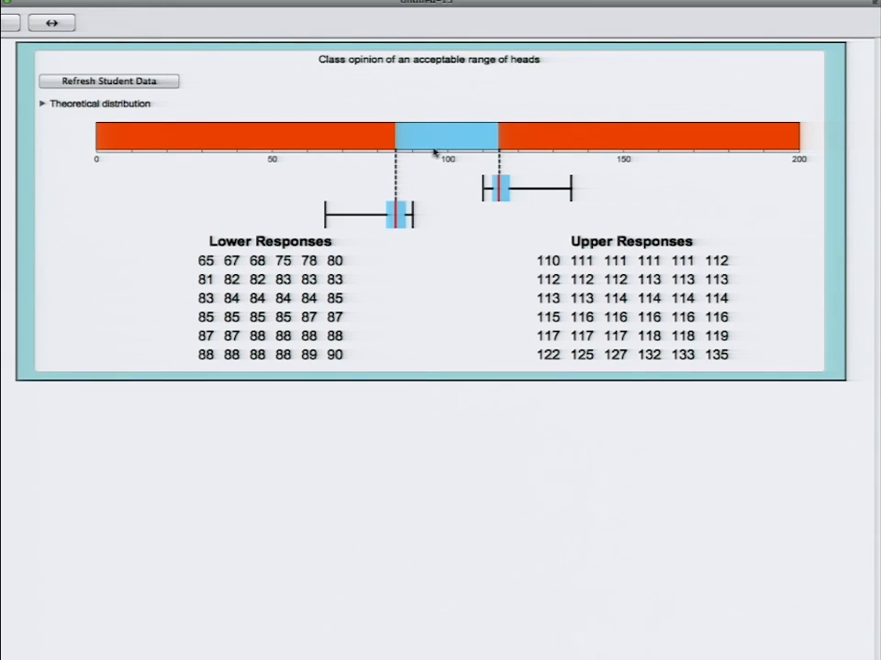
mouse_move(399, 212)
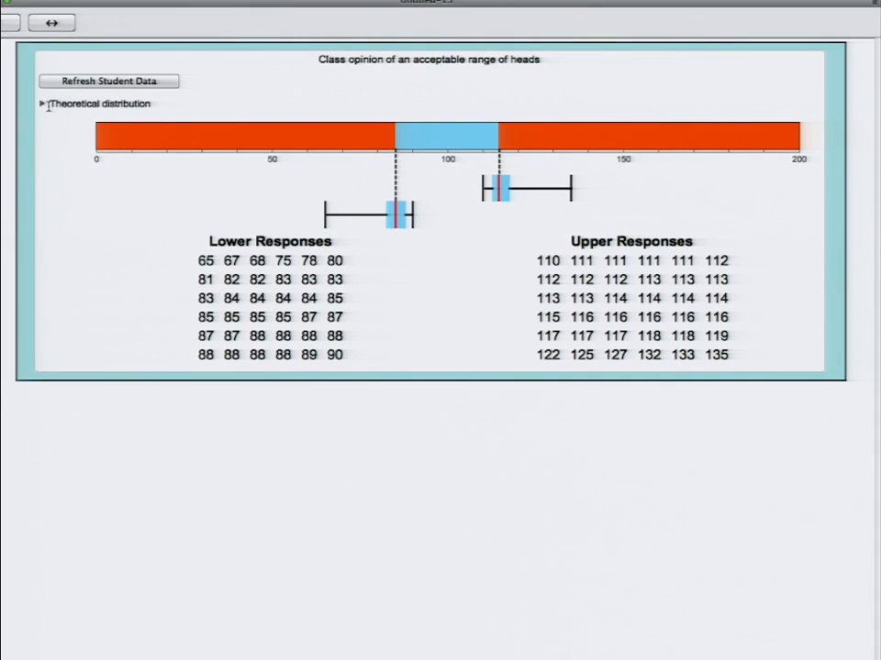
Expand the theoretical heads distribution and vary its confidence level between about 81% and 99%
click(41, 103)
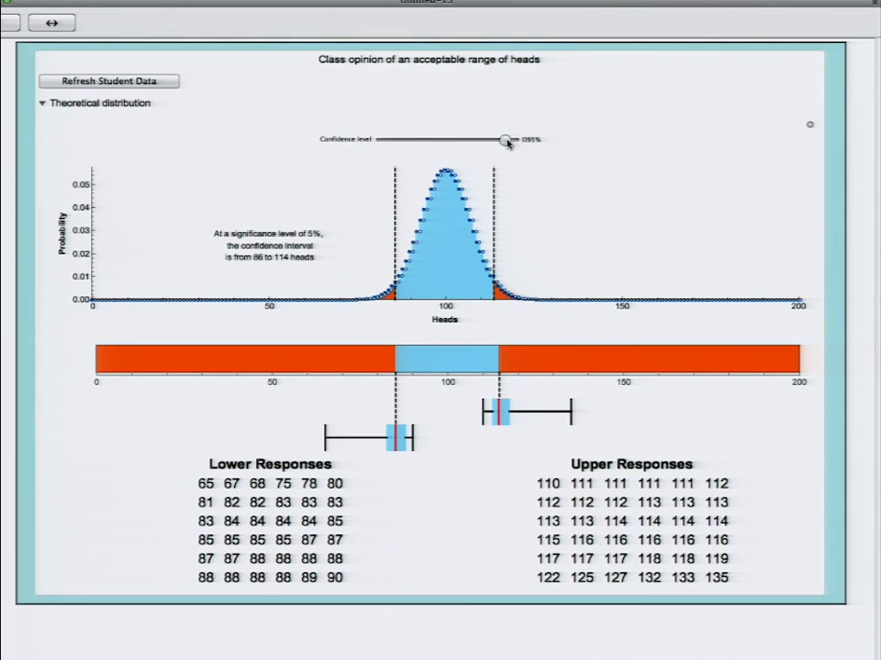
drag(507, 140, 486, 140)
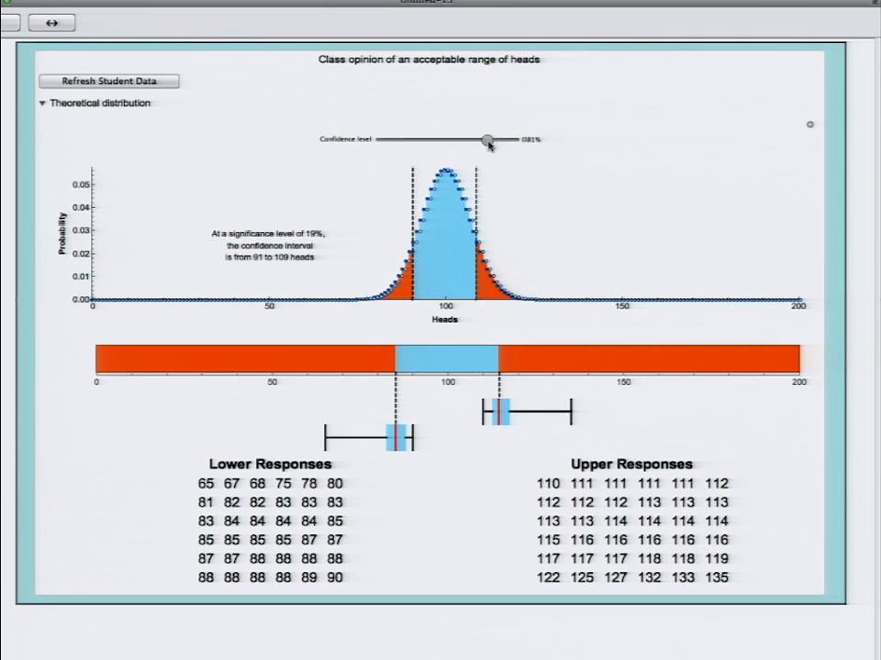
drag(486, 140, 509, 139)
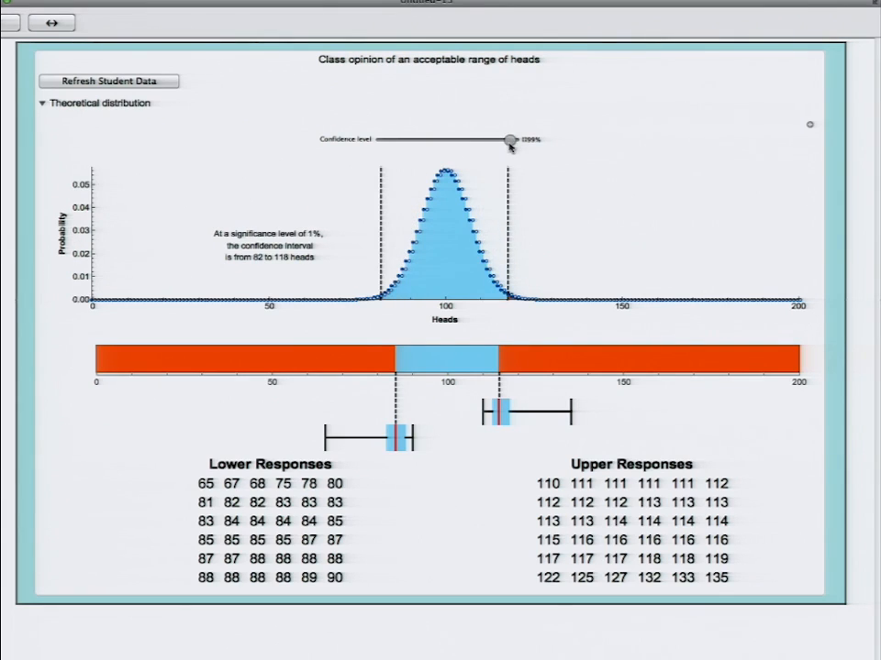
drag(510, 141, 507, 140)
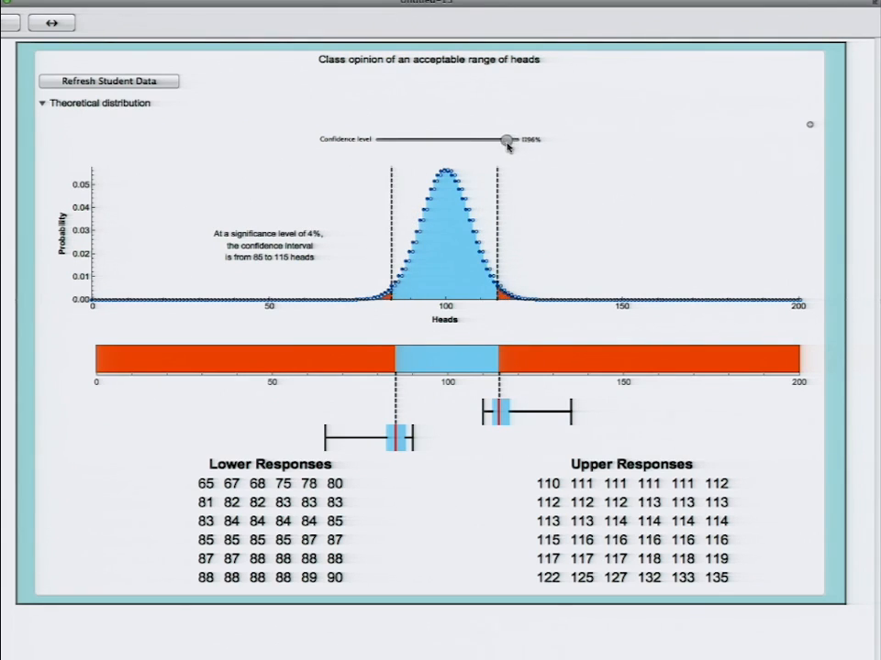
drag(507, 139, 509, 139)
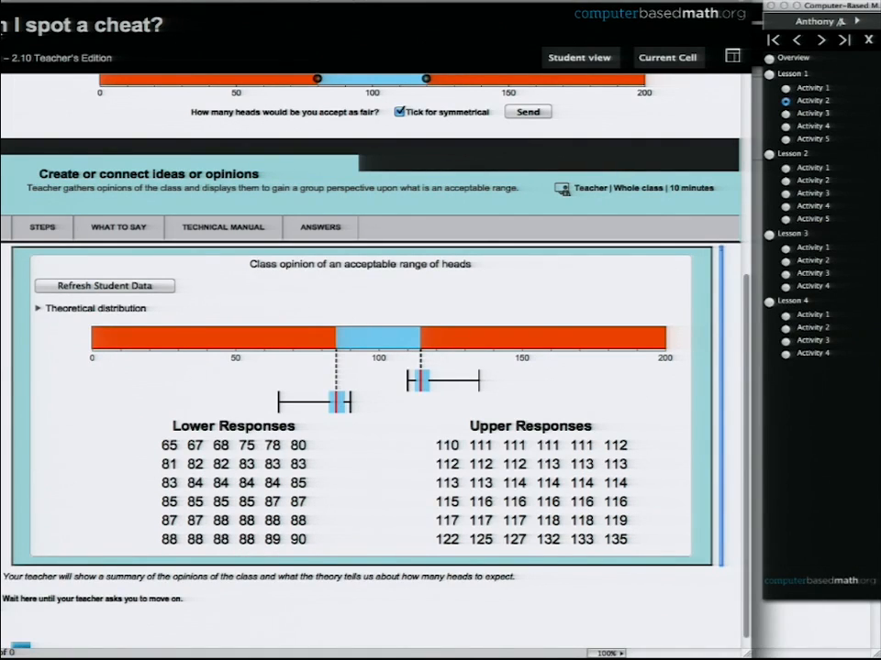
mouse_move(155, 275)
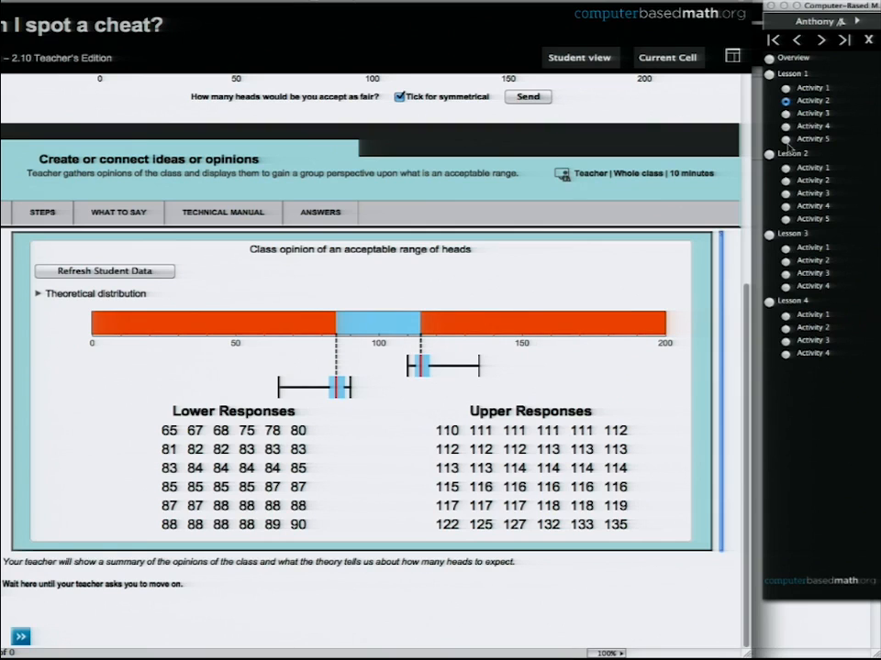
mouse_move(786, 147)
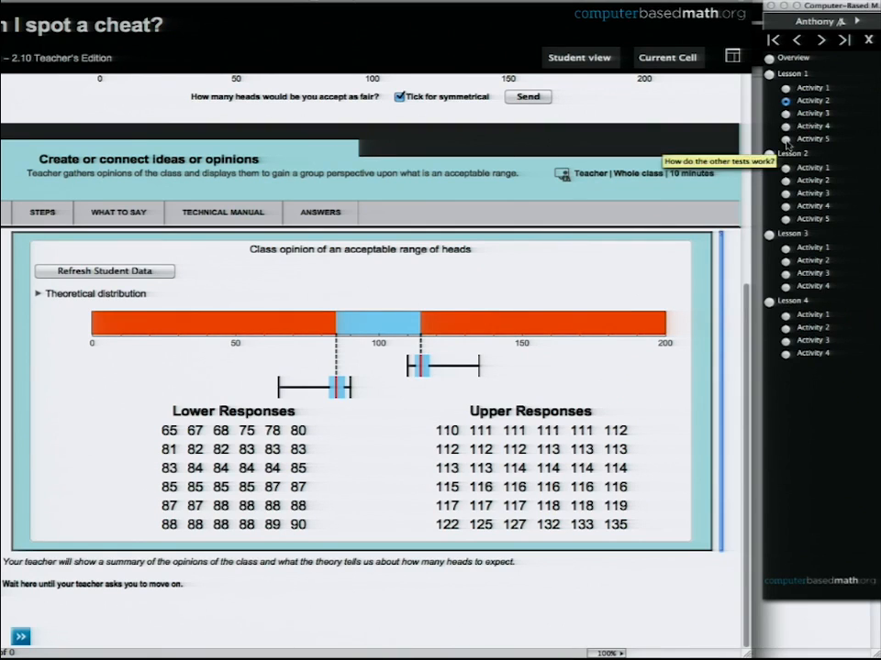
Jump to Lesson 1 Activity 5 and scroll down to its partition demonstration
click(810, 138)
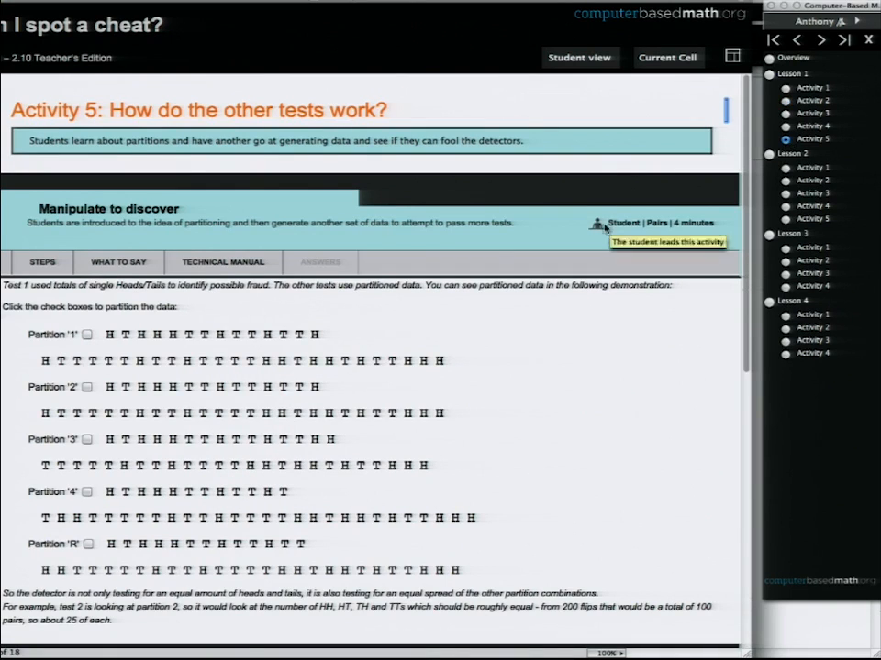
mouse_move(571, 318)
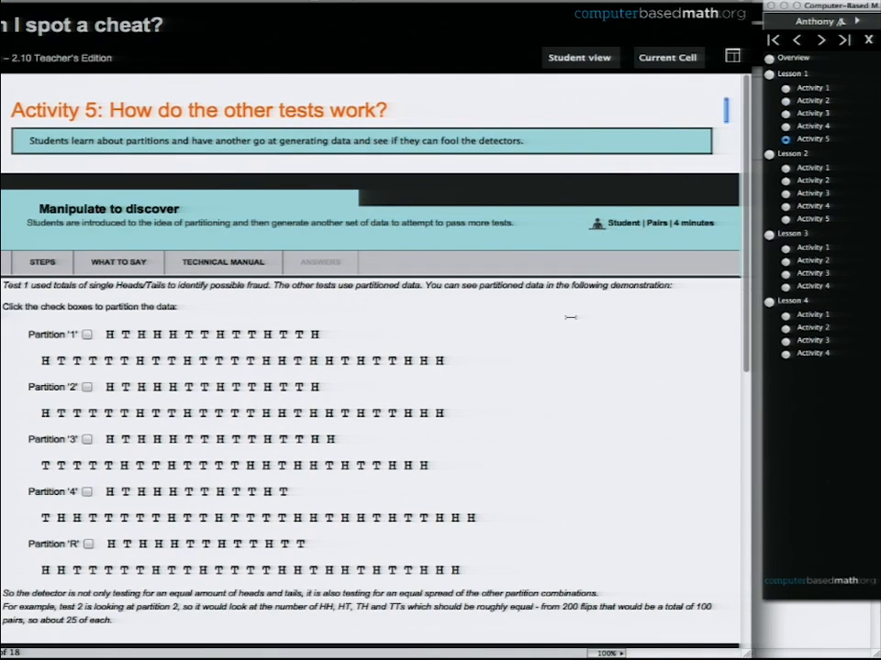
scroll(down, 3)
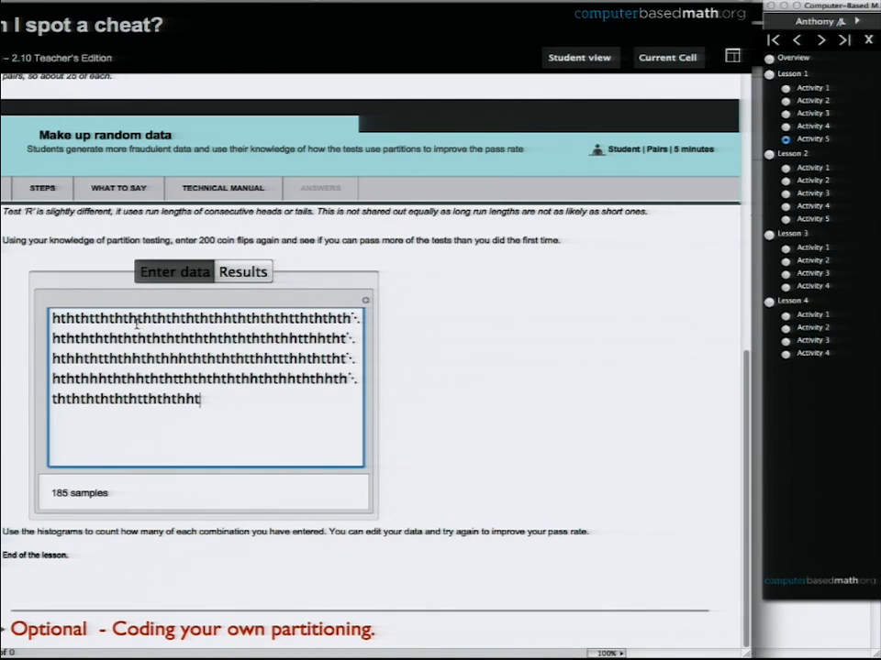
Add more h/t flips to reach 202 entries and view results, where only Test 1 passes
text(htht)
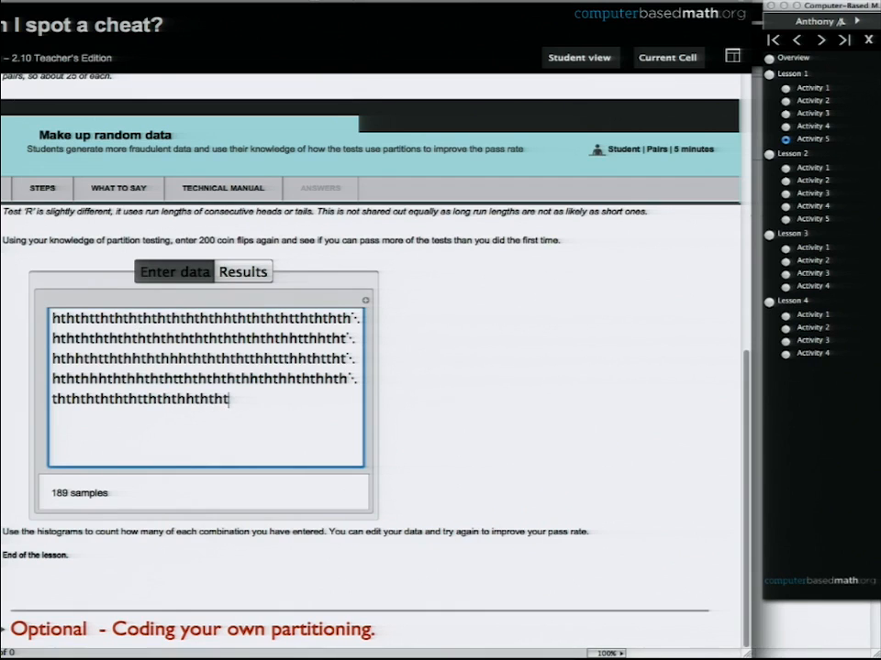
text(hththththth)
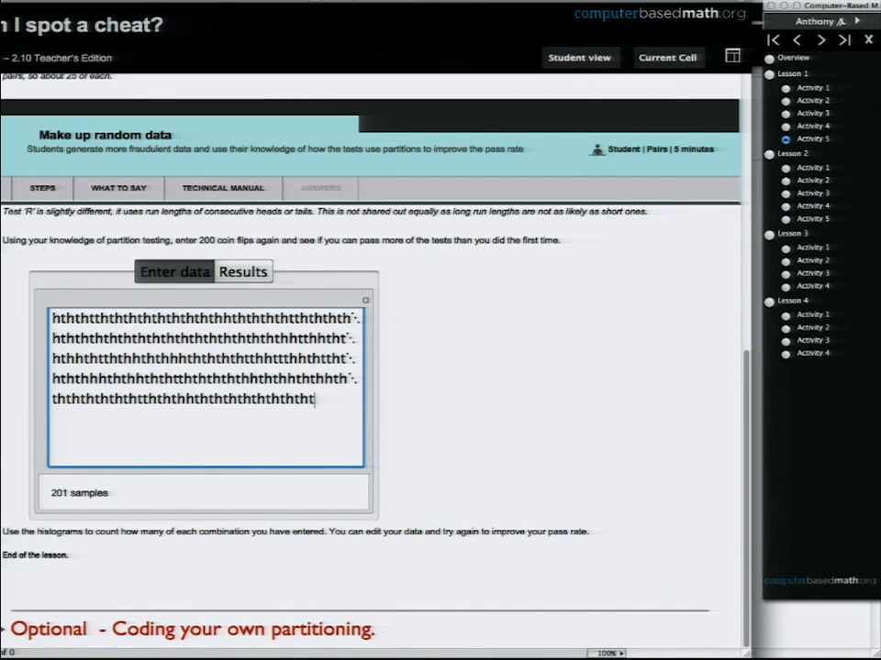
text(t)
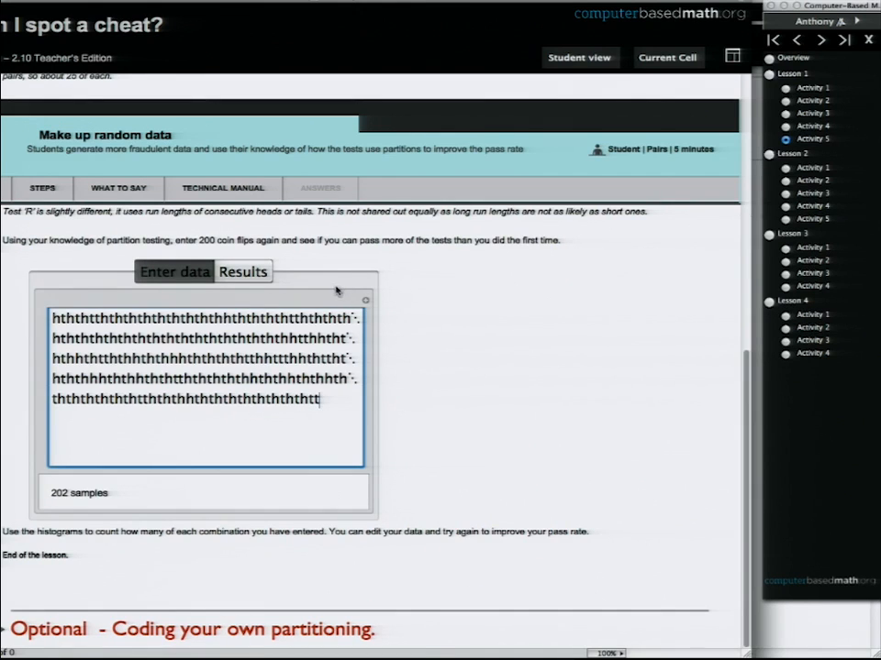
click(243, 272)
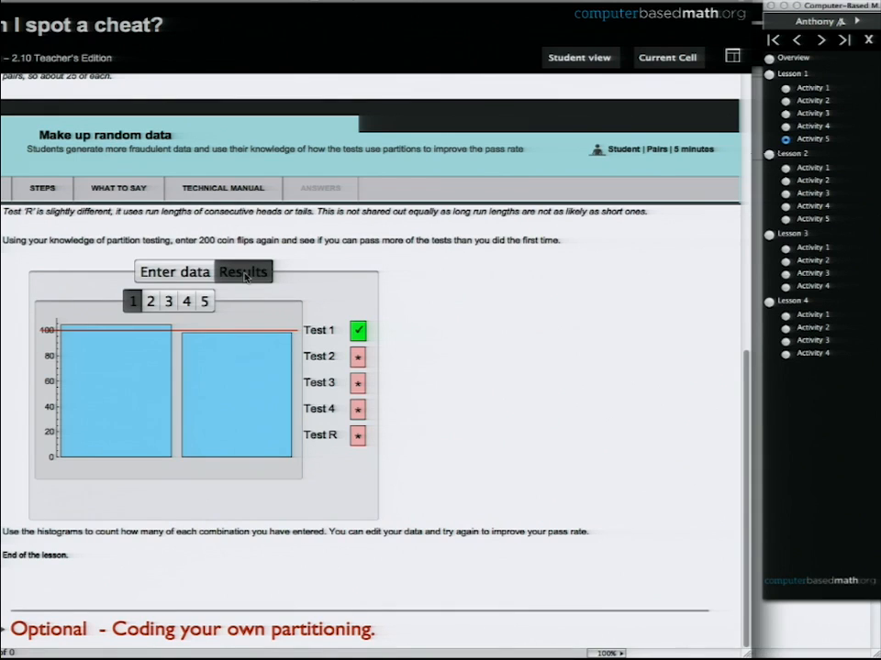
click(151, 301)
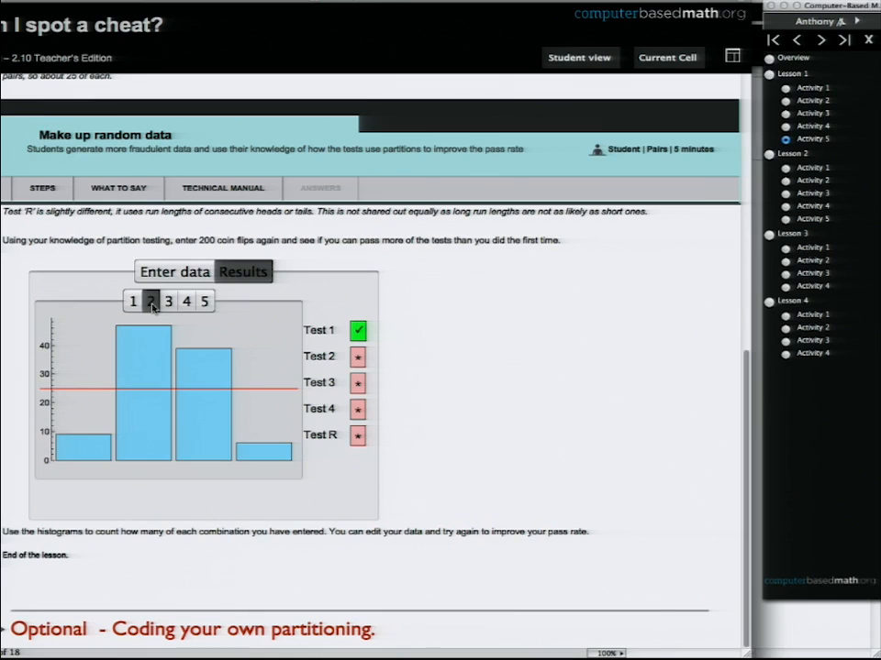
mouse_move(165, 307)
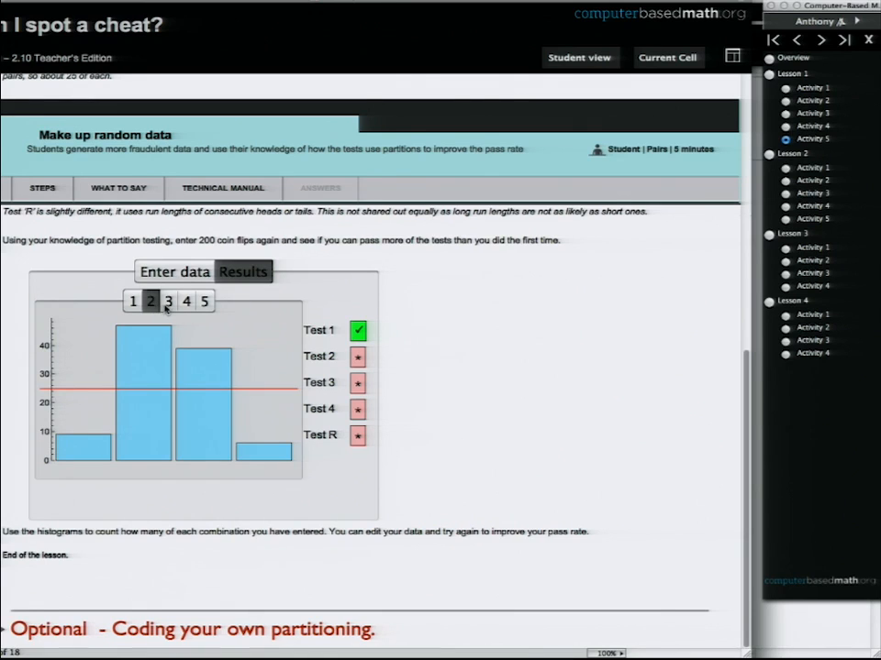
mouse_move(168, 307)
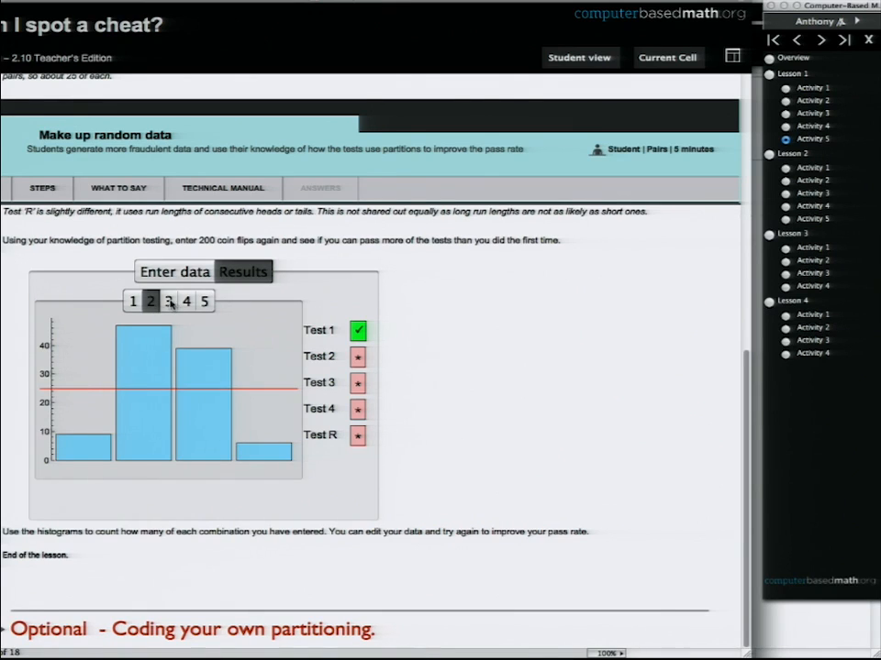
click(186, 301)
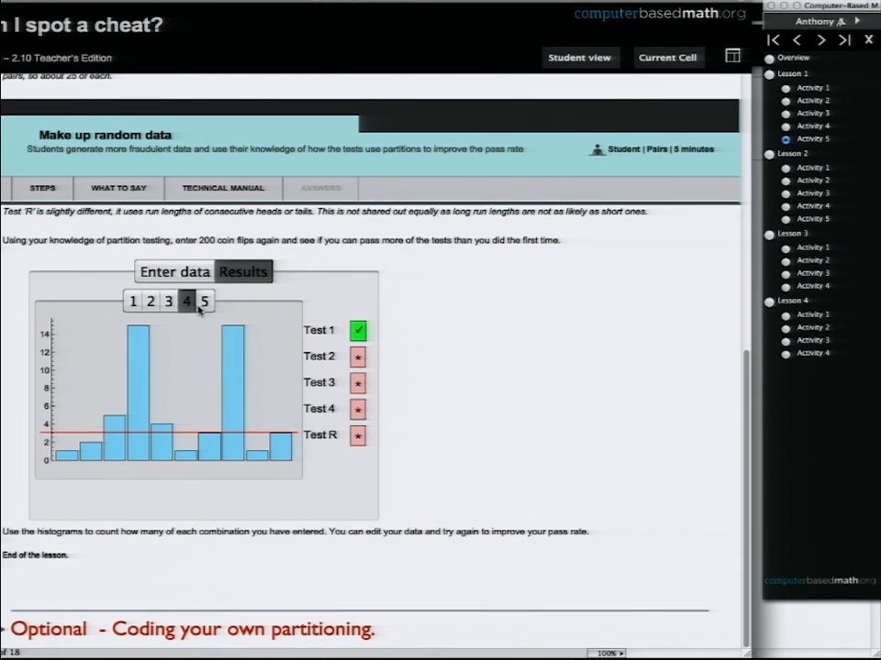
click(204, 301)
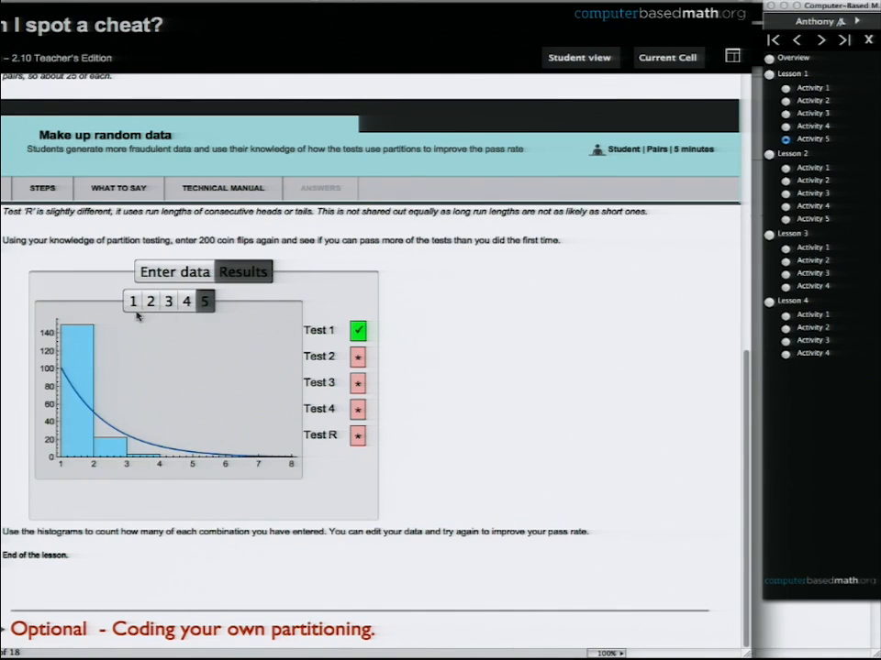
click(133, 301)
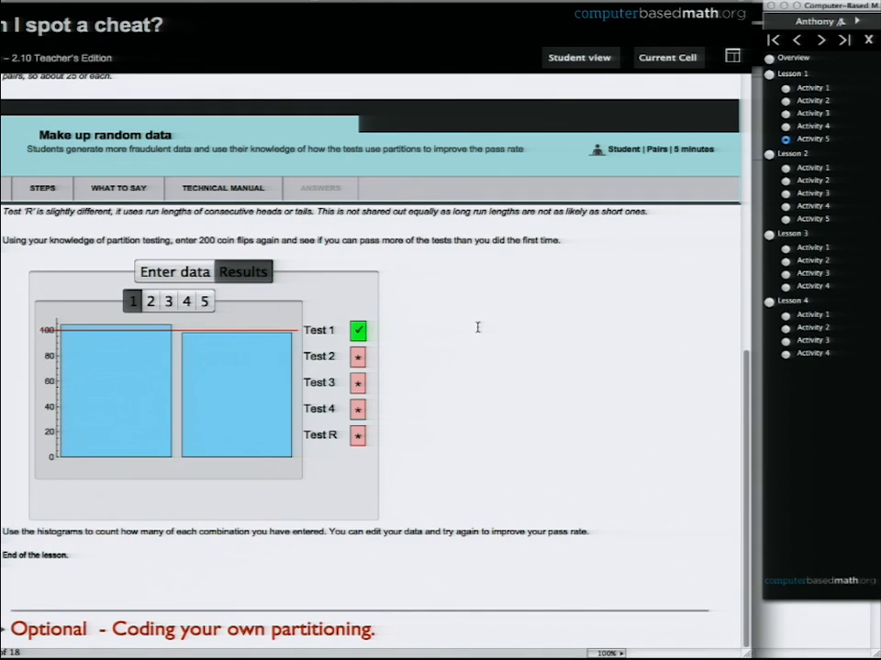
mouse_move(511, 310)
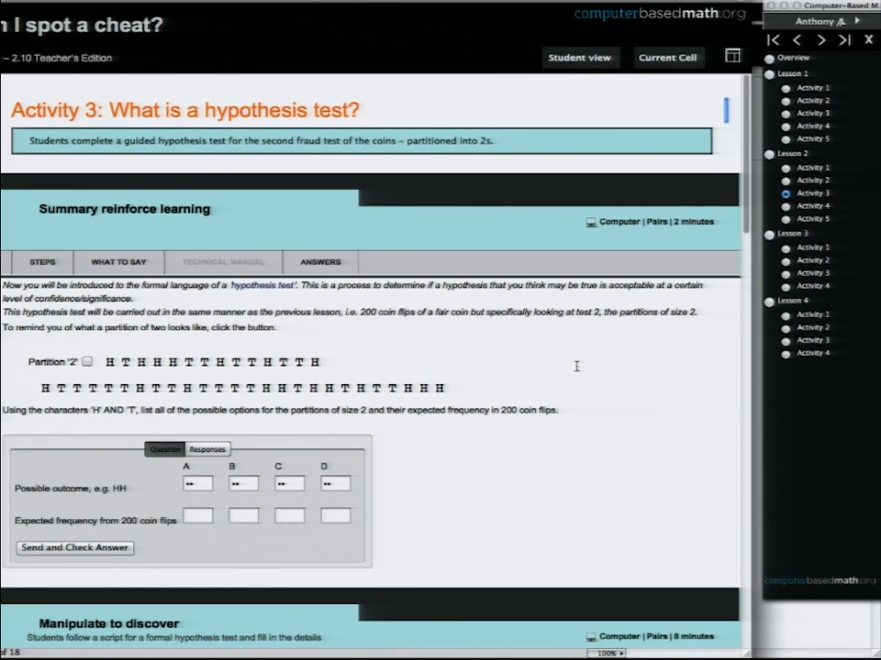
Split the flip sequence into pairs with Partition '2', then remove the grouping
scroll(down, 3)
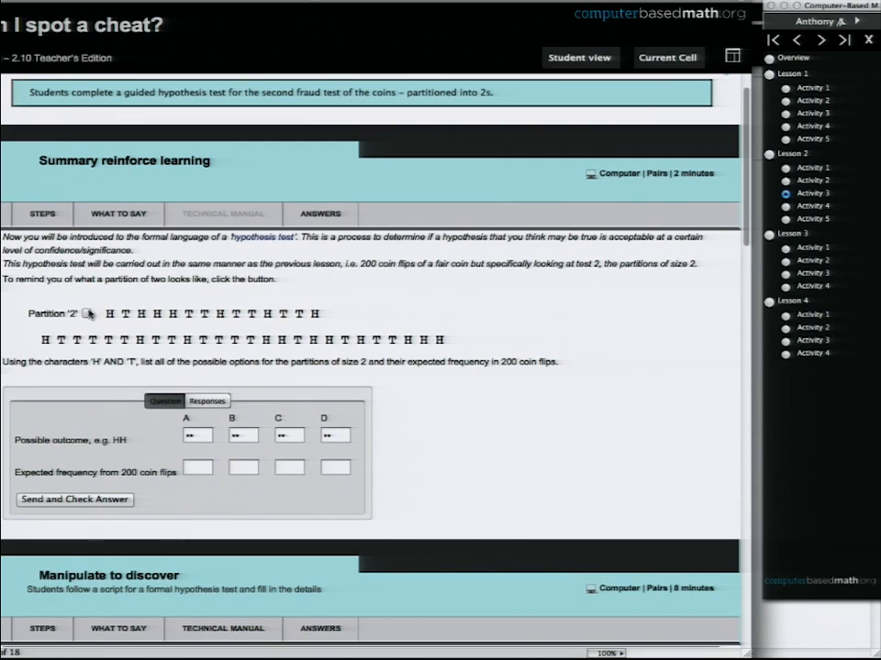
click(88, 314)
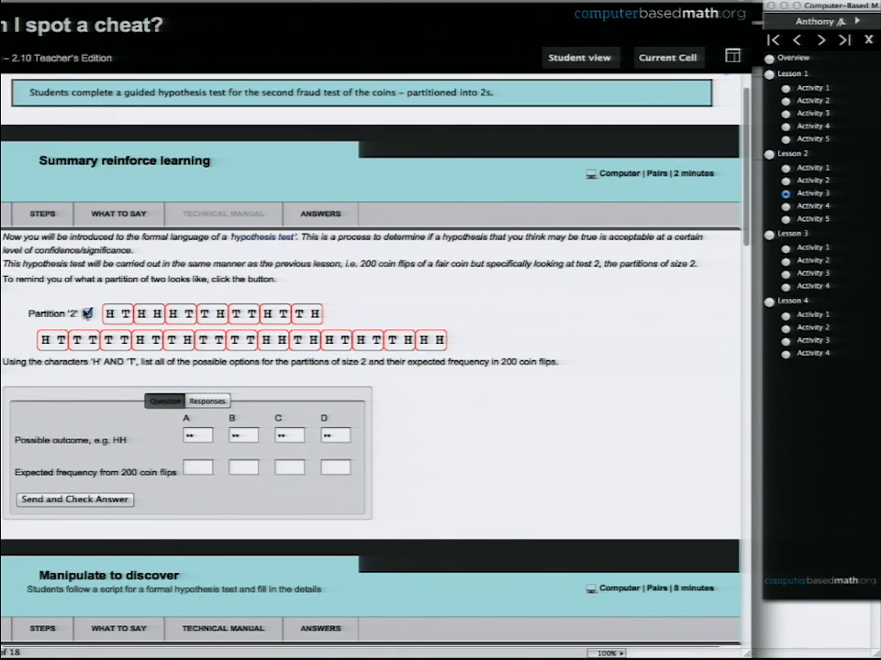
click(87, 314)
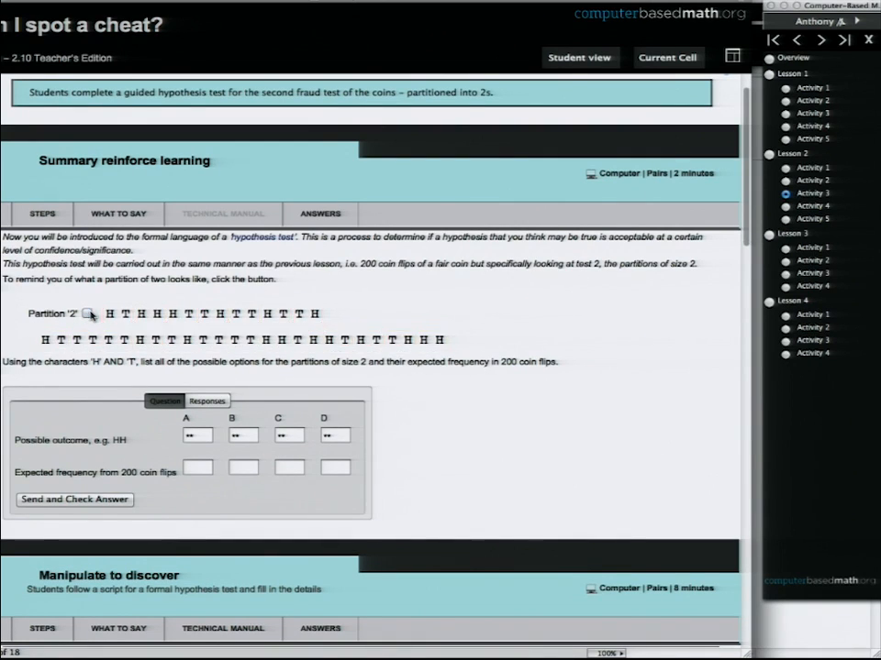
scroll(down, 3)
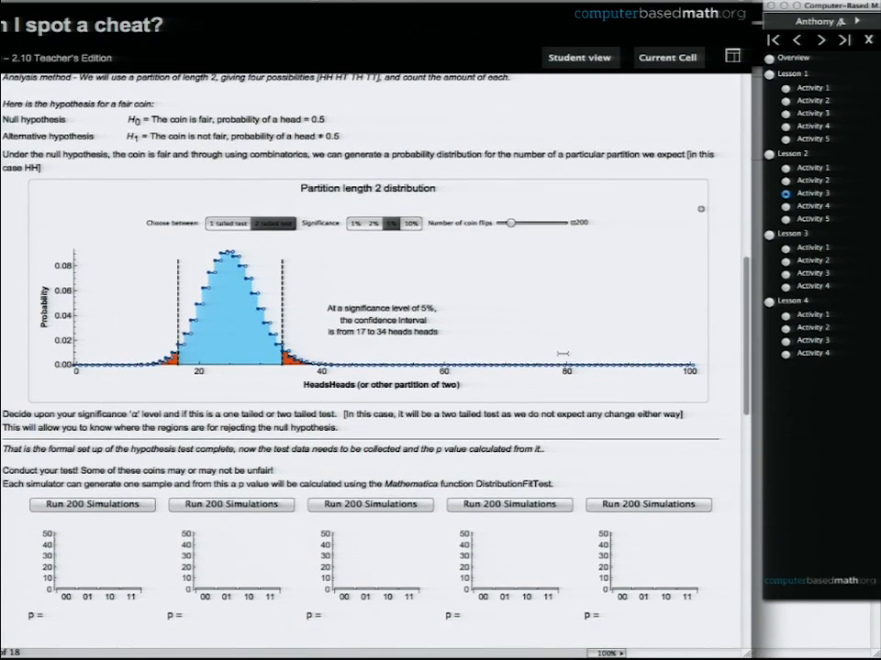
Set the p-values chart to 83% confidence and a returned p value of about 22%
scroll(down, 3)
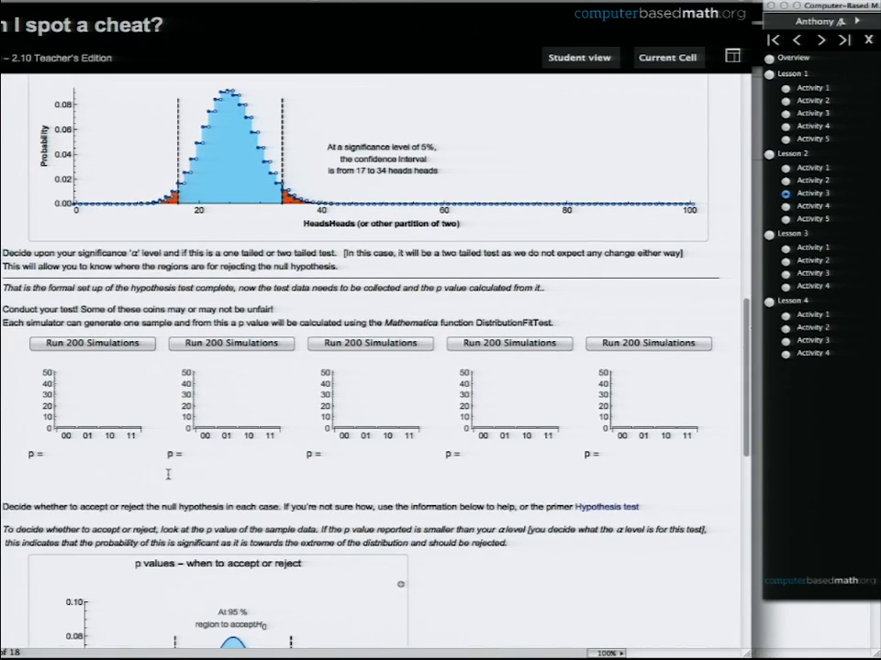
scroll(down, 3)
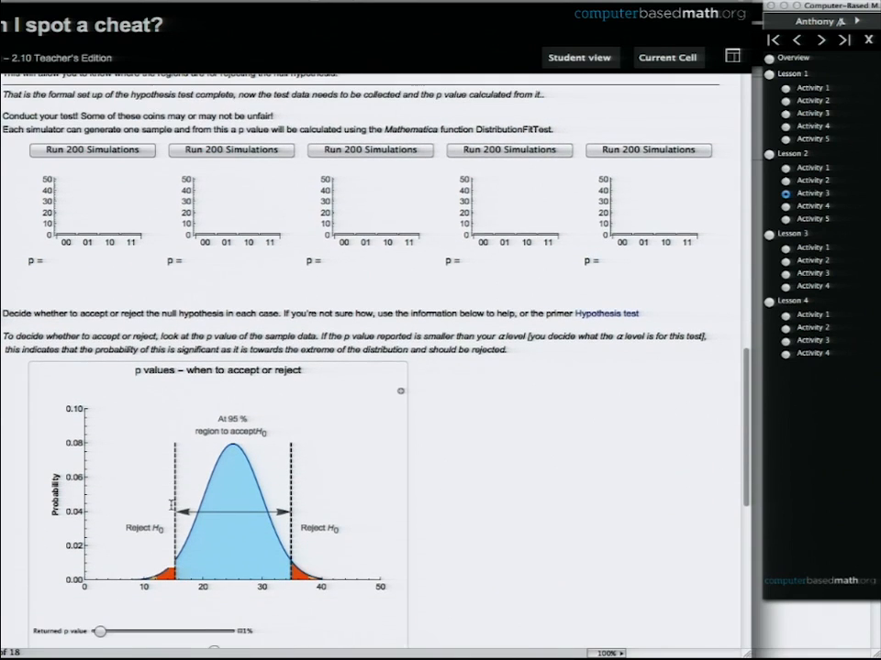
scroll(down, 3)
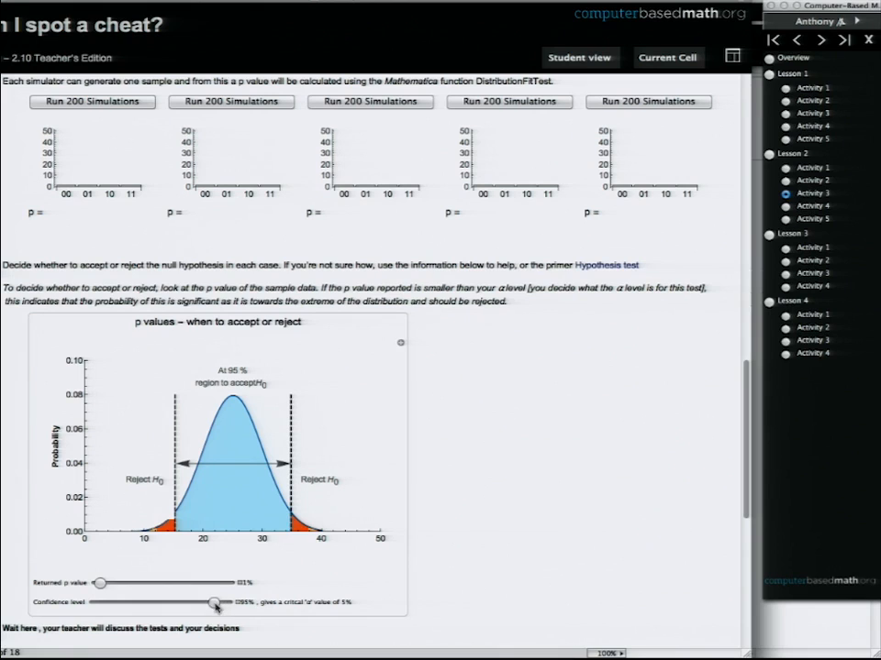
drag(215, 602, 218, 603)
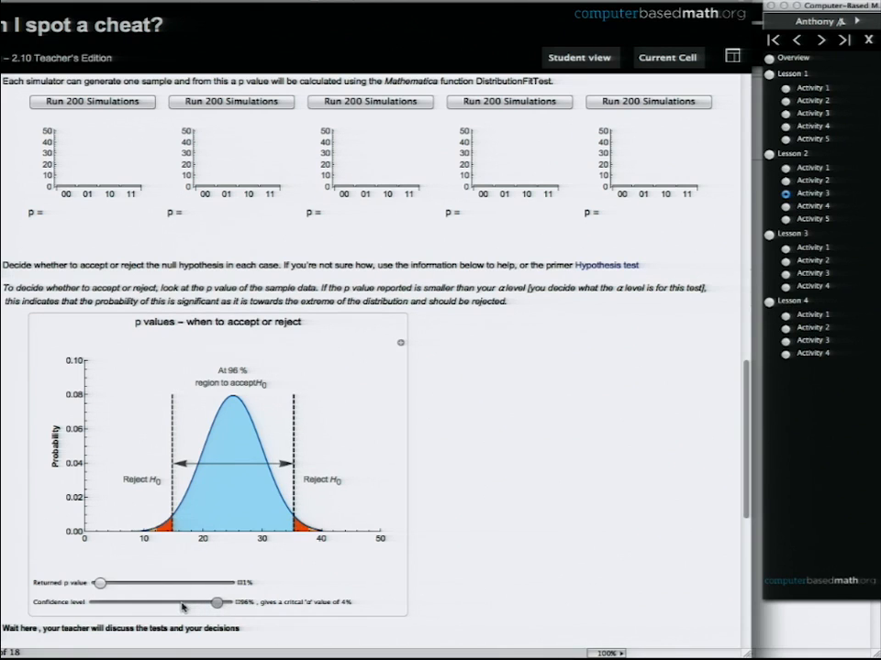
drag(217, 602, 184, 602)
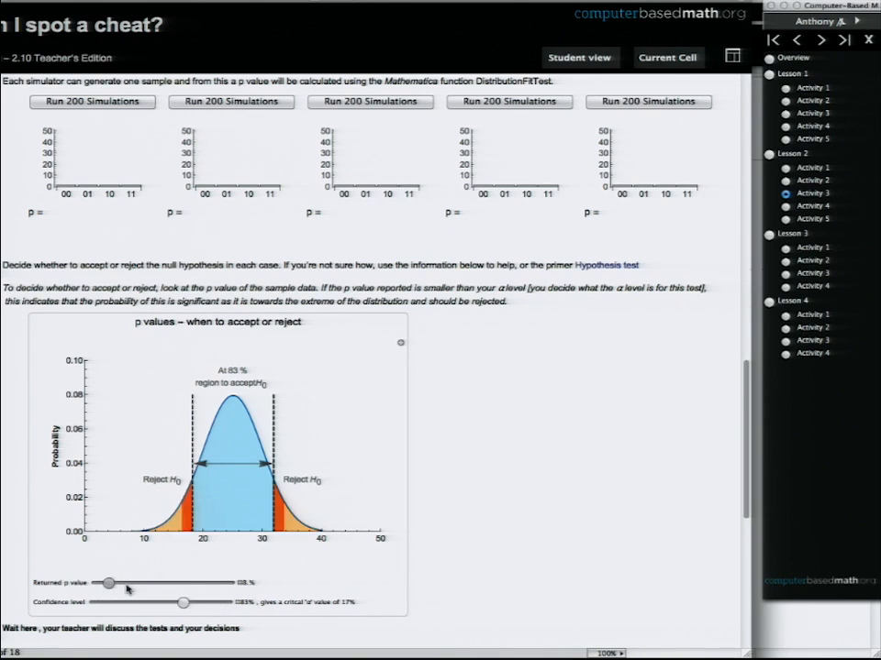
drag(108, 583, 141, 582)
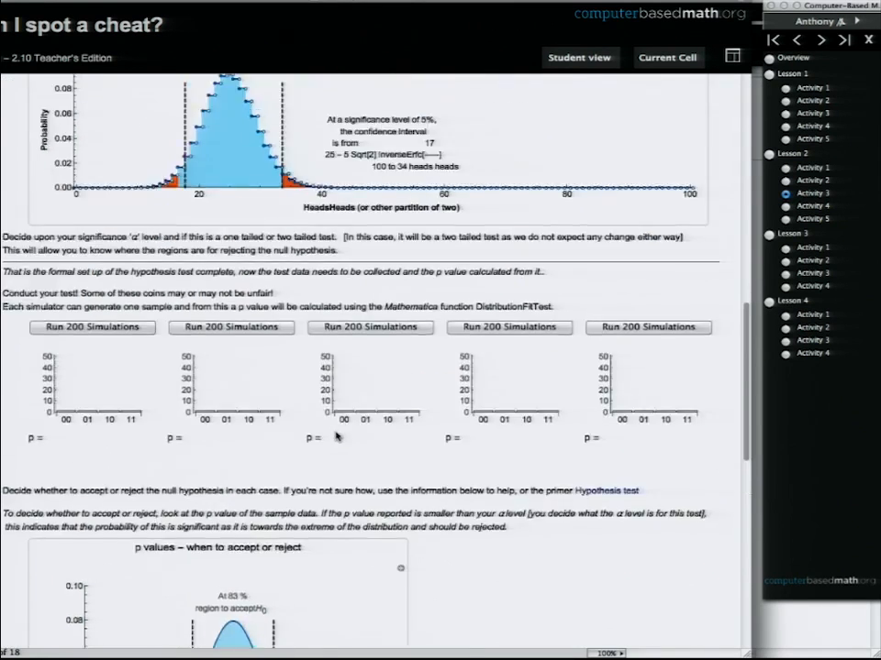
Run the first four coin simulations, rejecting the null hypothesis for the fourth coin
scroll(down, 3)
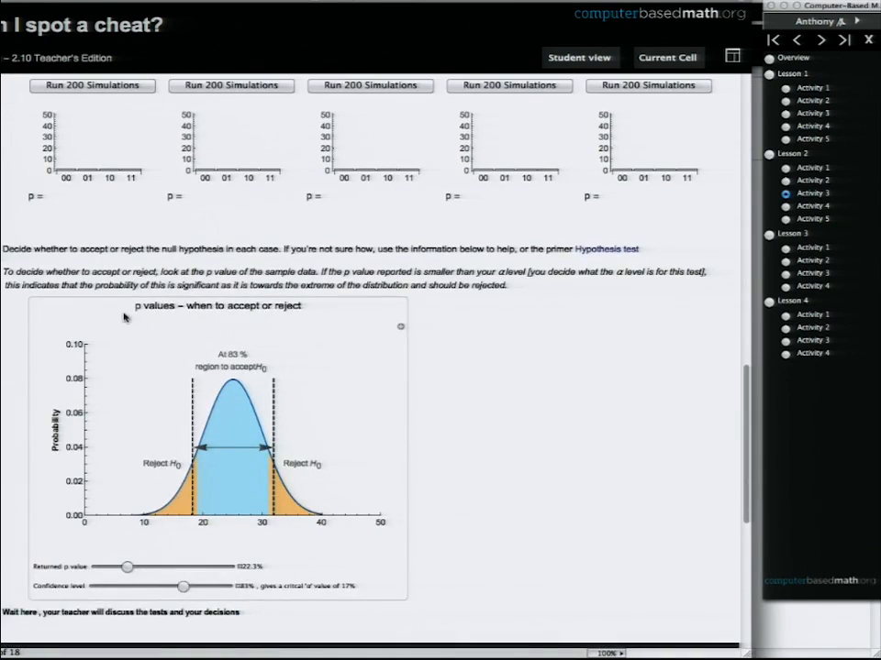
click(92, 85)
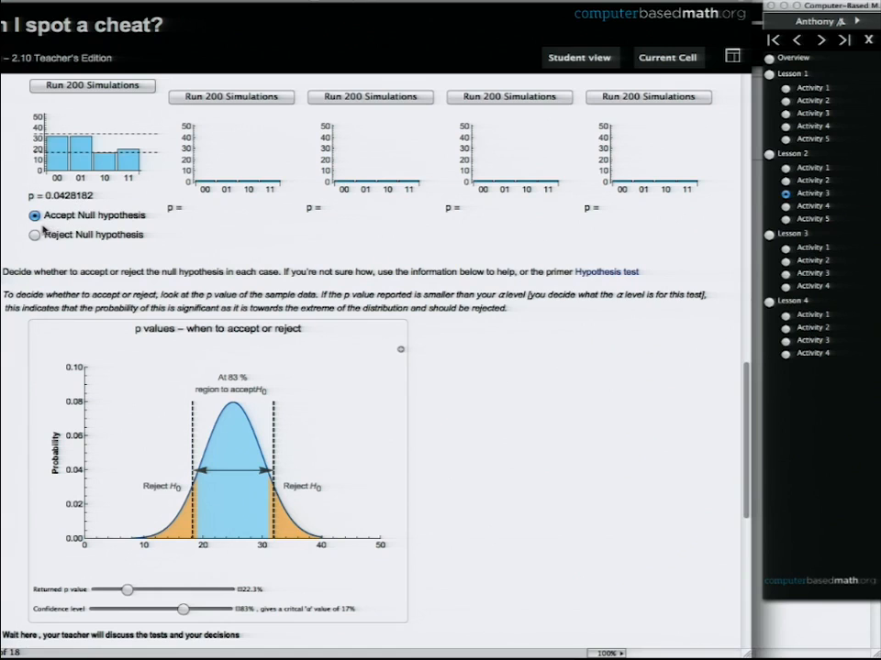
click(232, 96)
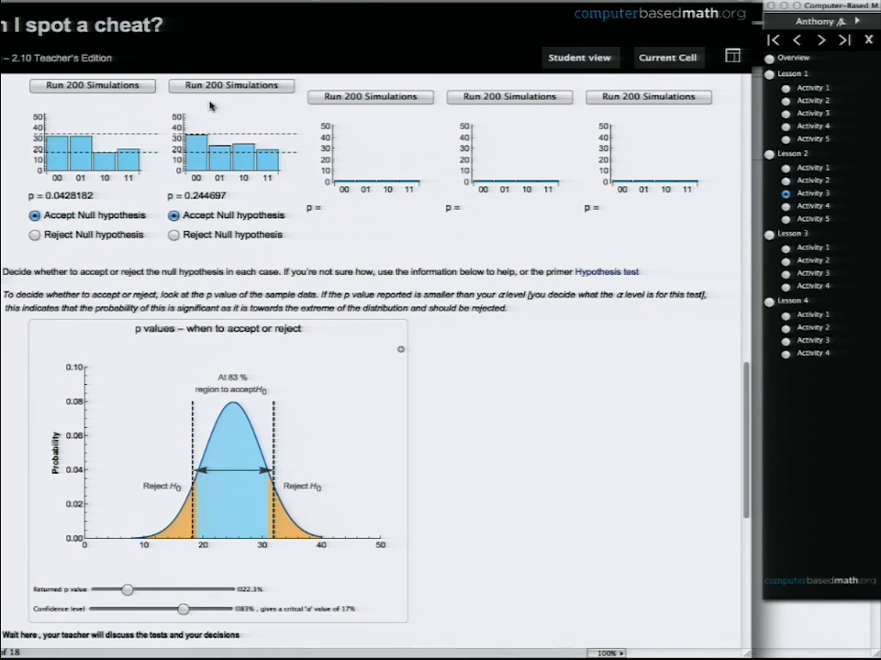
mouse_move(278, 153)
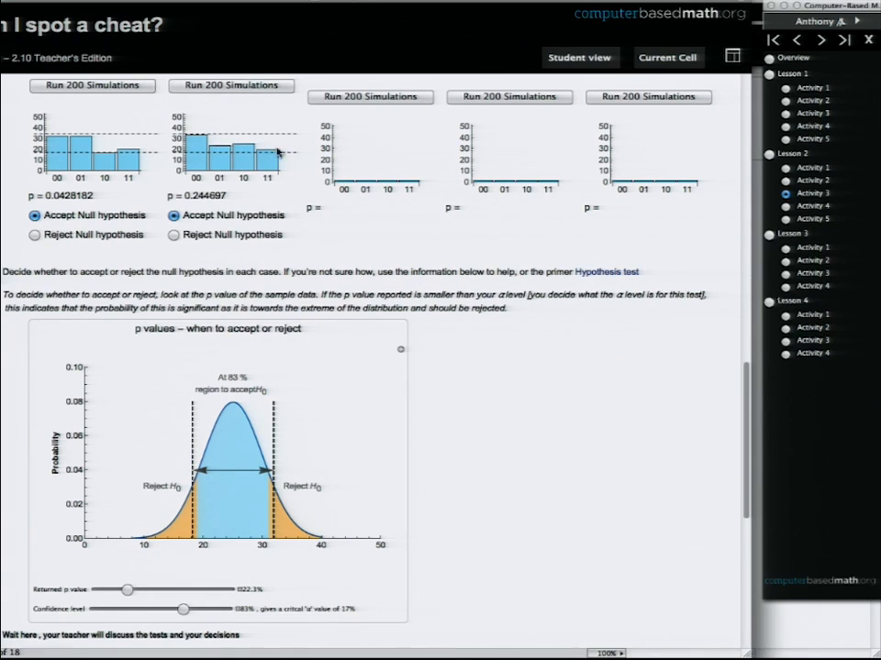
click(369, 96)
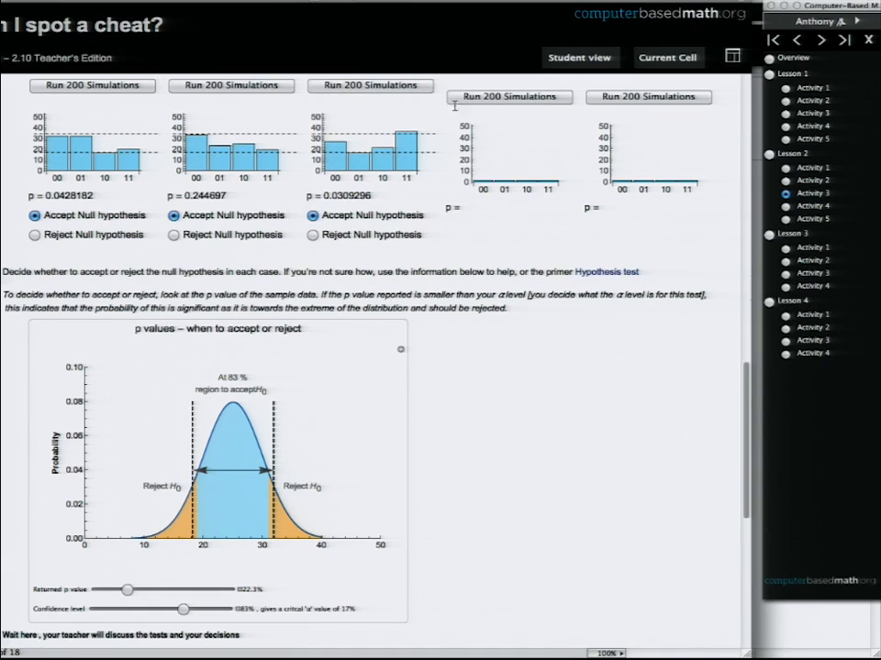
click(509, 97)
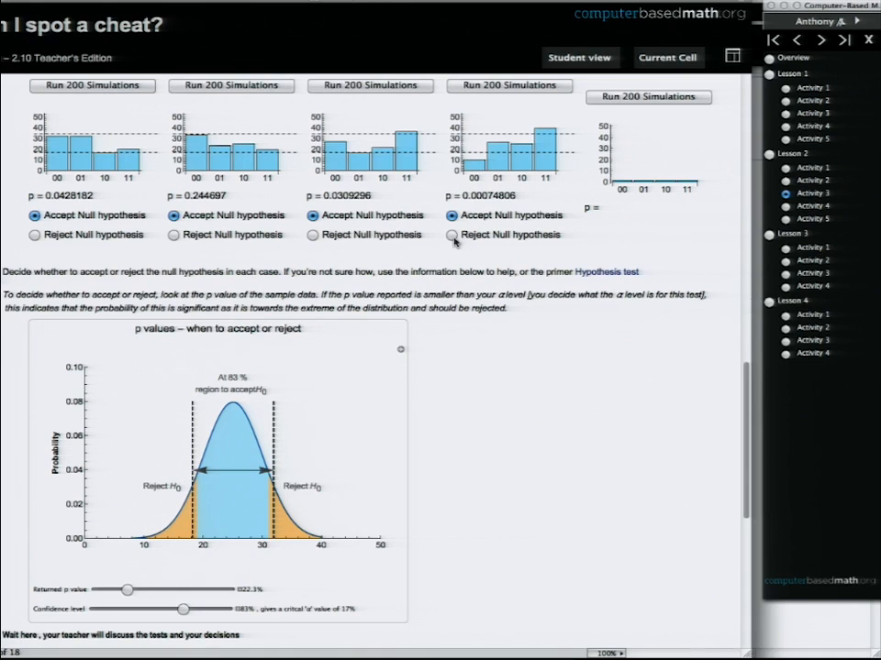
click(450, 235)
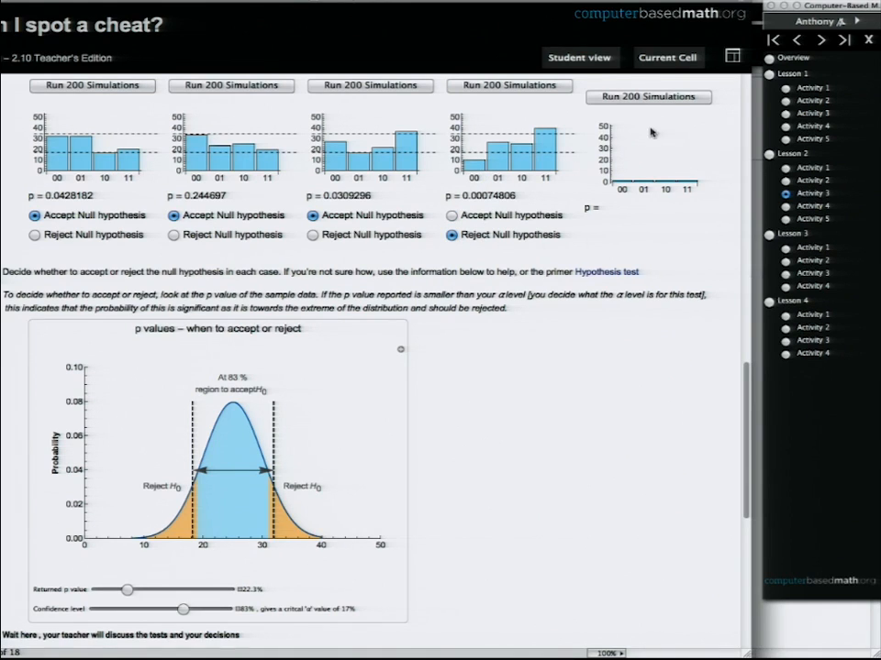
Run the fifth coin simulation and send all five decisions
click(649, 97)
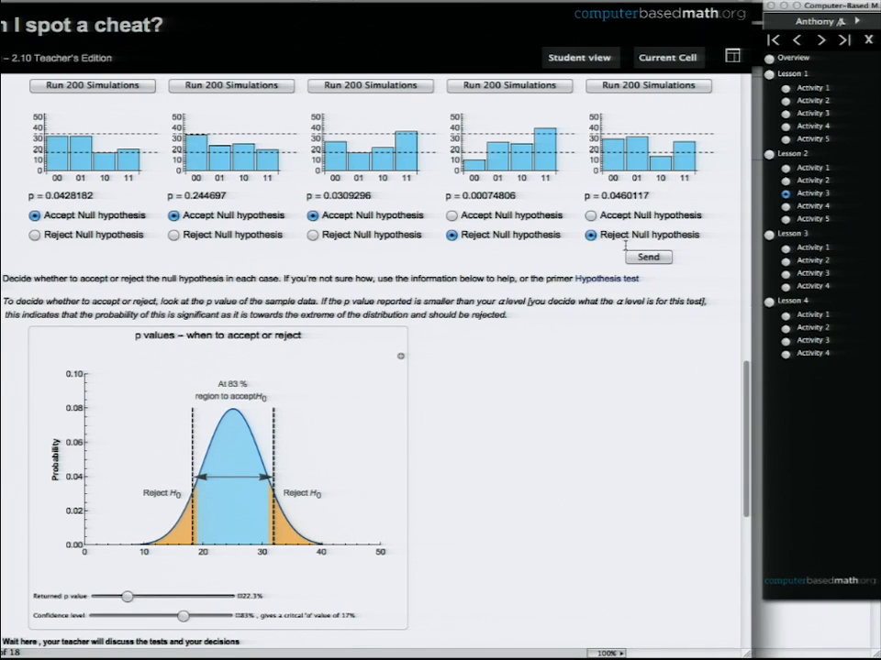
click(649, 257)
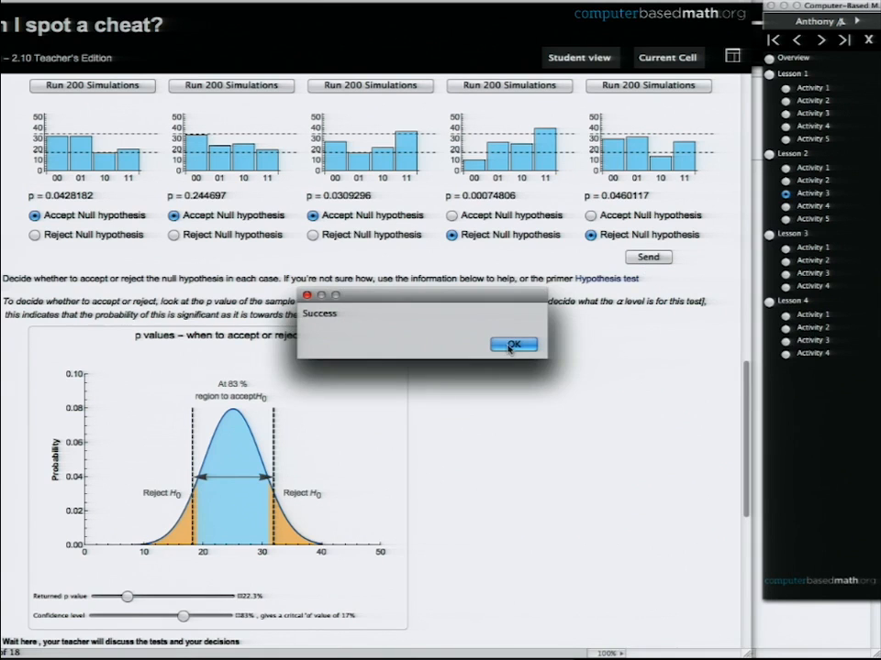
click(513, 344)
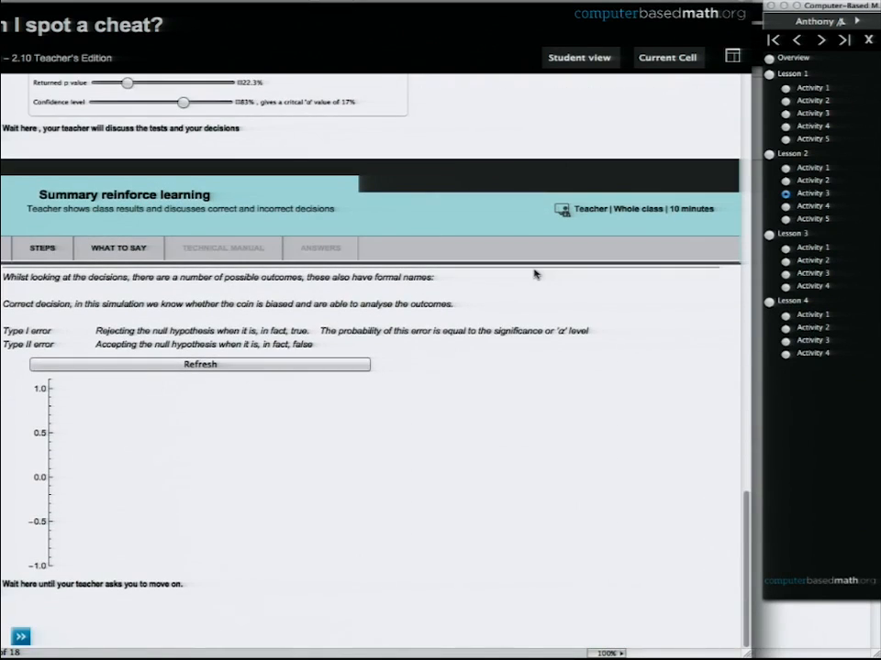
Load the class decision results chart, then go to Lesson 2 Activity 5's referee tasks
click(199, 365)
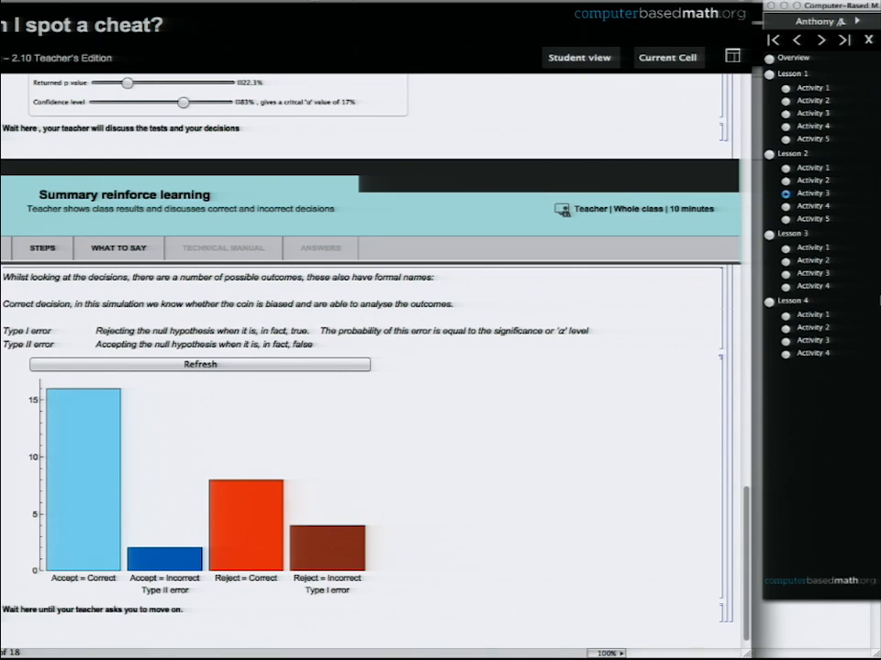
click(787, 218)
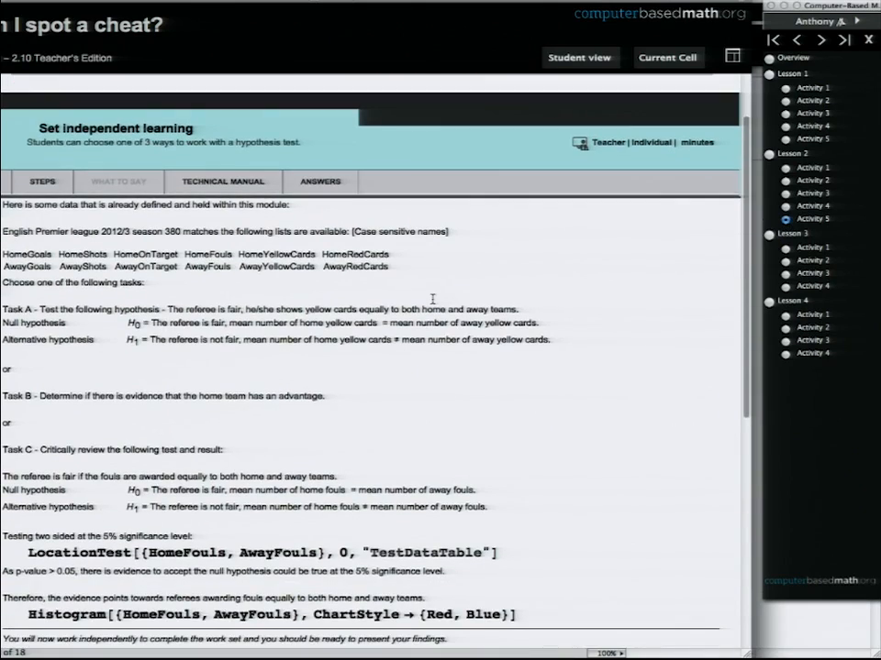
Scroll through the referee fairness activity past the fouls LocationTest result (p-value 0.183451)
scroll(down, 3)
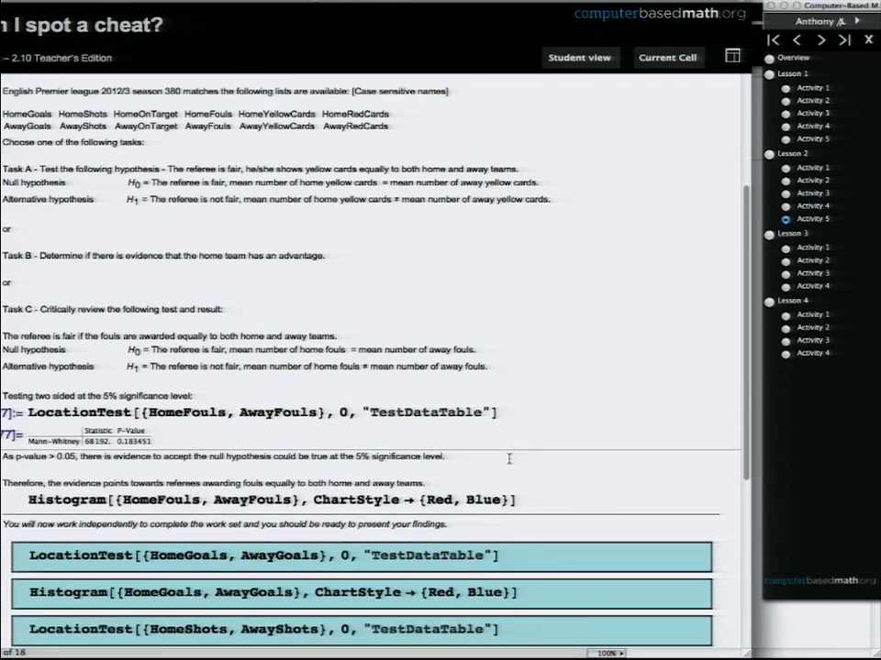
scroll(down, 3)
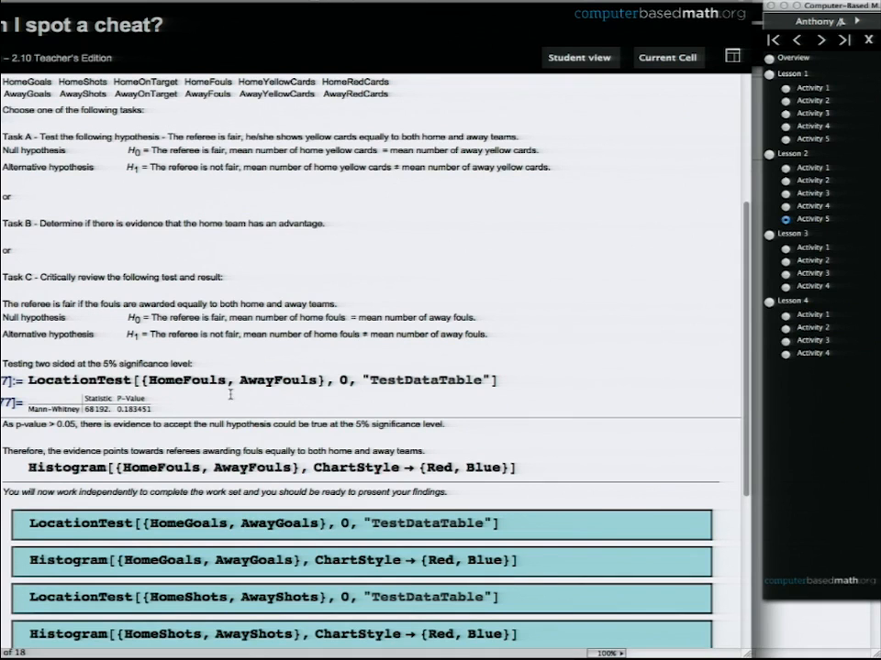
scroll(down, 3)
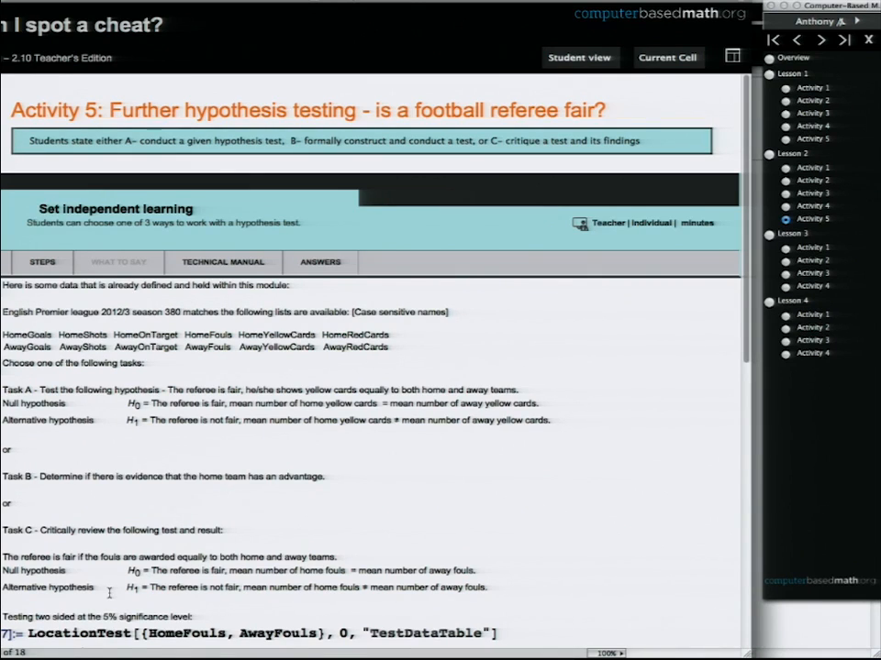
mouse_move(174, 521)
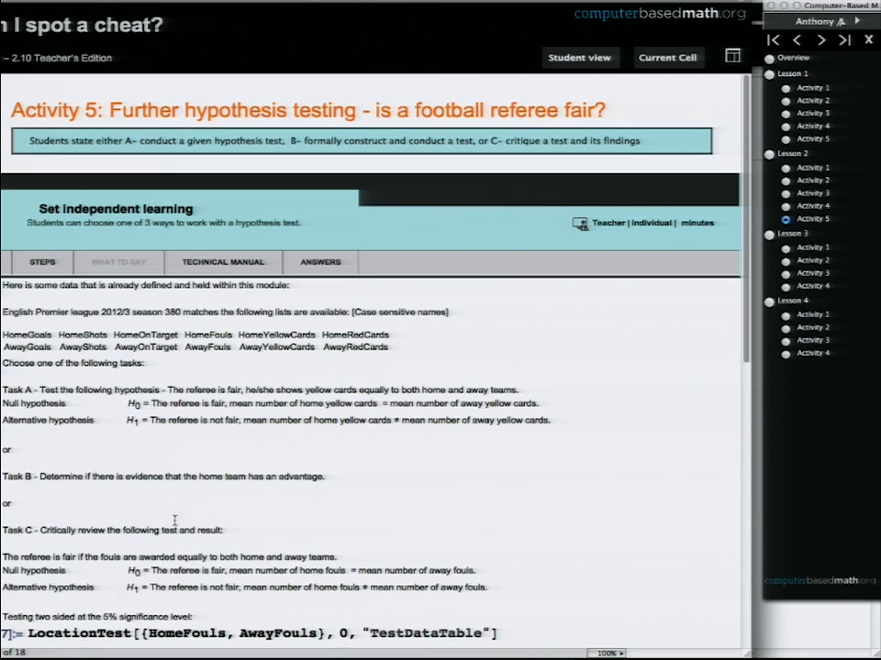